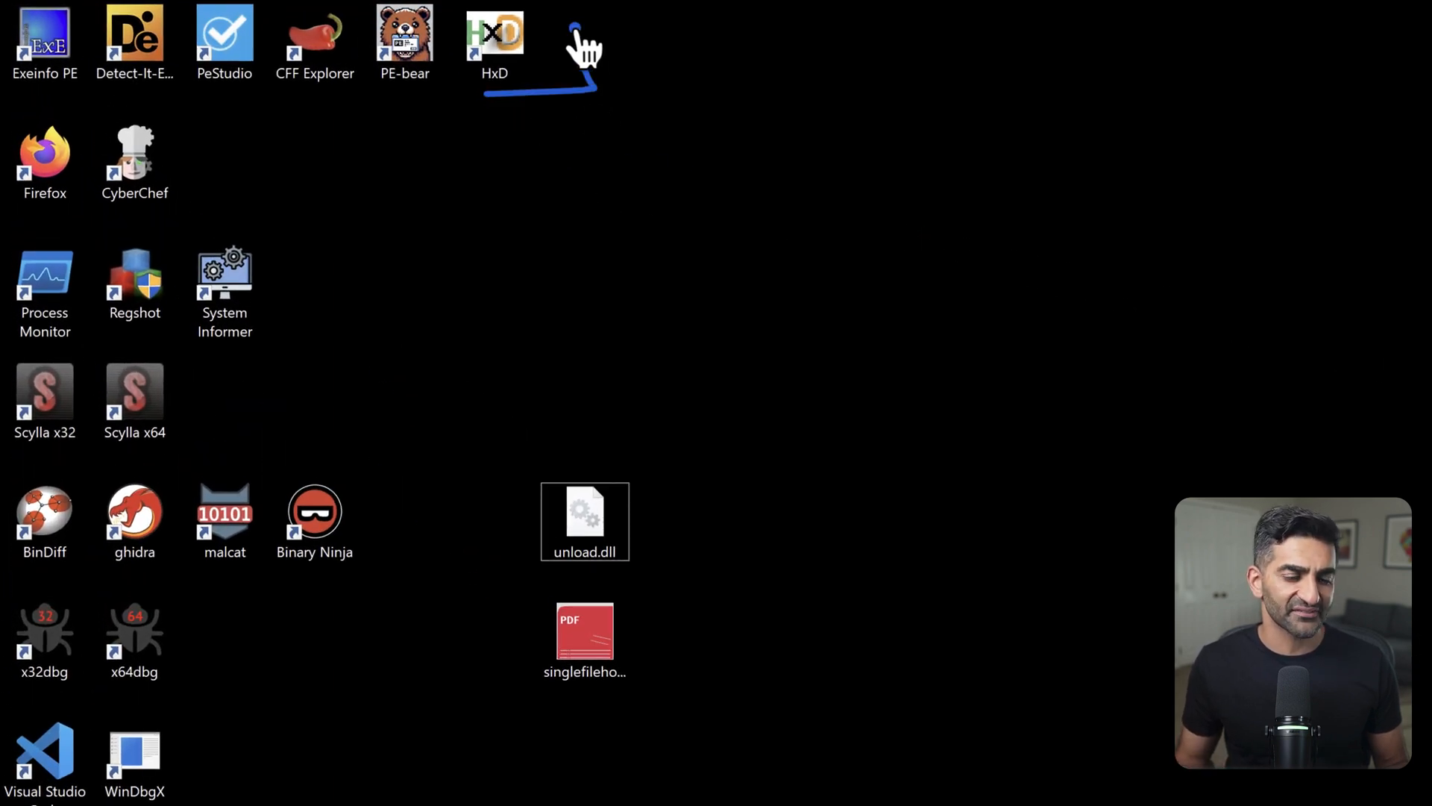
pyautogui.moveTo(635, 502)
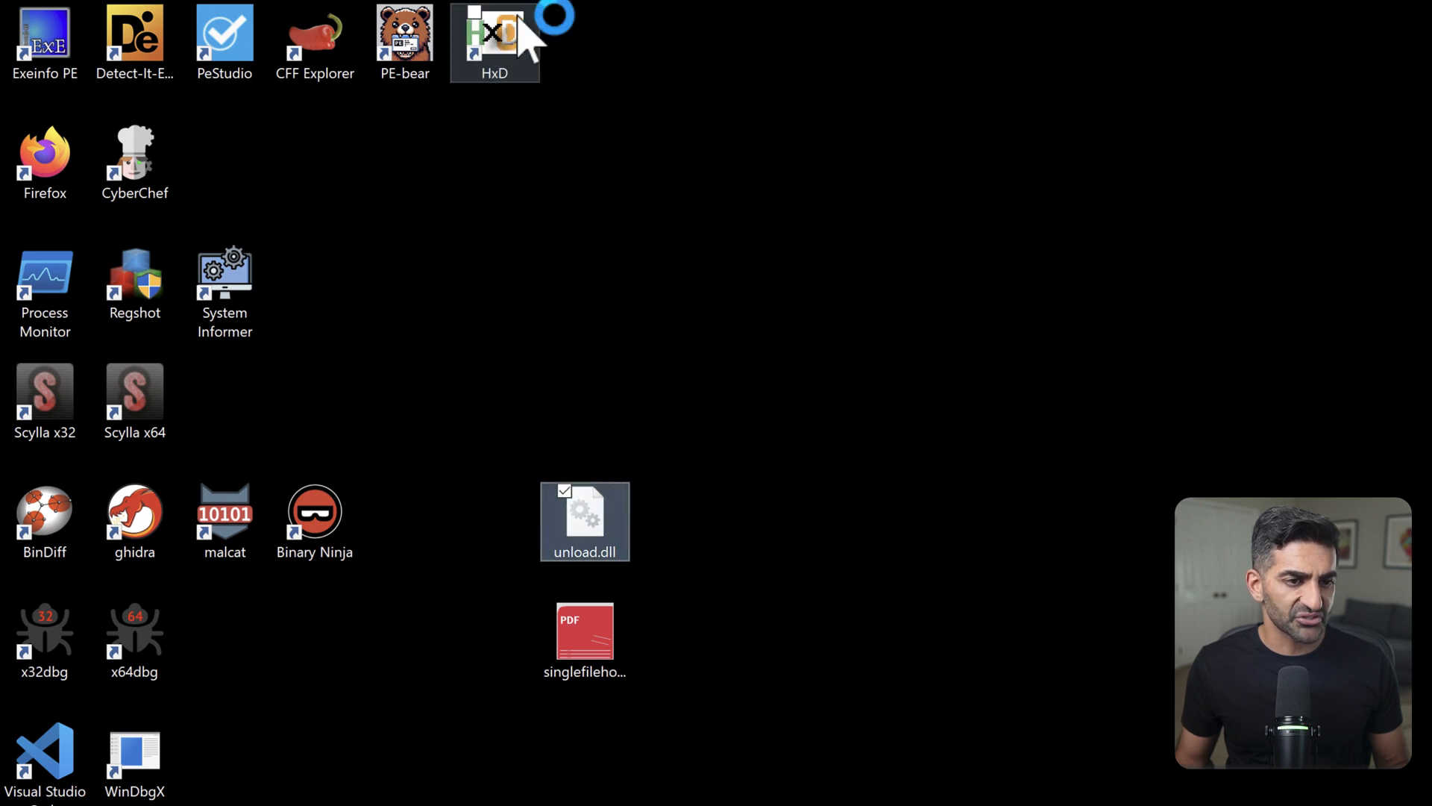
# - Open unload.dll in HxD and scroll through its MZ header, DOS stub and section table
pyautogui.doubleClick(495, 43)
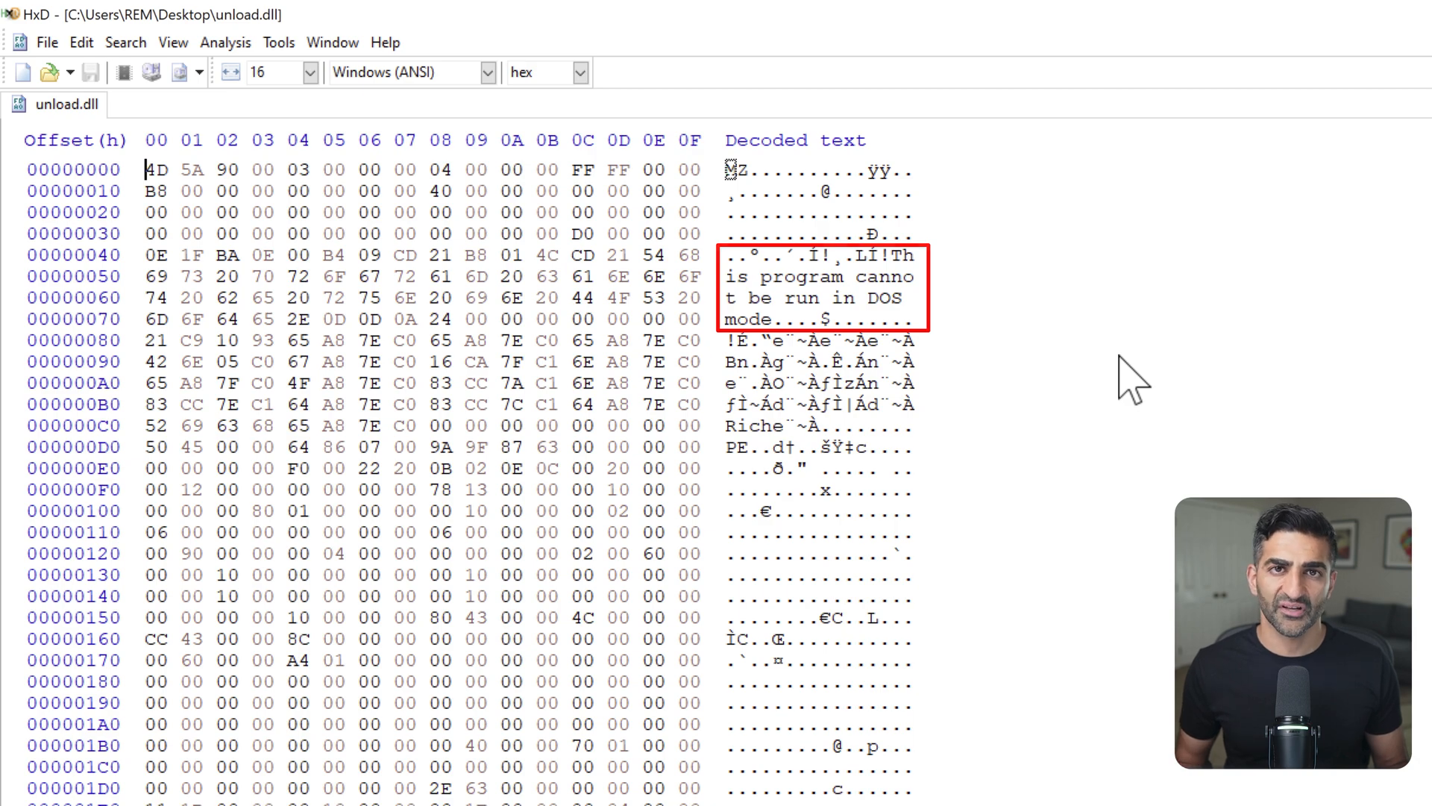
pyautogui.scroll(-3)
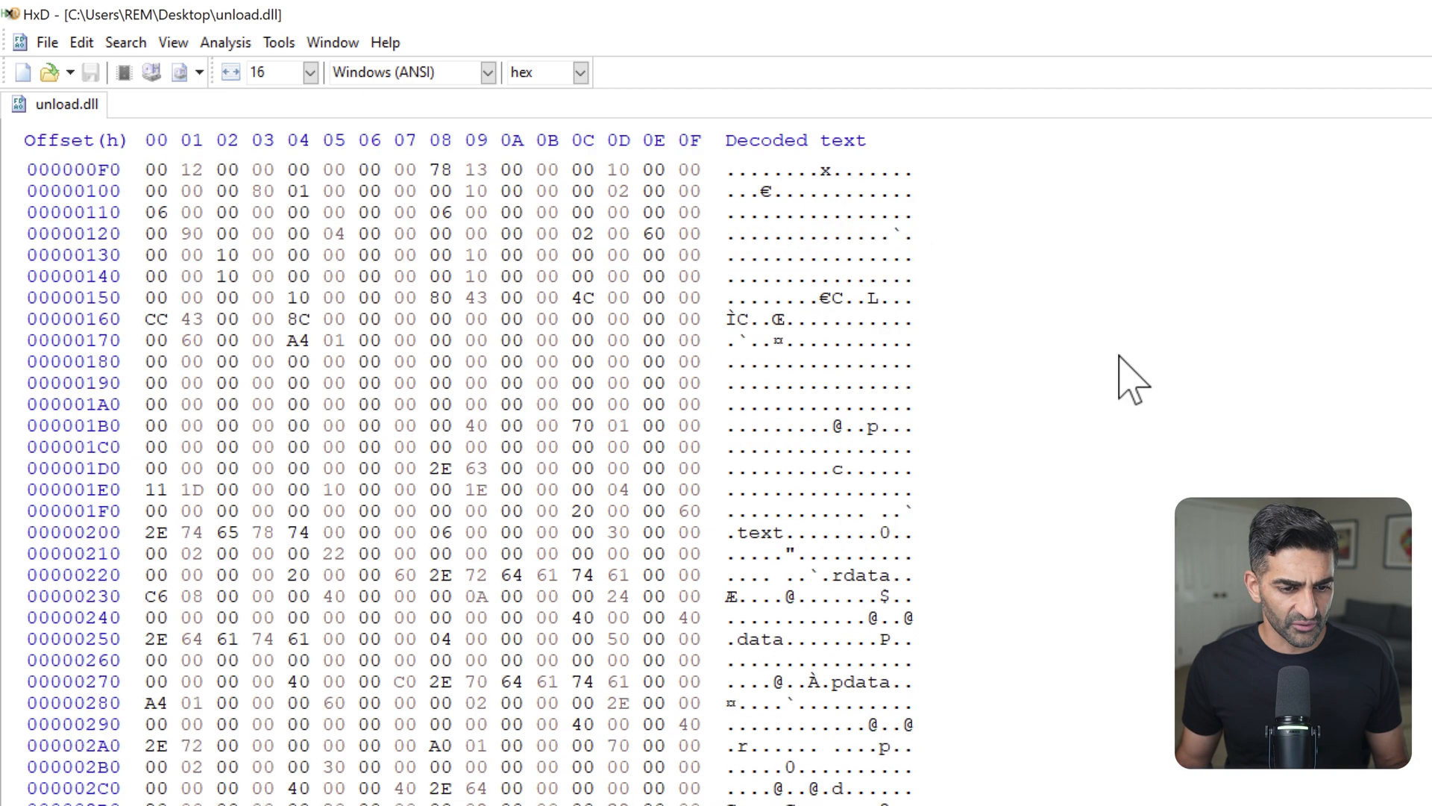
pyautogui.scroll(-3)
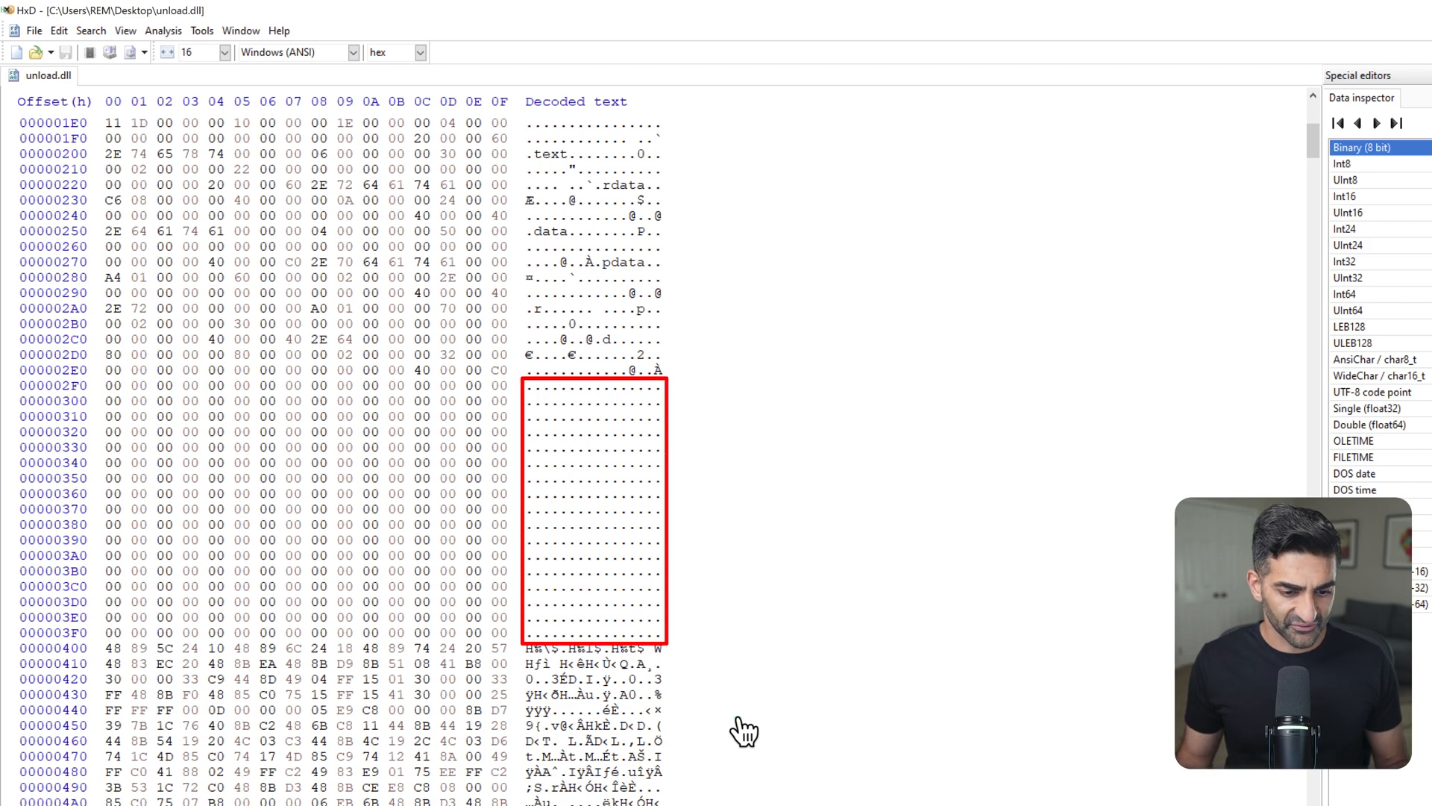
pyautogui.scroll(-3)
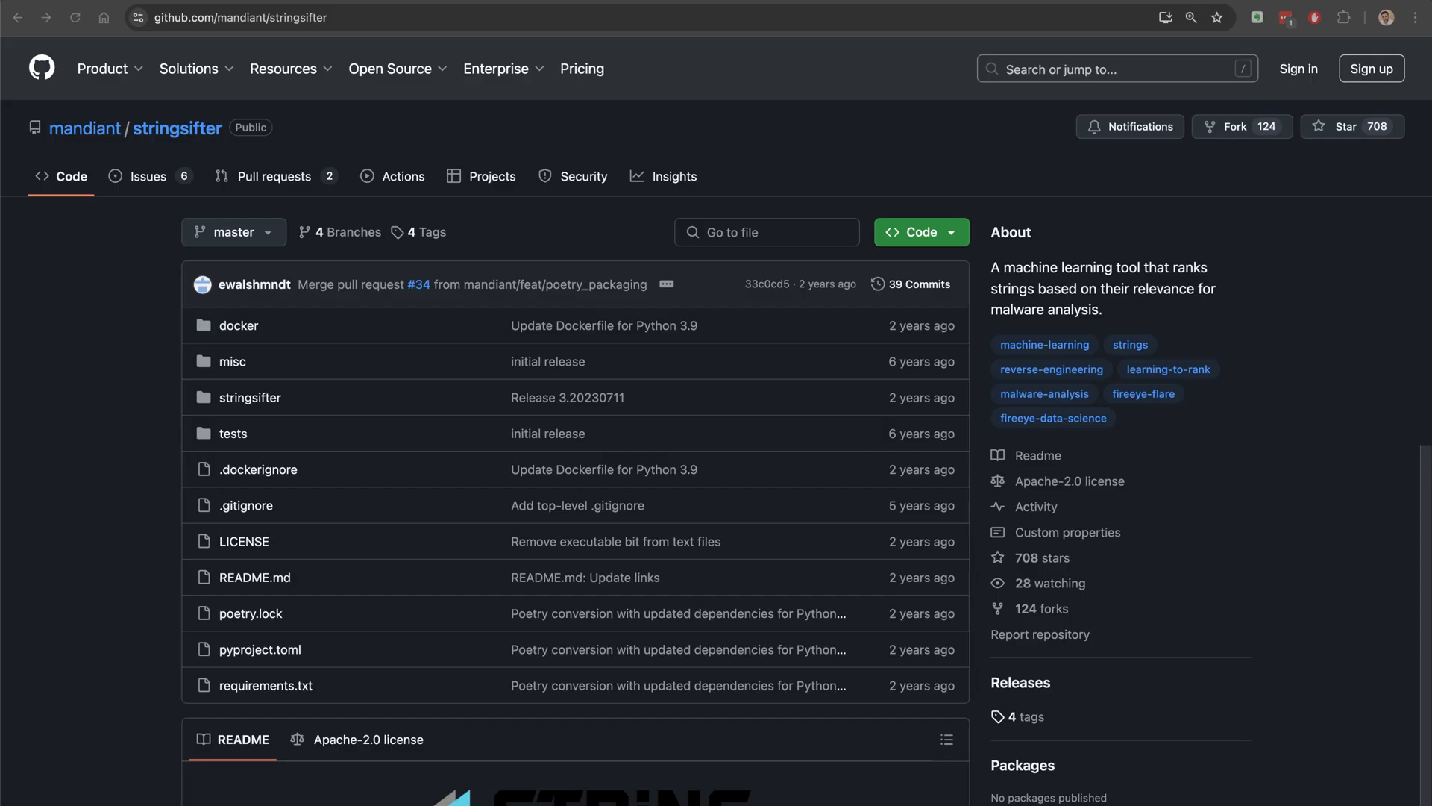
# - Scroll the StringSifter README, noting its Python 3.9+ requirement
pyautogui.scroll(-3)
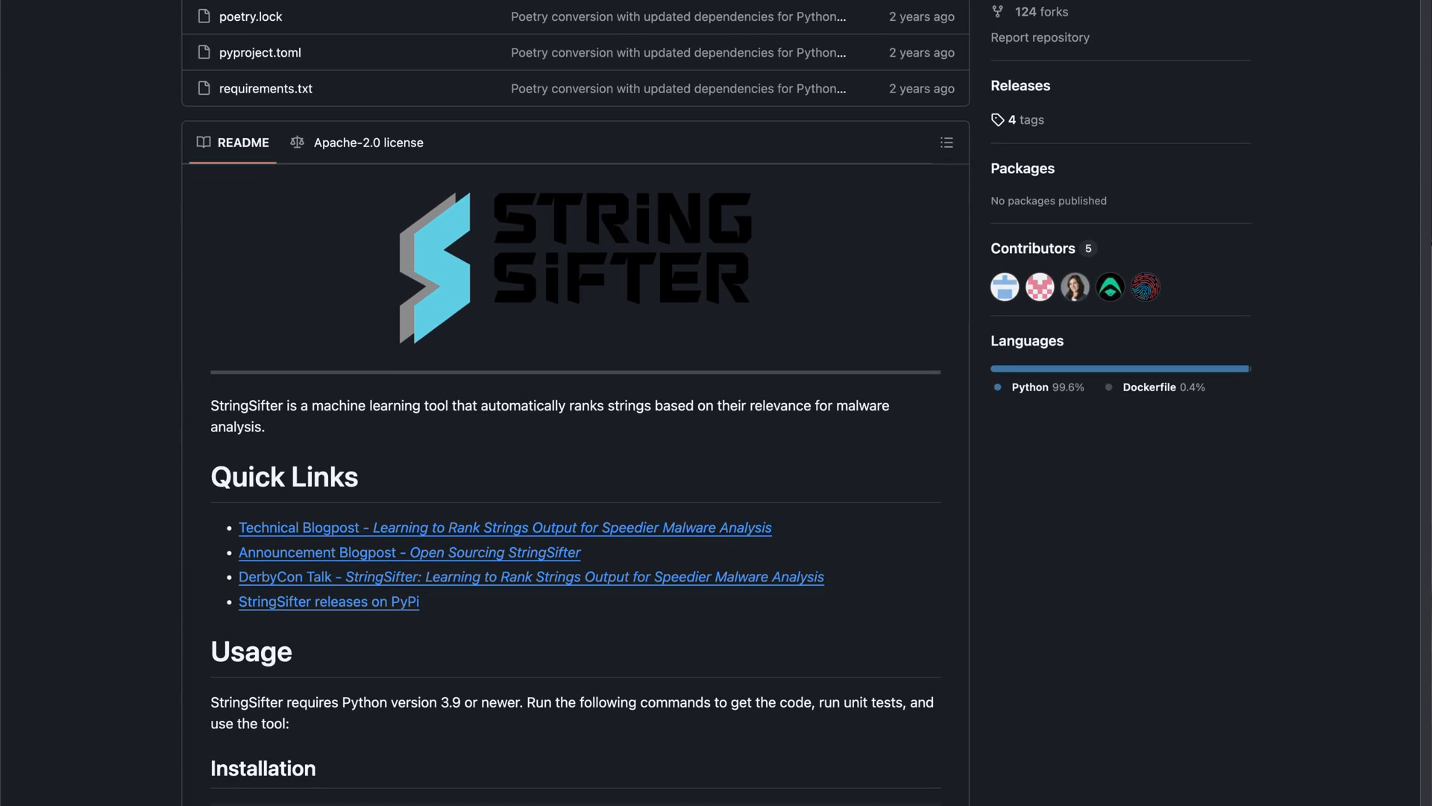
pyautogui.scroll(-3)
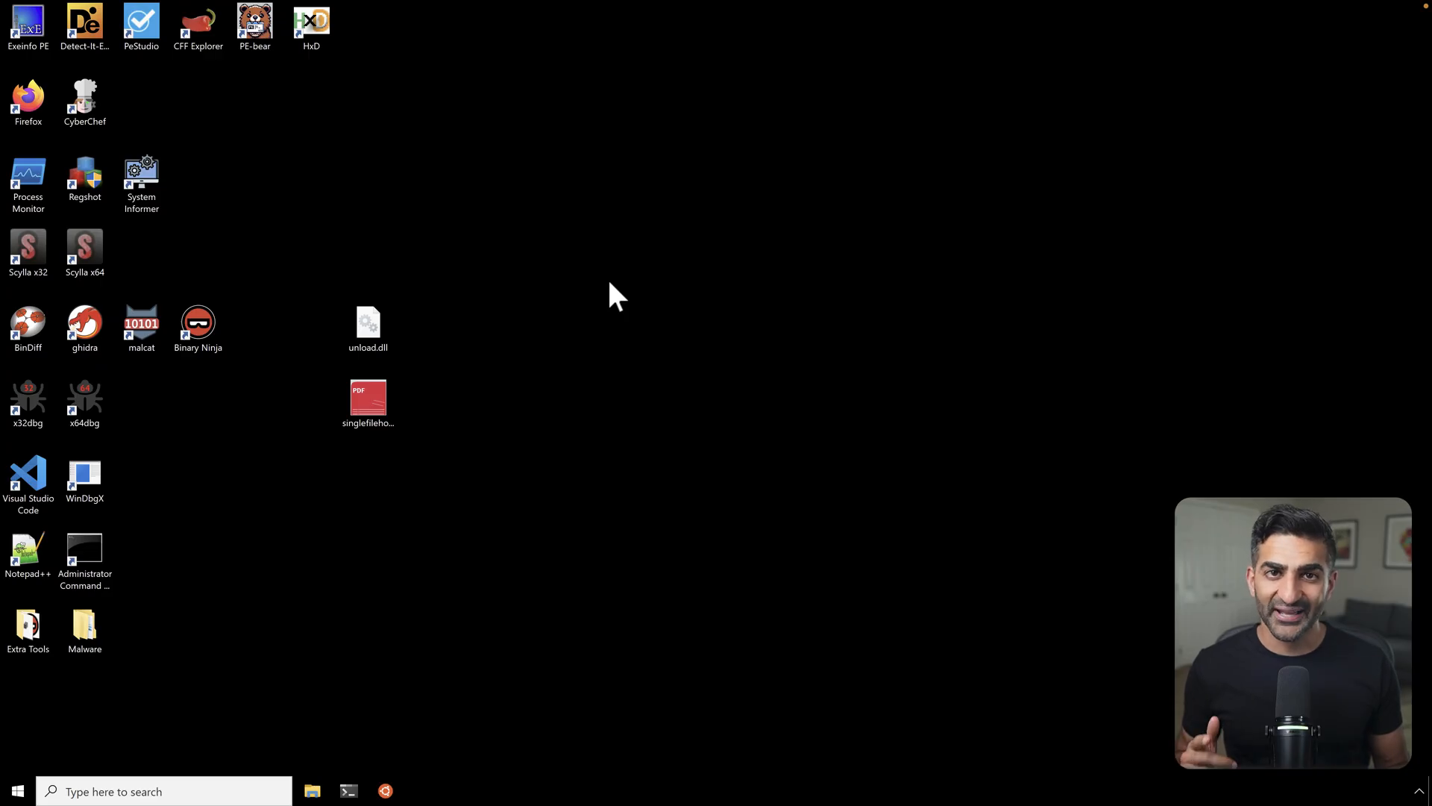
pyautogui.moveTo(448, 575)
pyautogui.write('st')
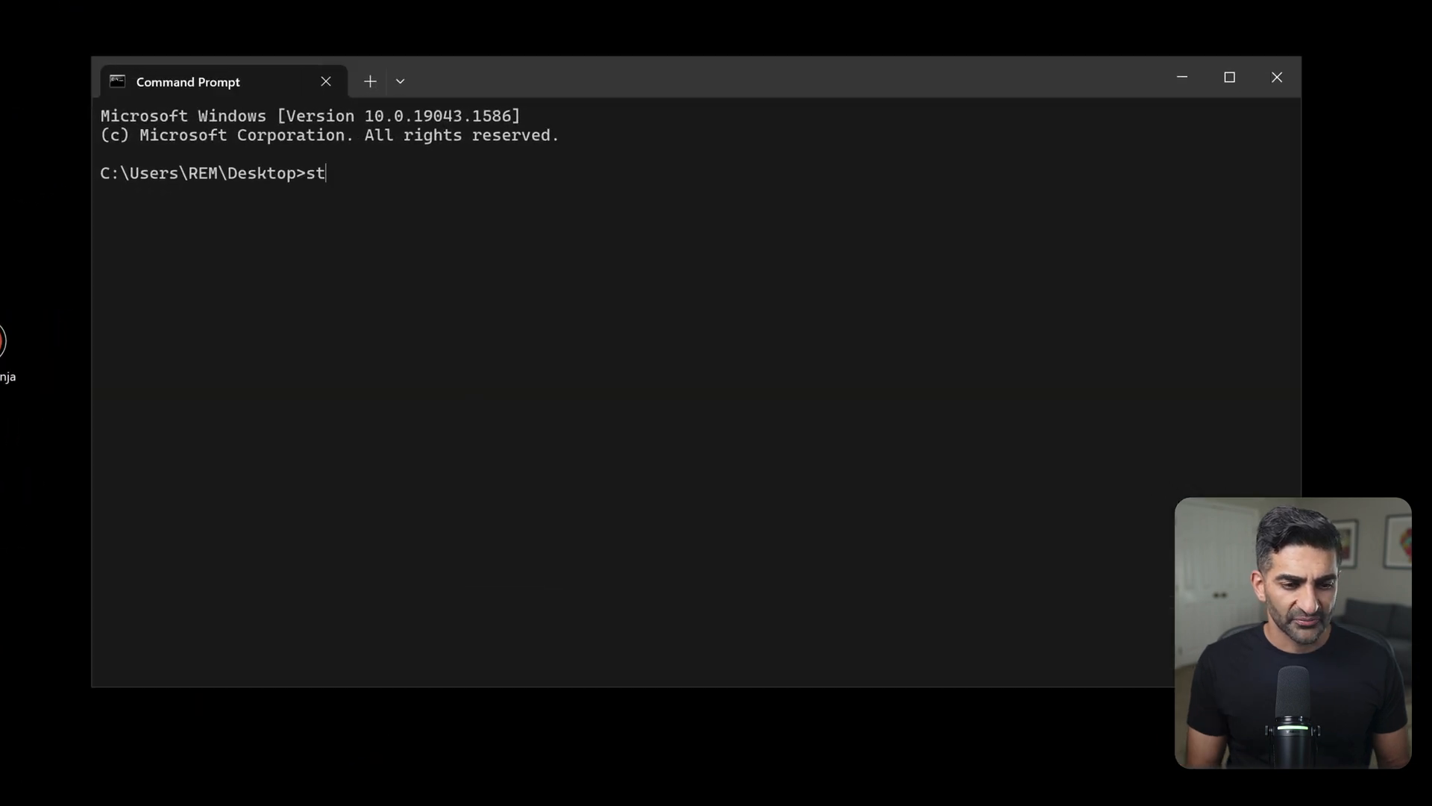
# - Enter 'strings64 -nobanner unload.dll | rank_strings | more' to rank unload.dll's strings
pyautogui.write('rings64')
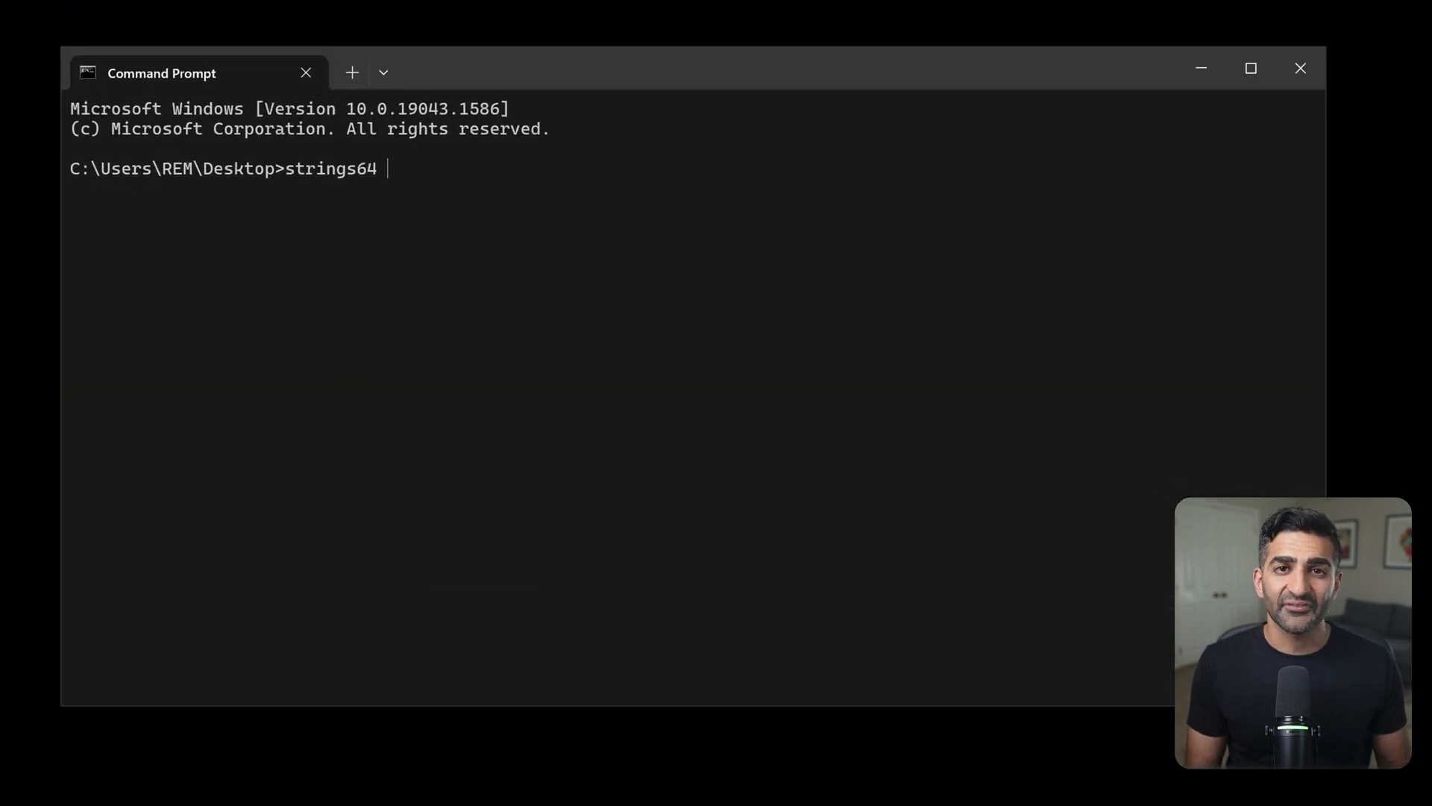
pyautogui.write('-nobanner')
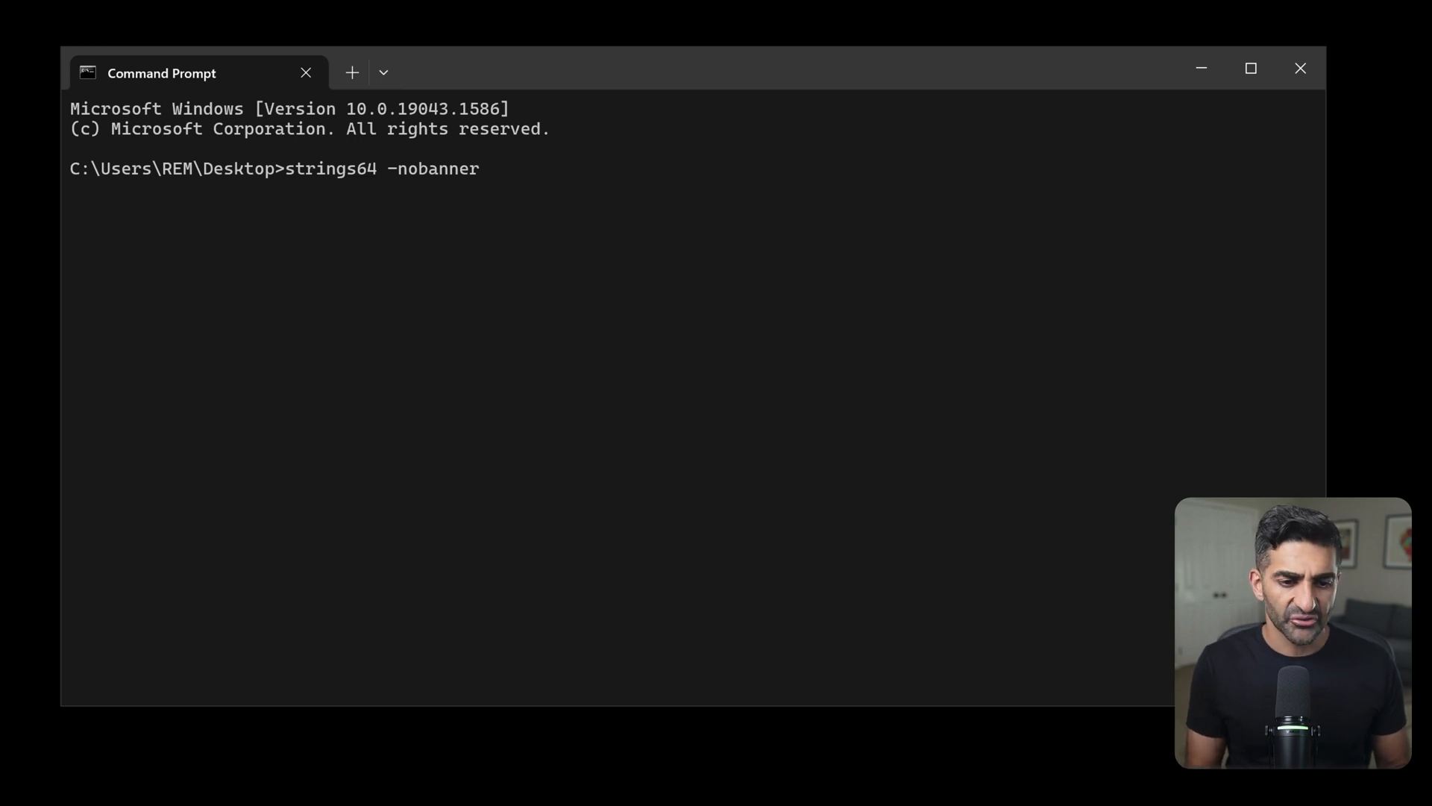
pyautogui.write('unload')
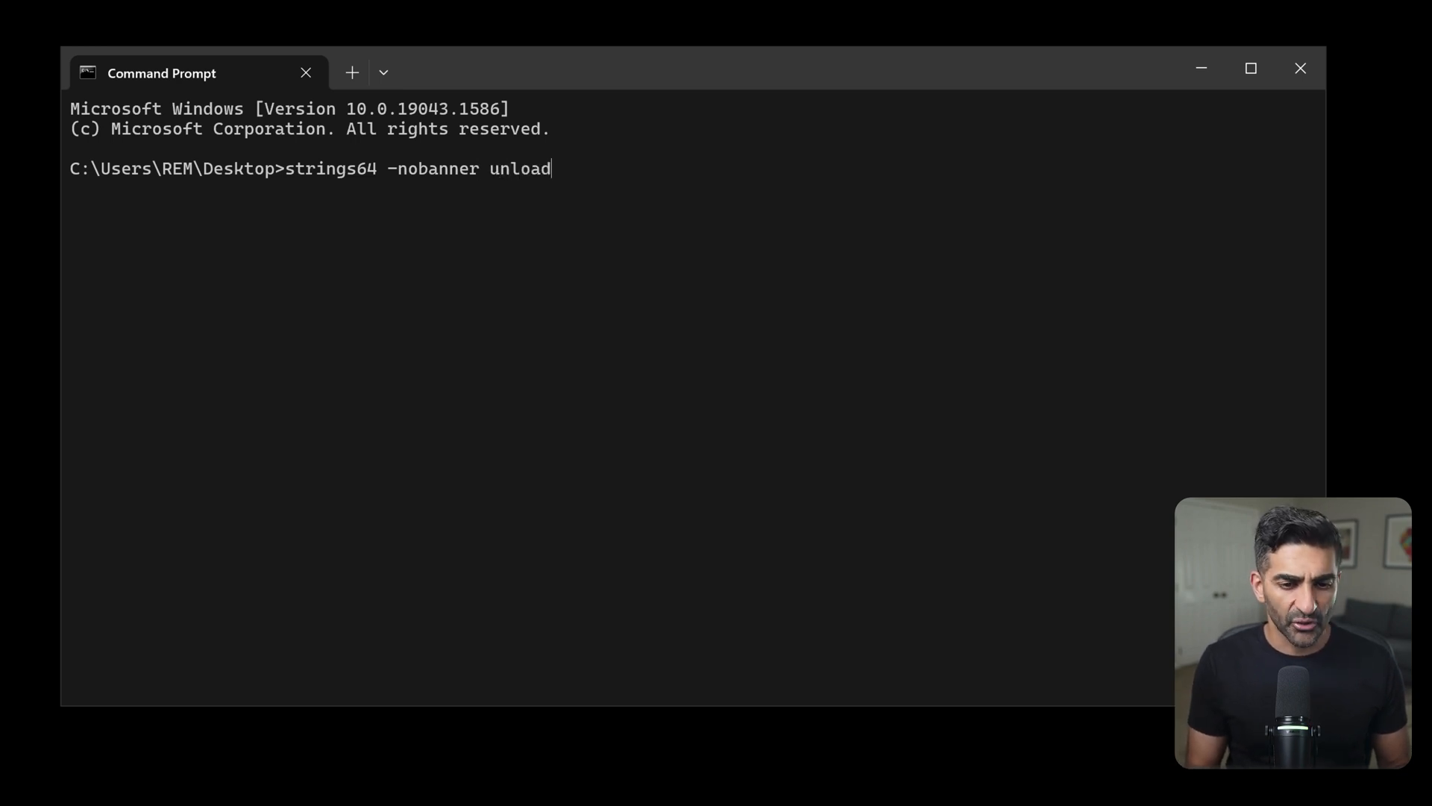
pyautogui.write('.dll |')
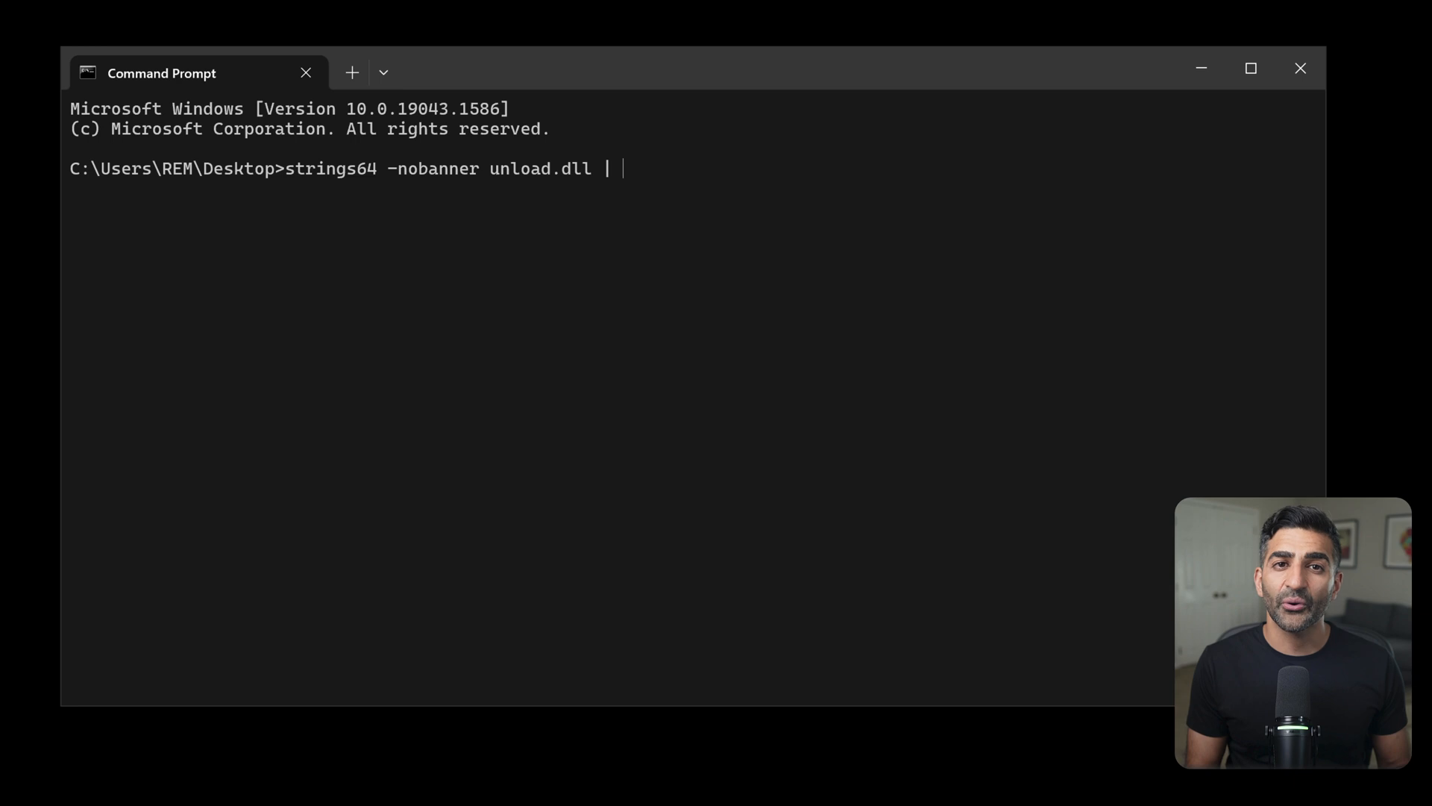
pyautogui.write('rank_s')
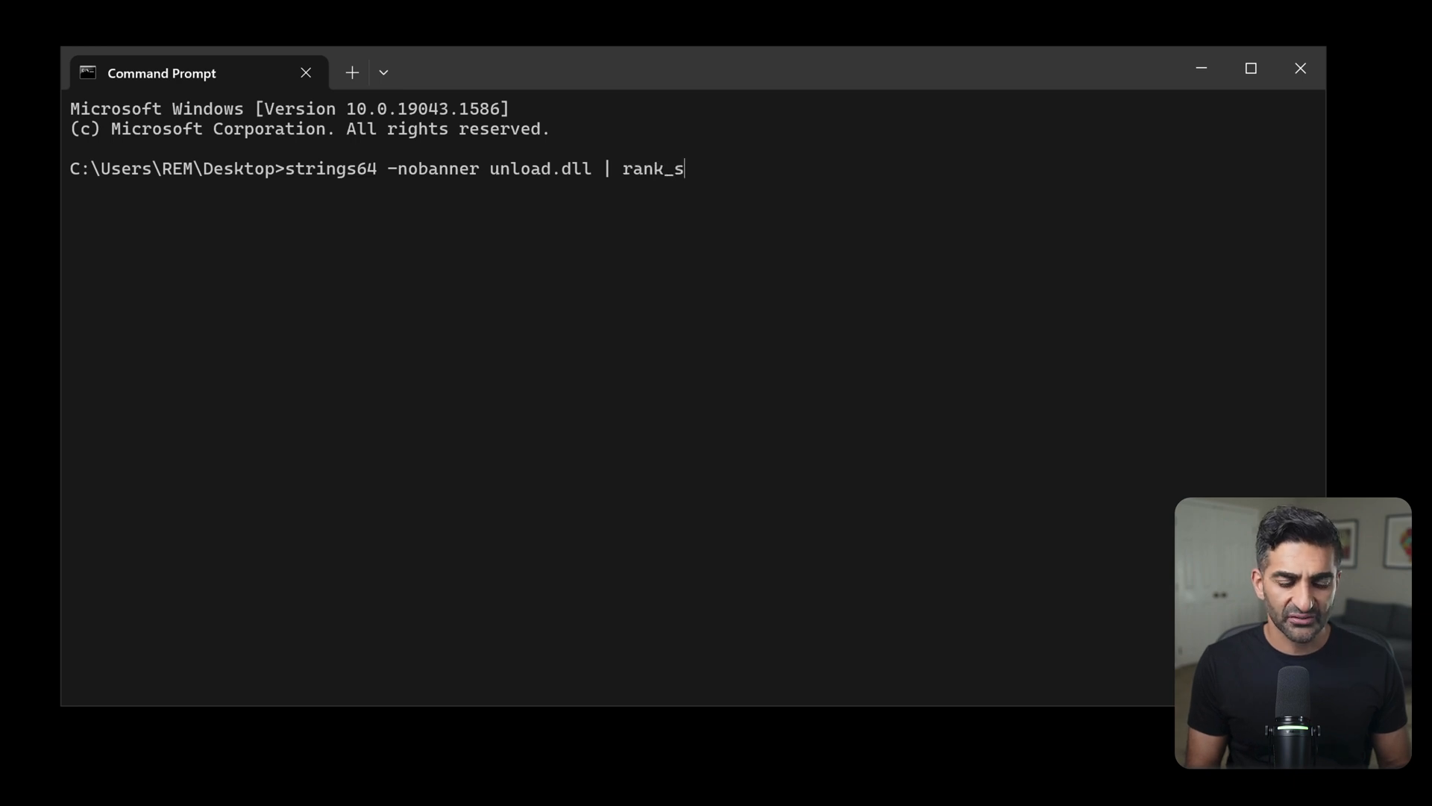
pyautogui.write('trings | more')
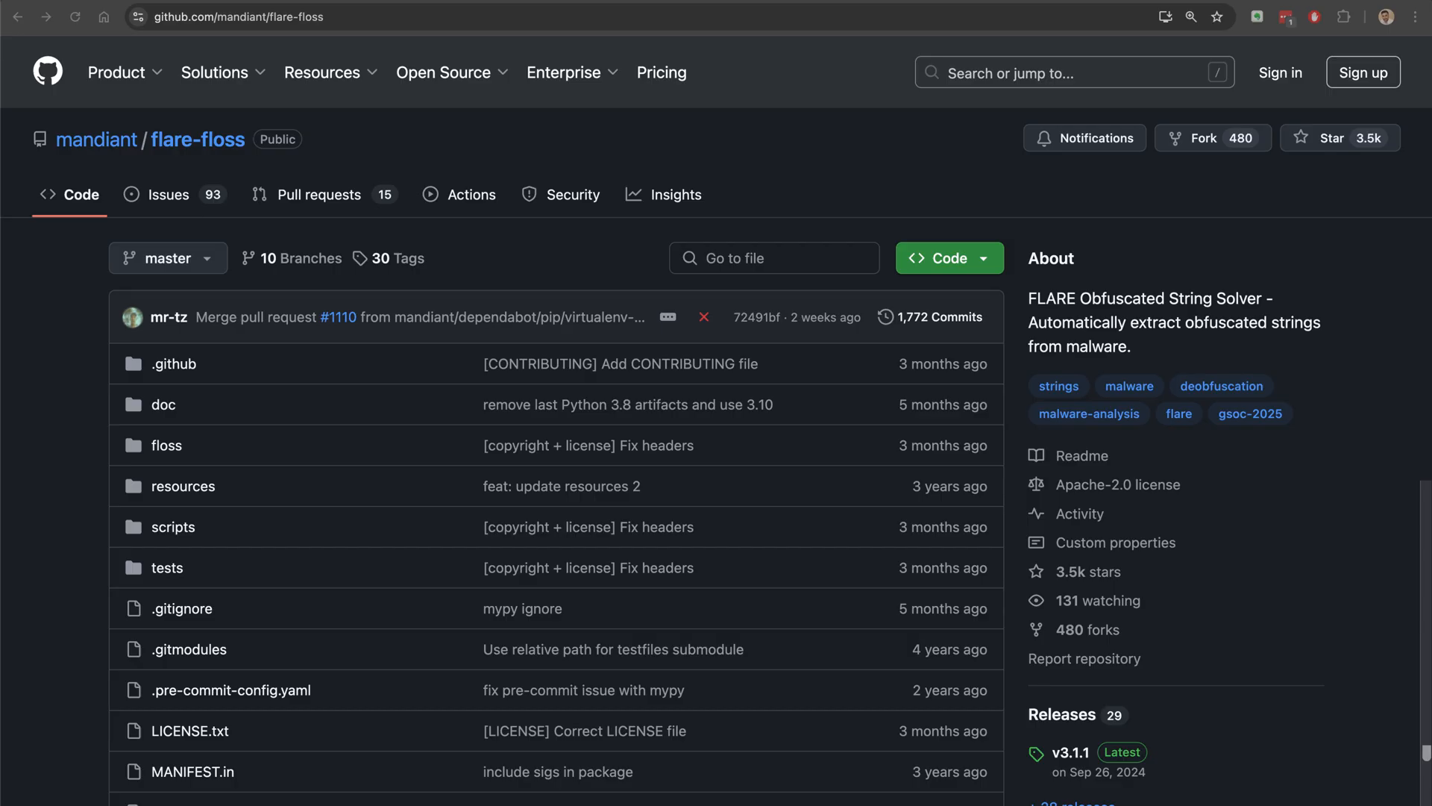
# - Scroll the mandiant/flare-floss GitHub page before returning to the ranked strings output
pyautogui.scroll(-3)
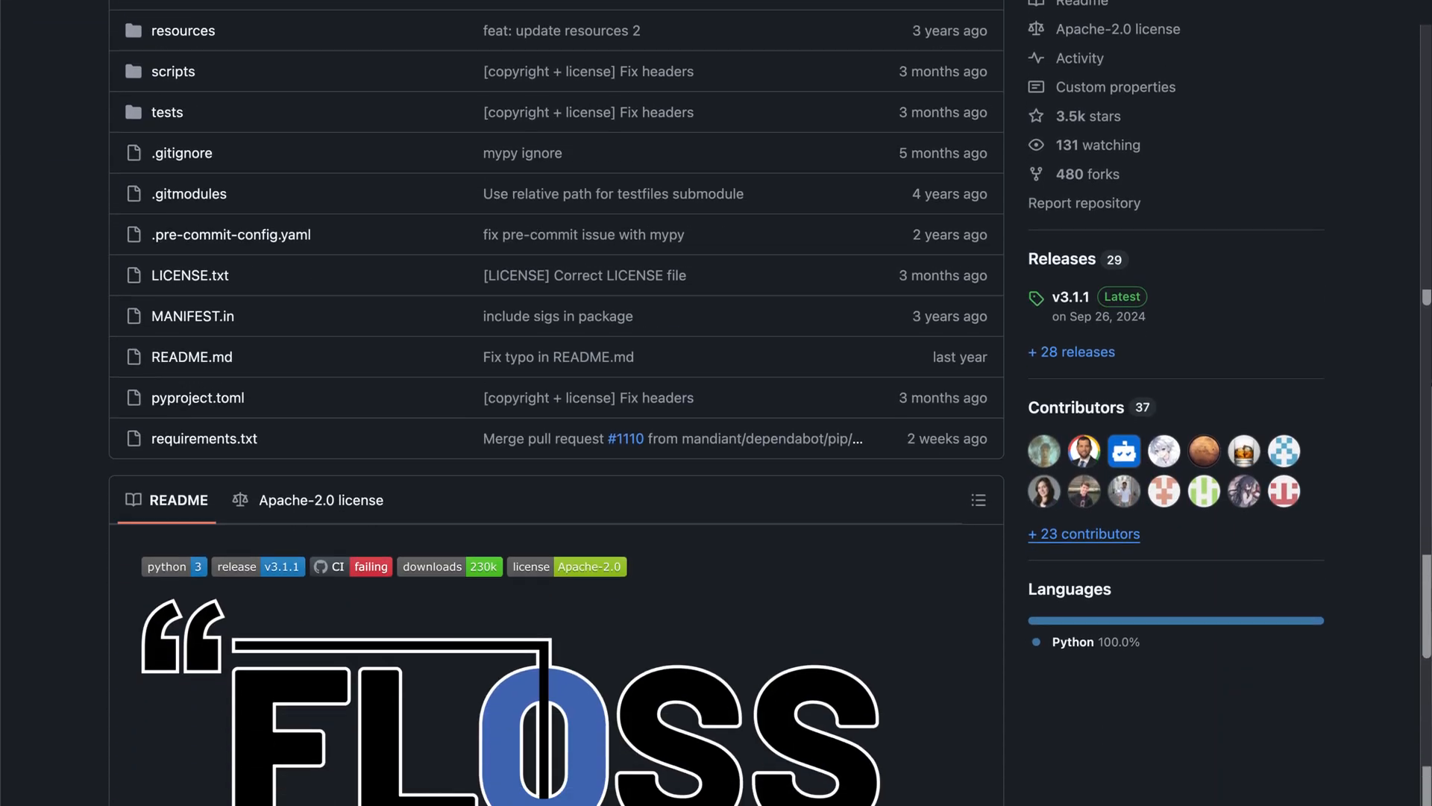
pyautogui.scroll(-3)
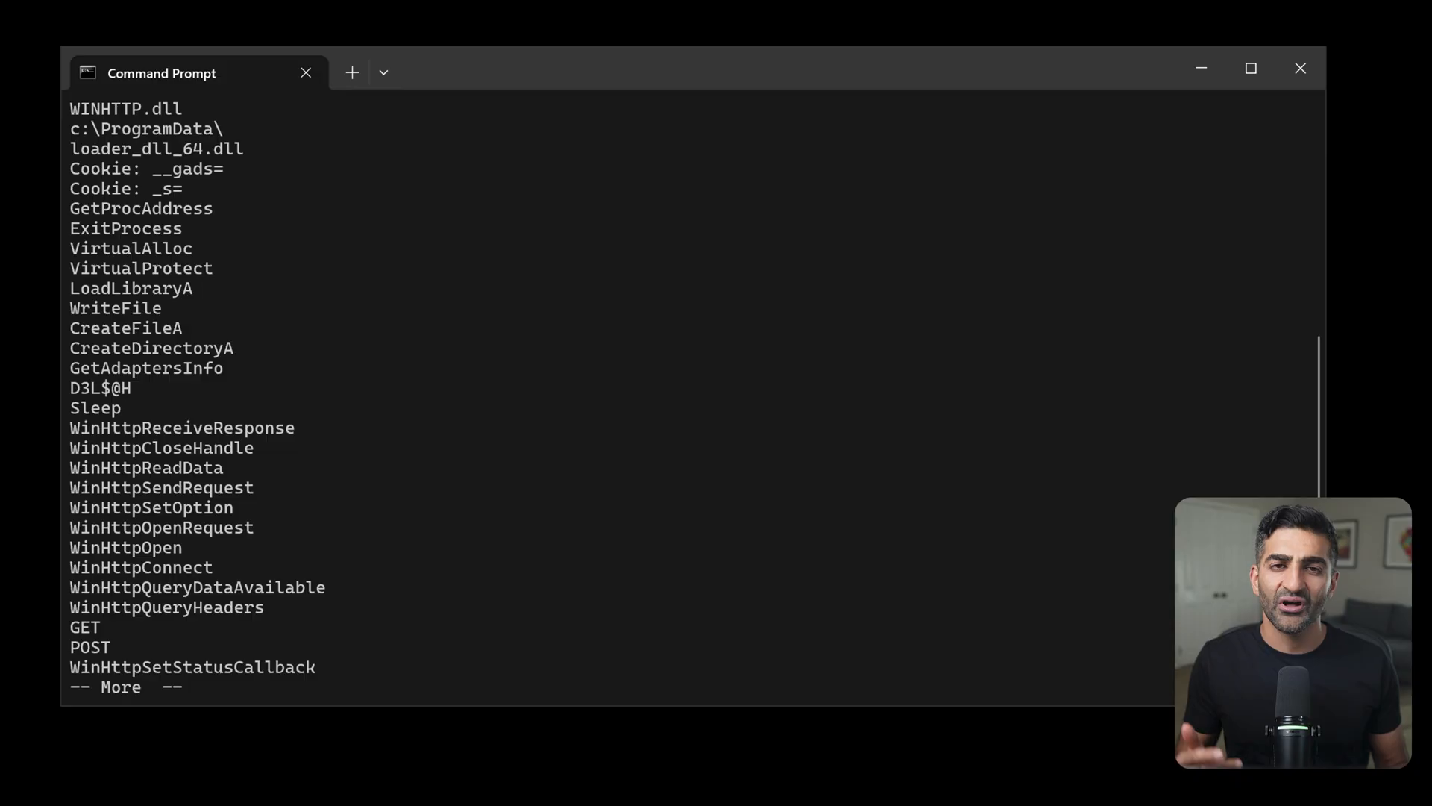
pyautogui.moveTo(443, 375)
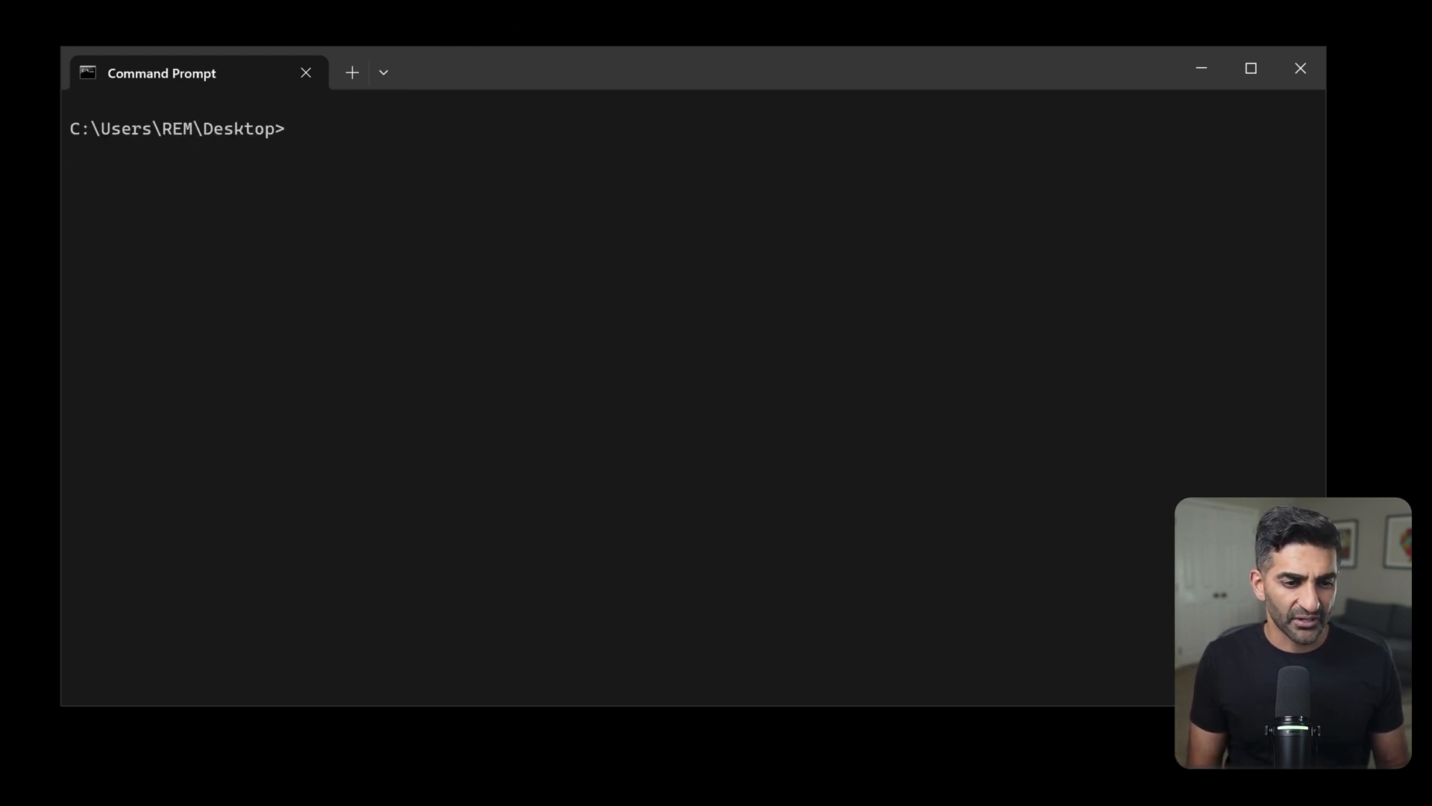
# - Run 'floss --no static -- unload.dll' in Command Prompt
pyautogui.write('floss --no')
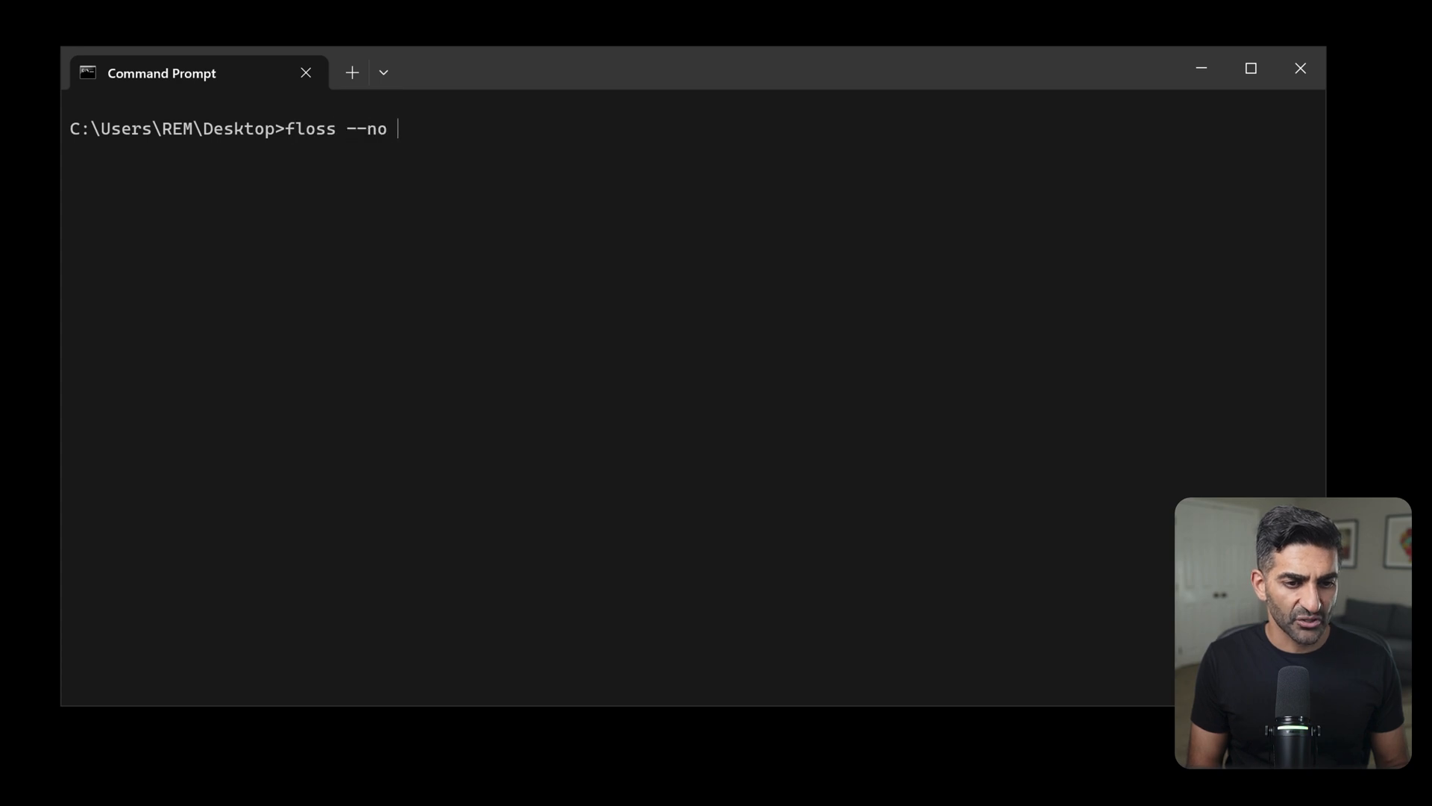
pyautogui.write('static --')
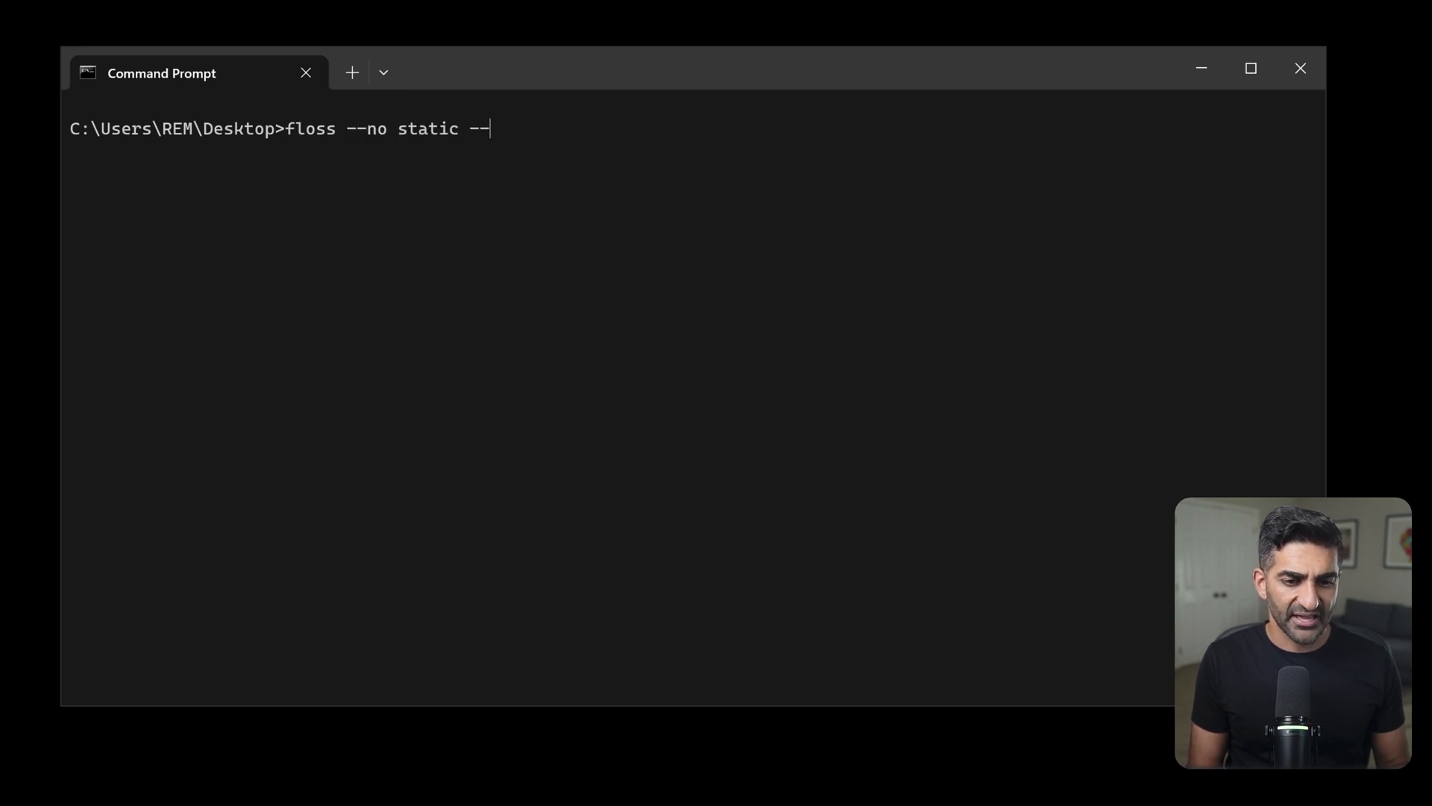
pyautogui.write('unload.dll')
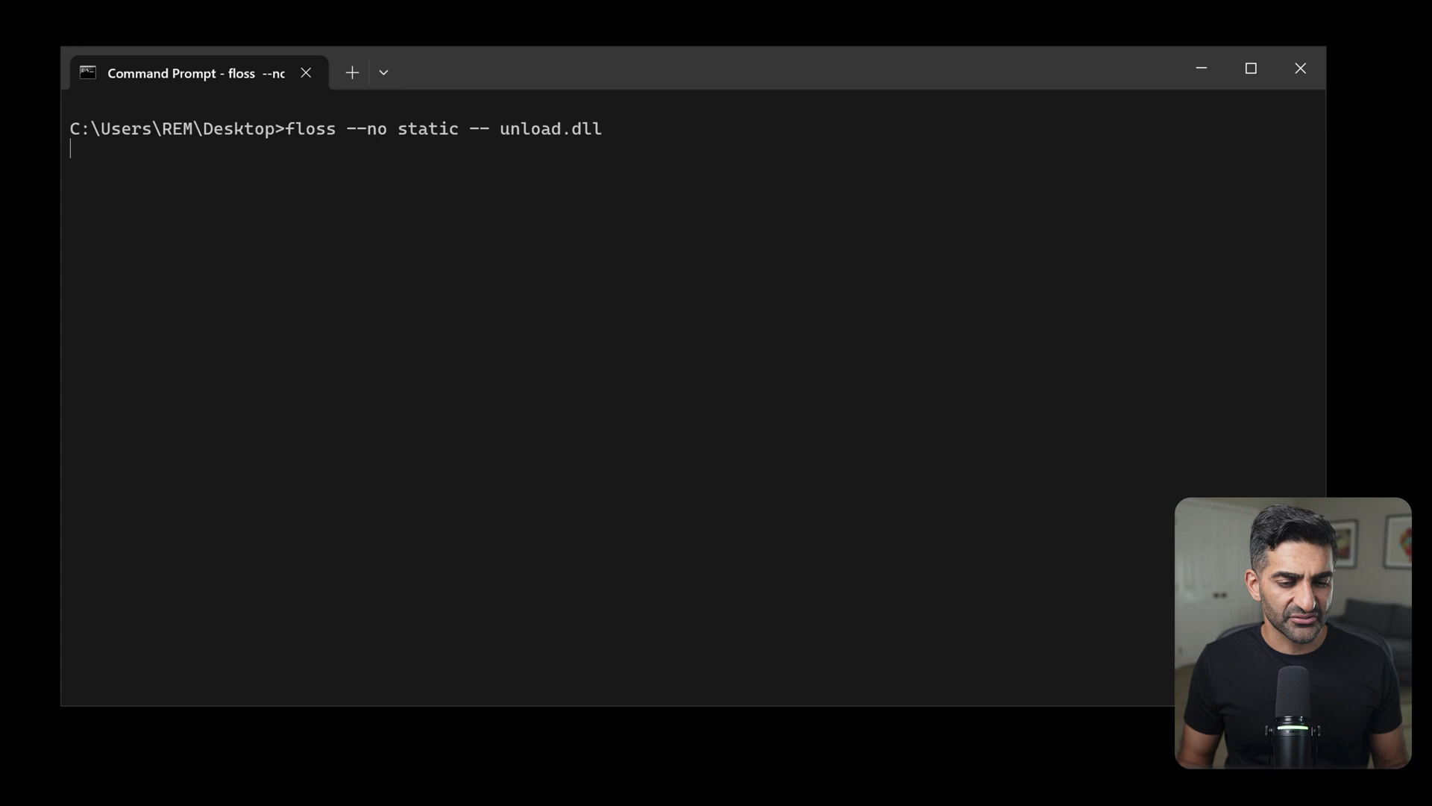
pyautogui.press('Enter')
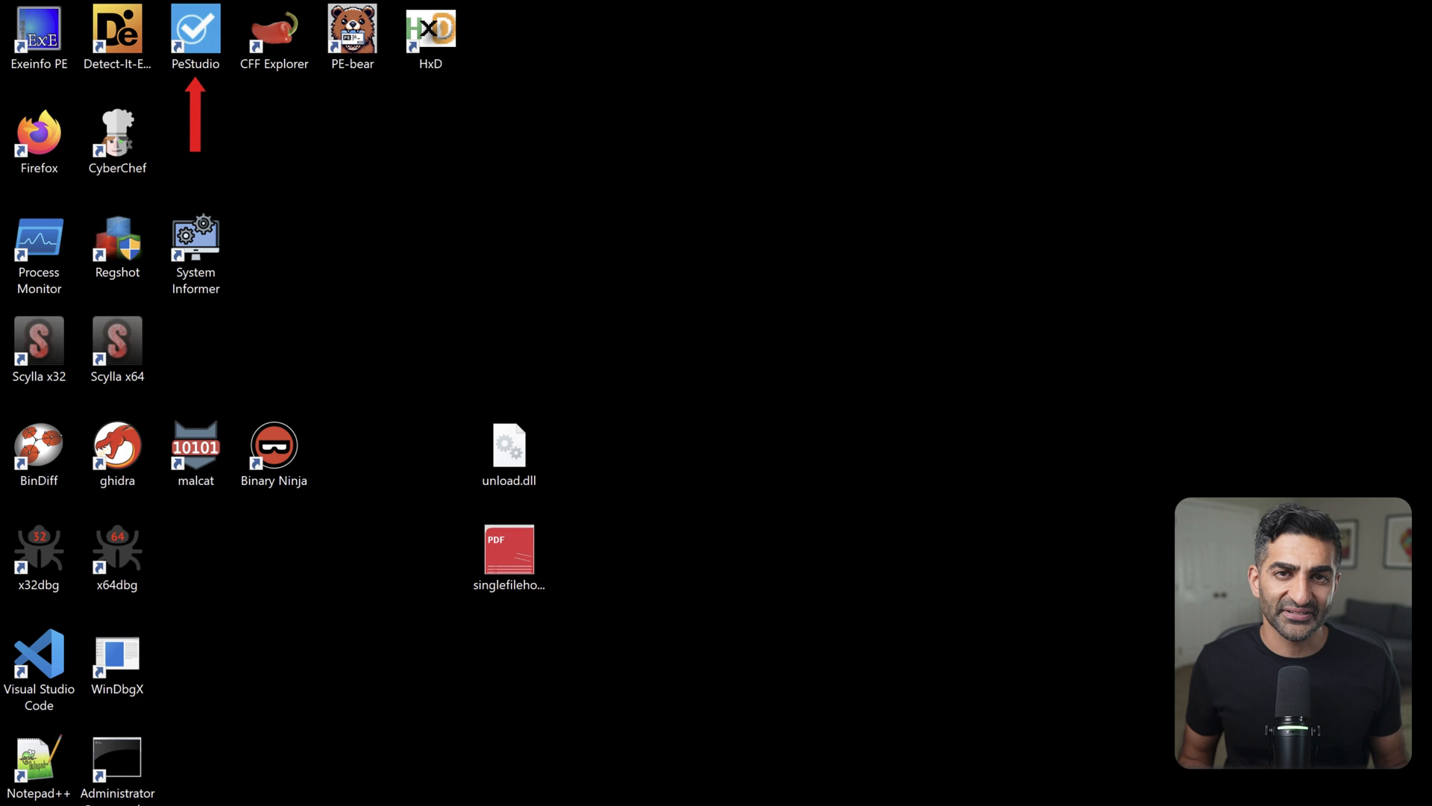
pyautogui.moveTo(528, 410)
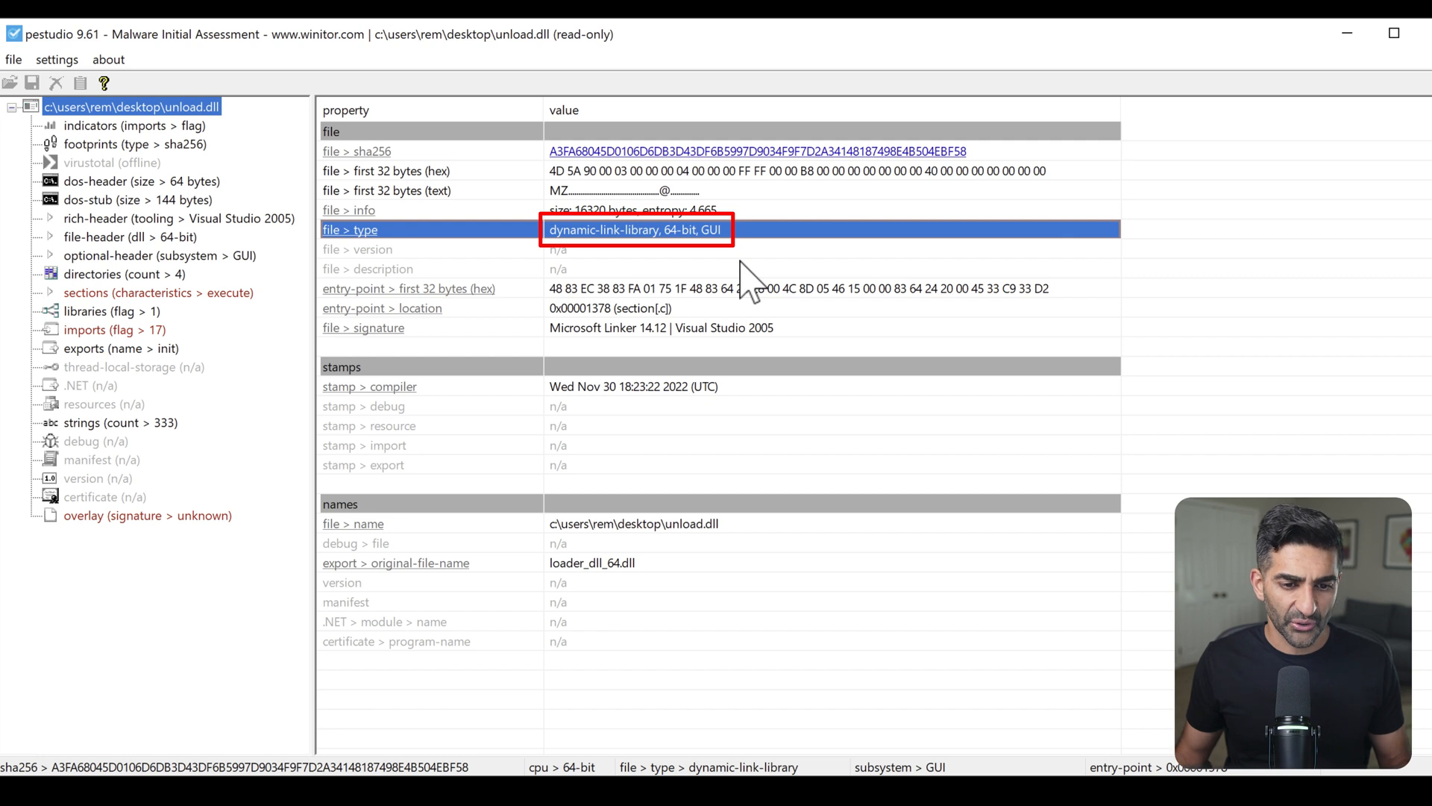
pyautogui.moveTo(678, 411)
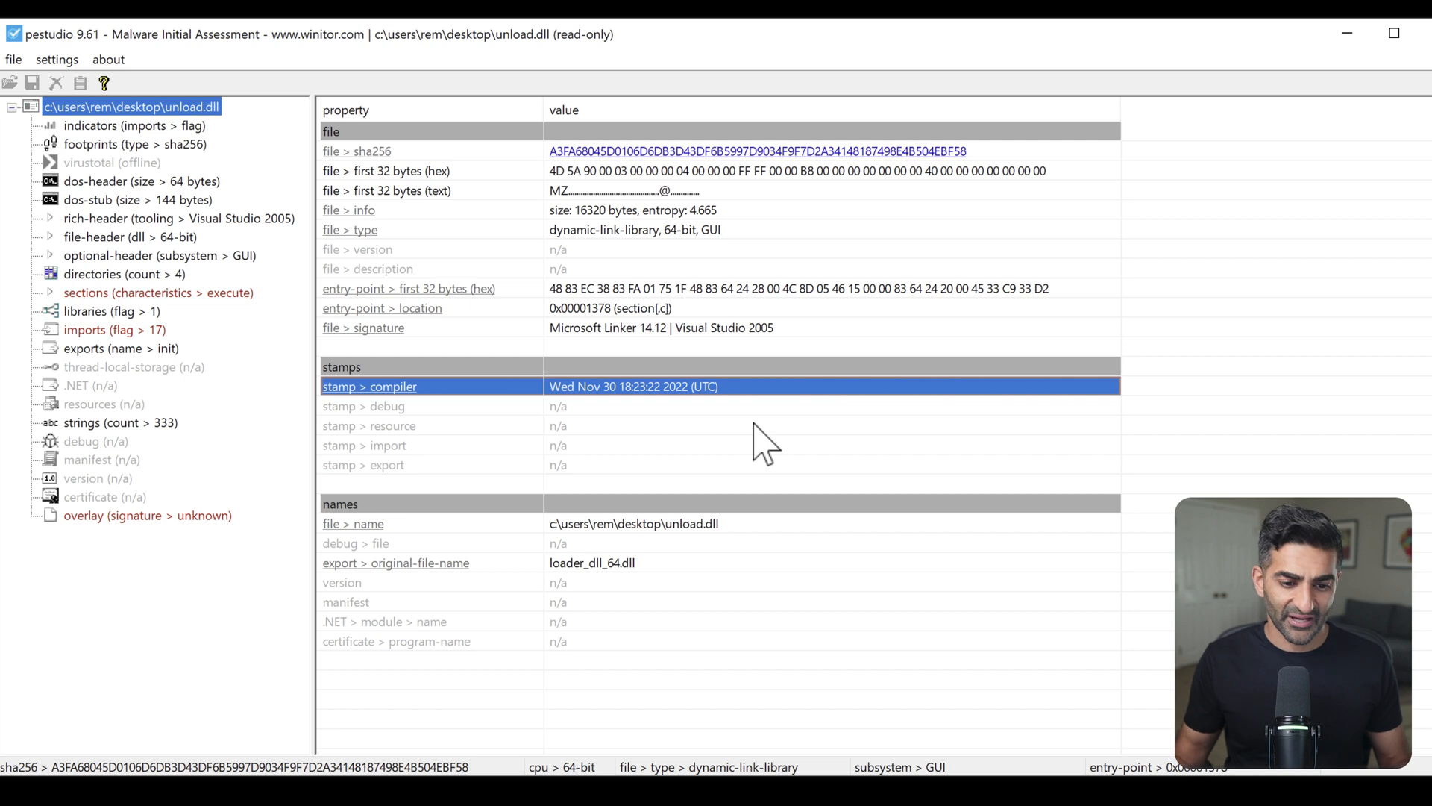
pyautogui.moveTo(626, 562)
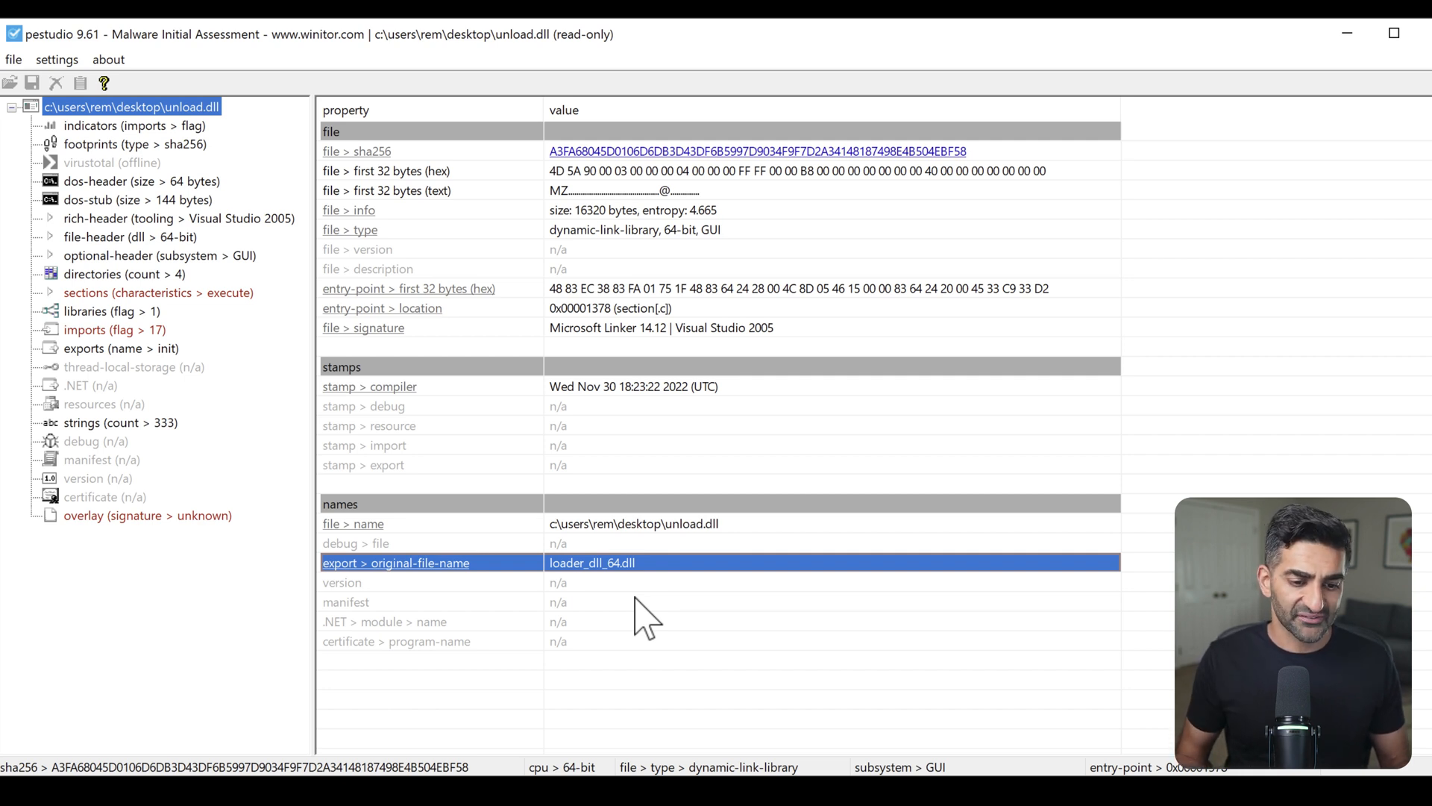
pyautogui.moveTo(554, 603)
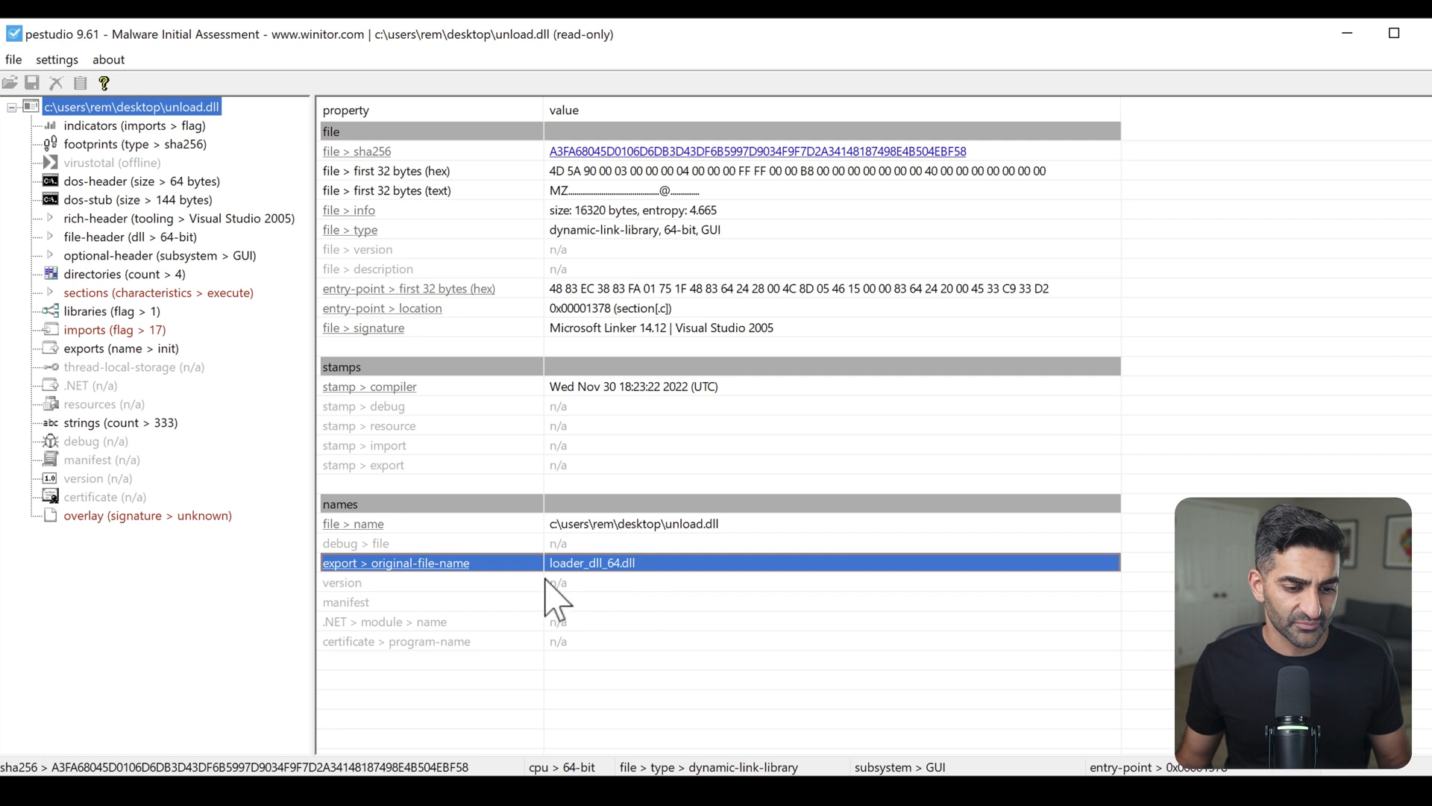
pyautogui.moveTo(644, 589)
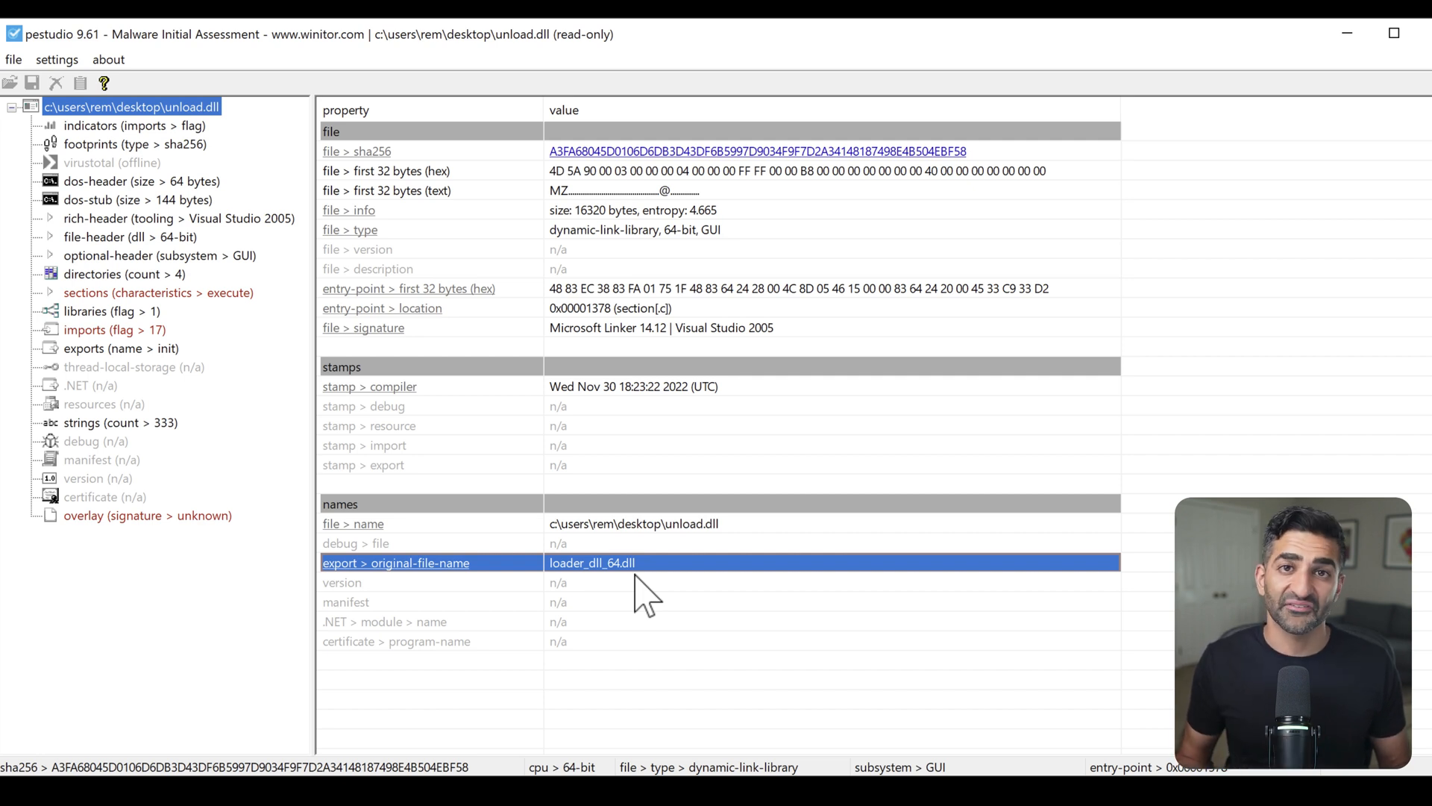
pyautogui.moveTo(374, 320)
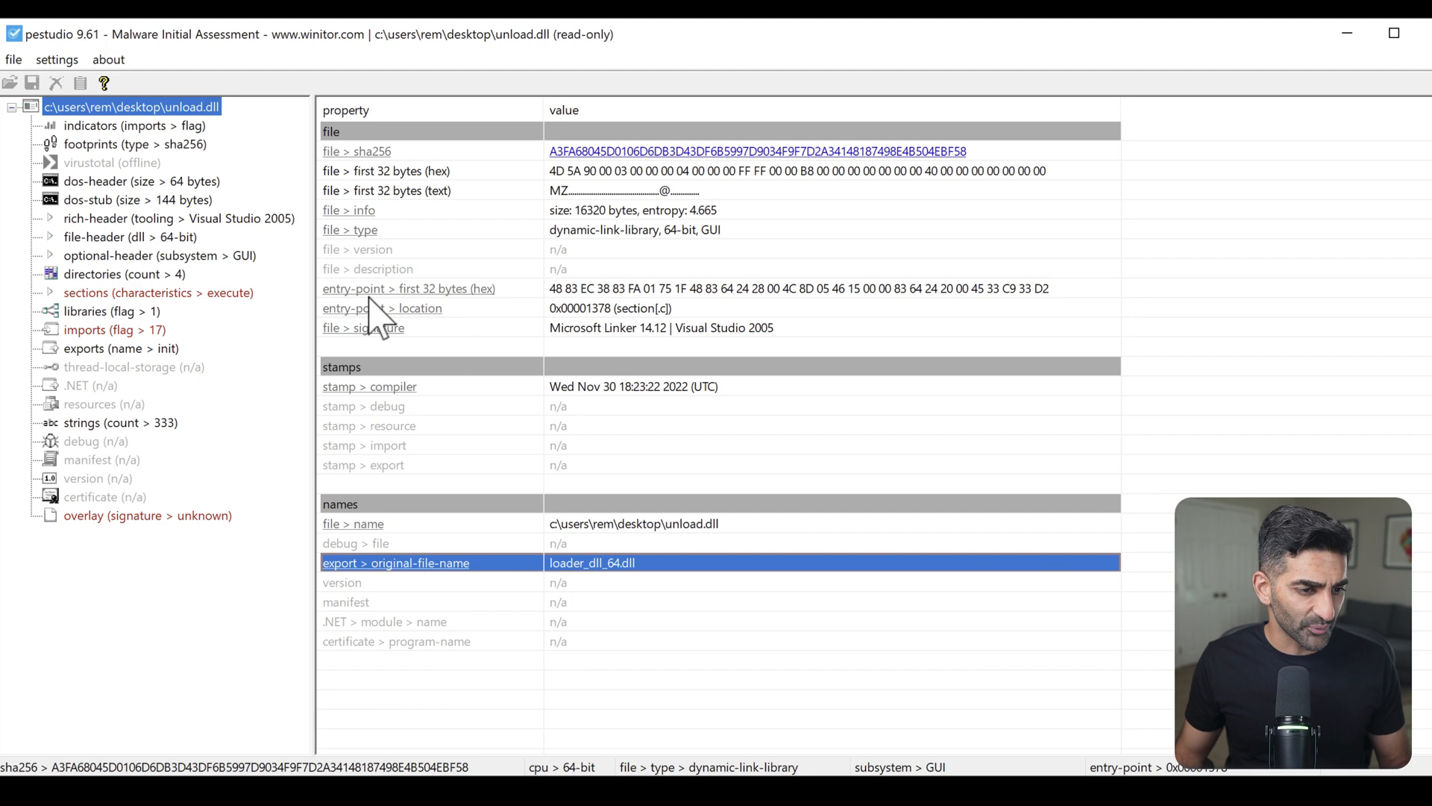
# - Show unload.dll's sections, with executable .c (entropy 6.153) and .text sections
pyautogui.click(158, 292)
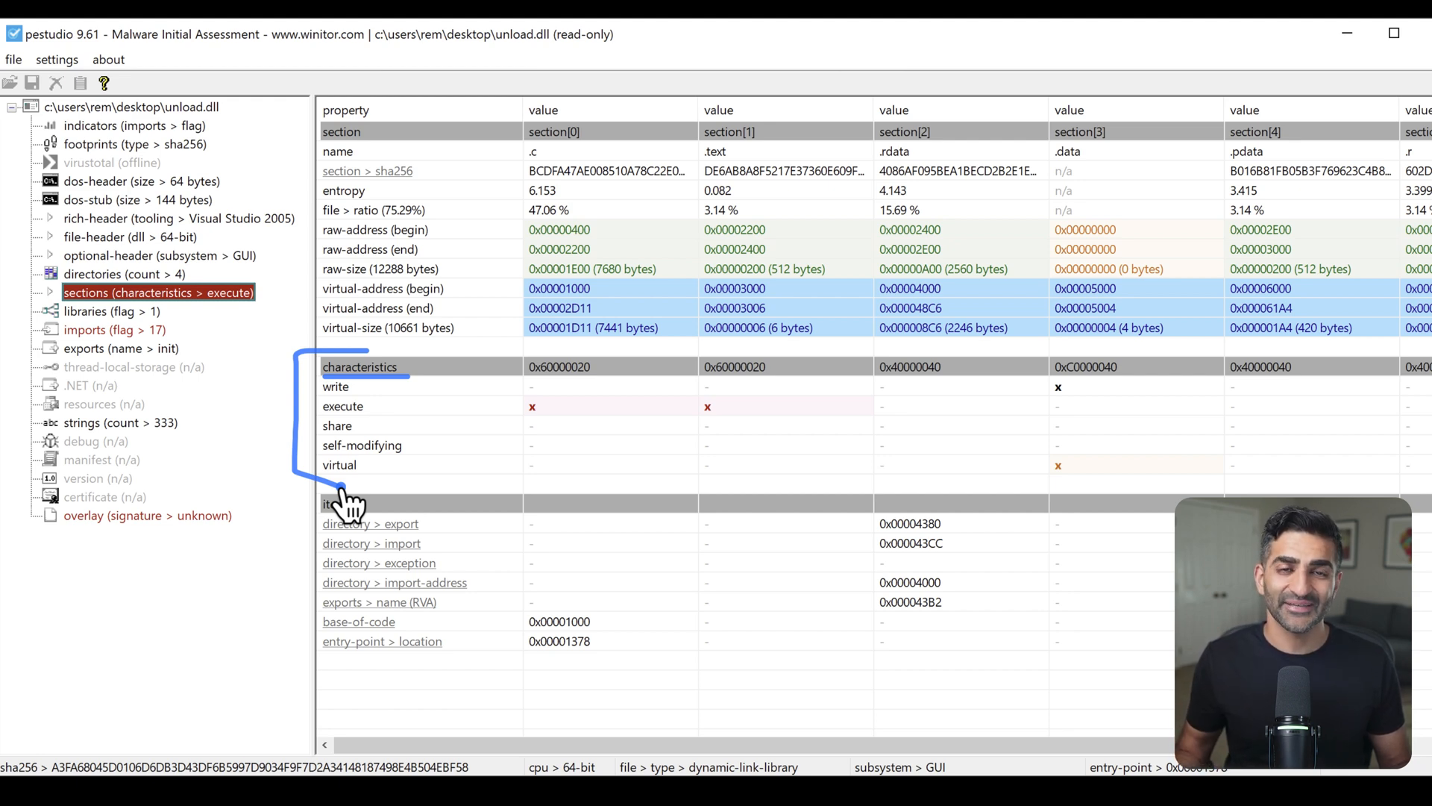
pyautogui.moveTo(585, 425)
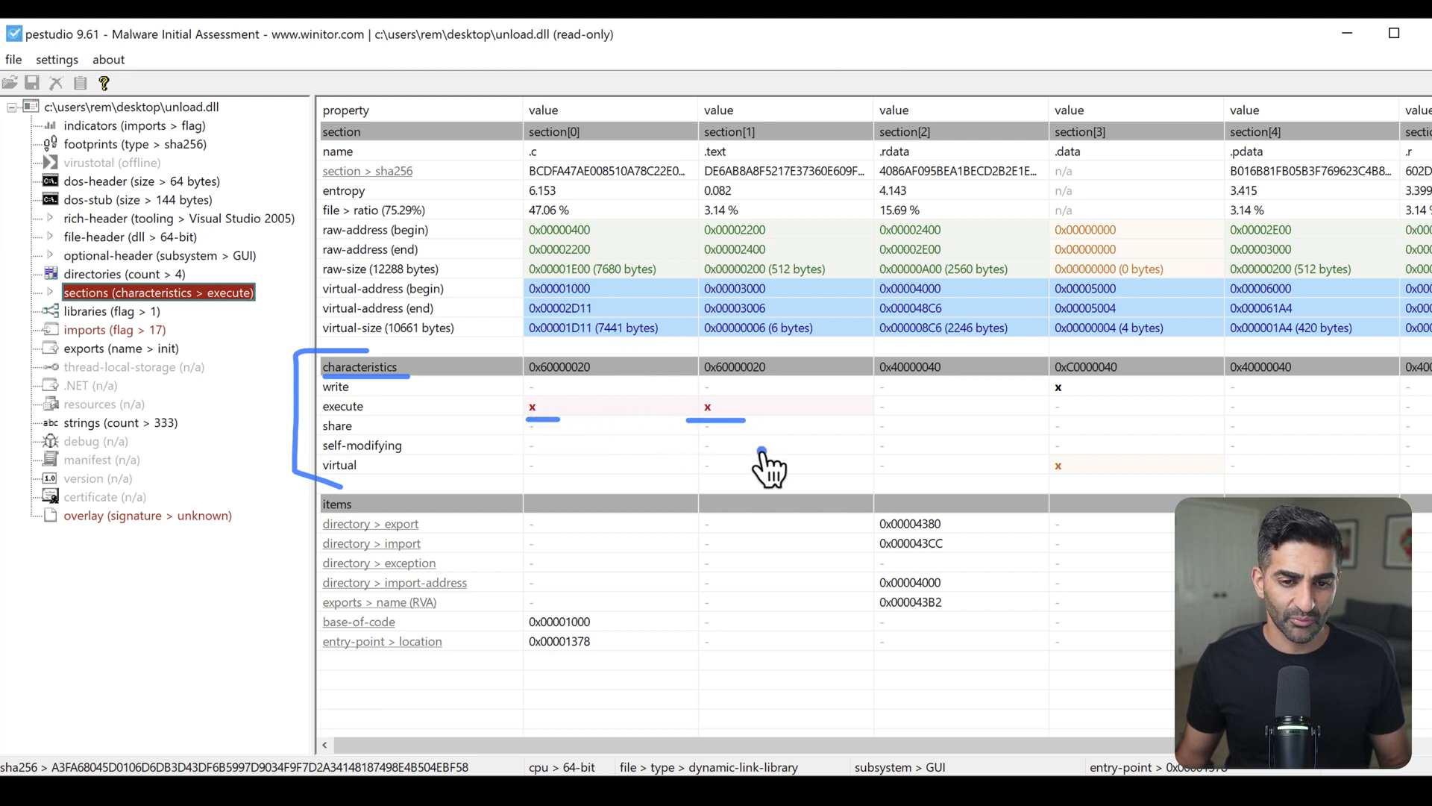
pyautogui.moveTo(726, 150)
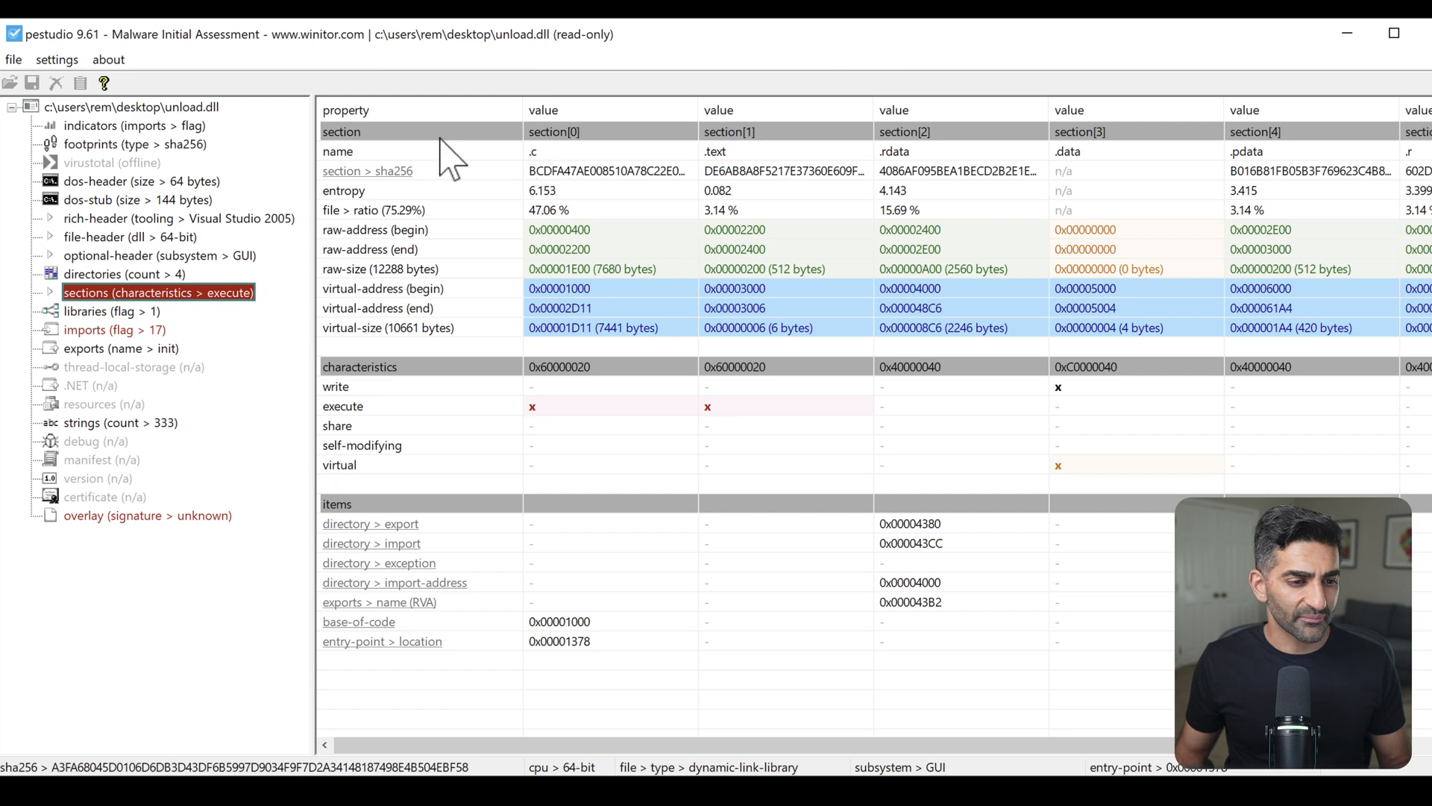
# - List unload.dll's six imported libraries, with WINHTTP.dll flagged
pyautogui.click(111, 310)
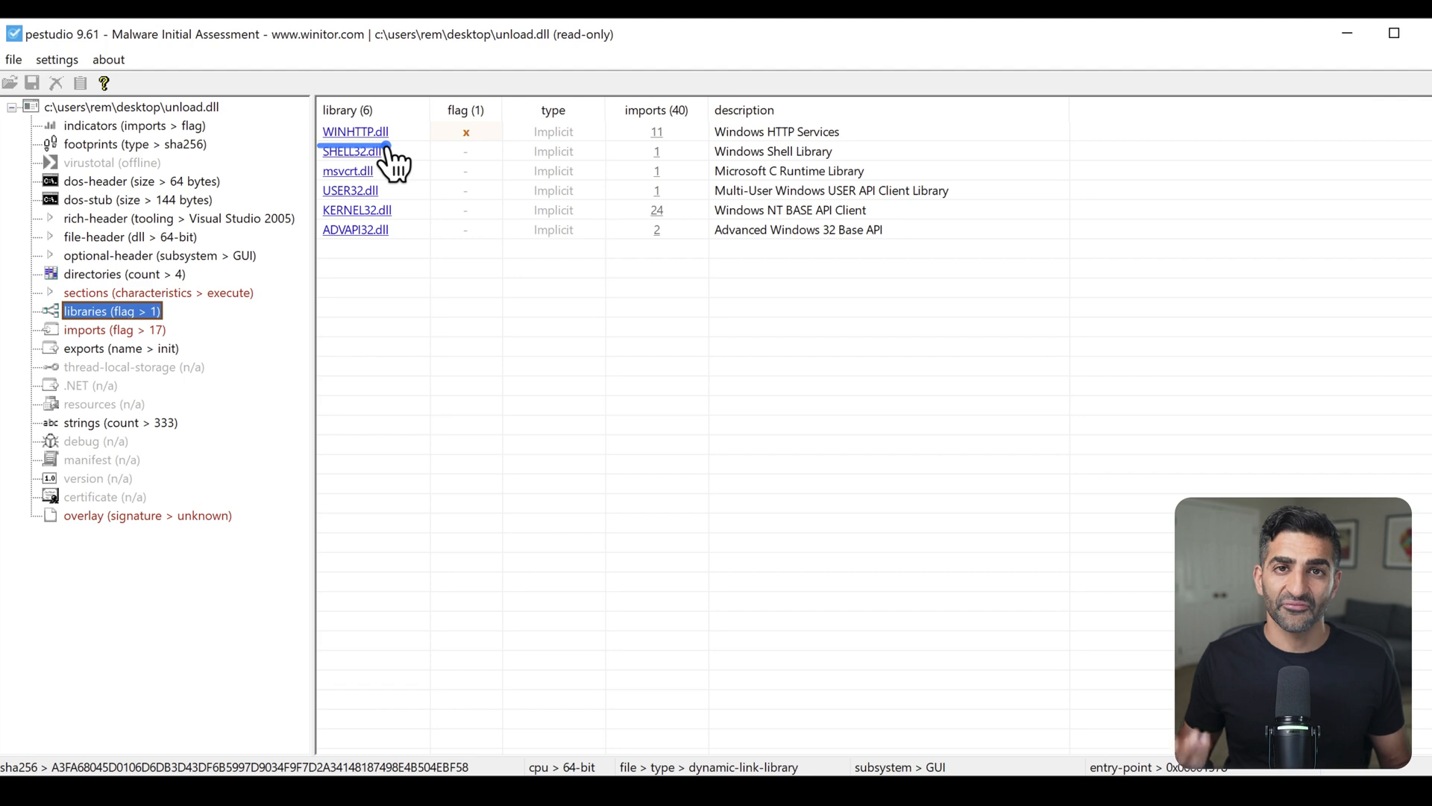
pyautogui.moveTo(253, 314)
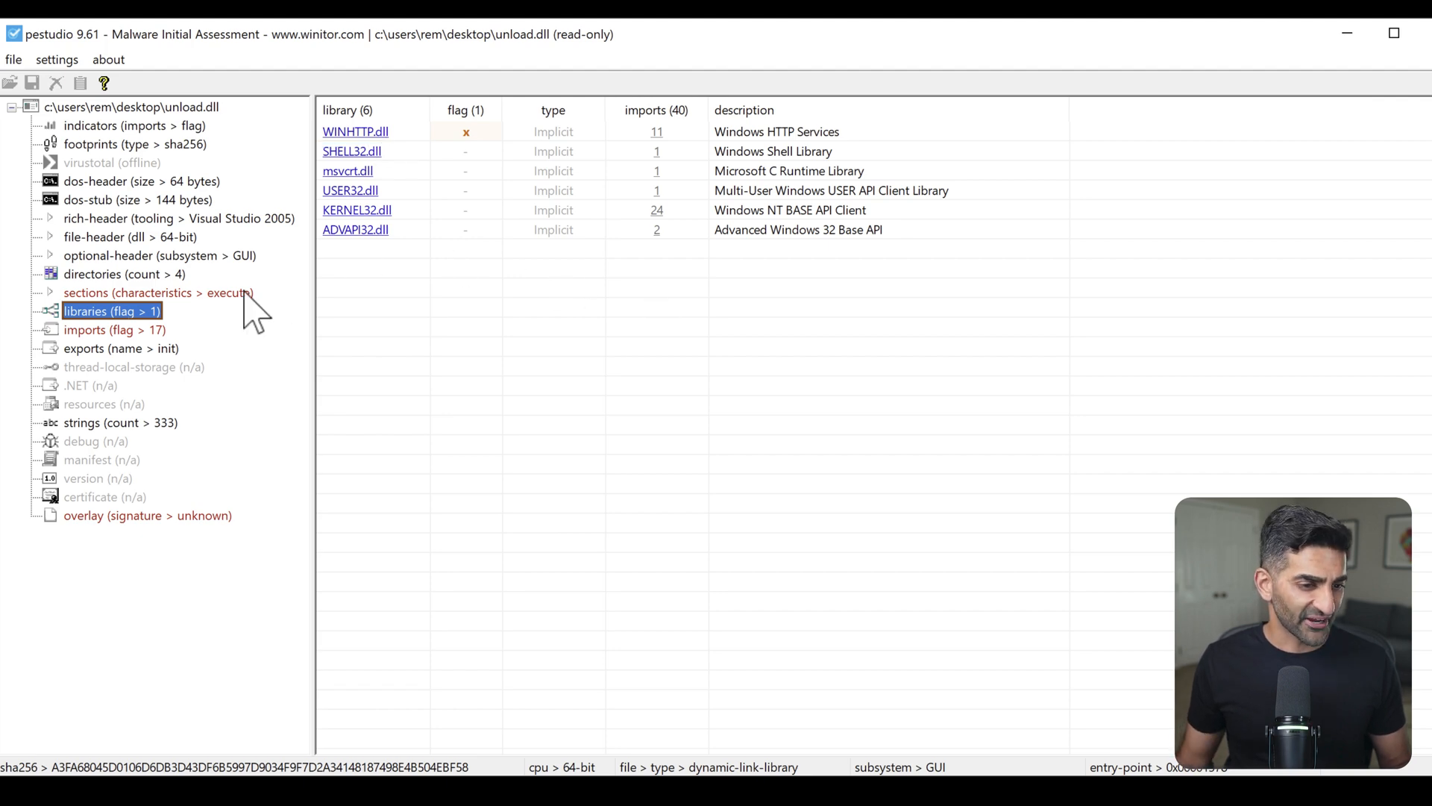
# - List the 40 imported functions, including flagged WinHttp calls, VirtualProtect and VirtualAlloc
pyautogui.click(114, 330)
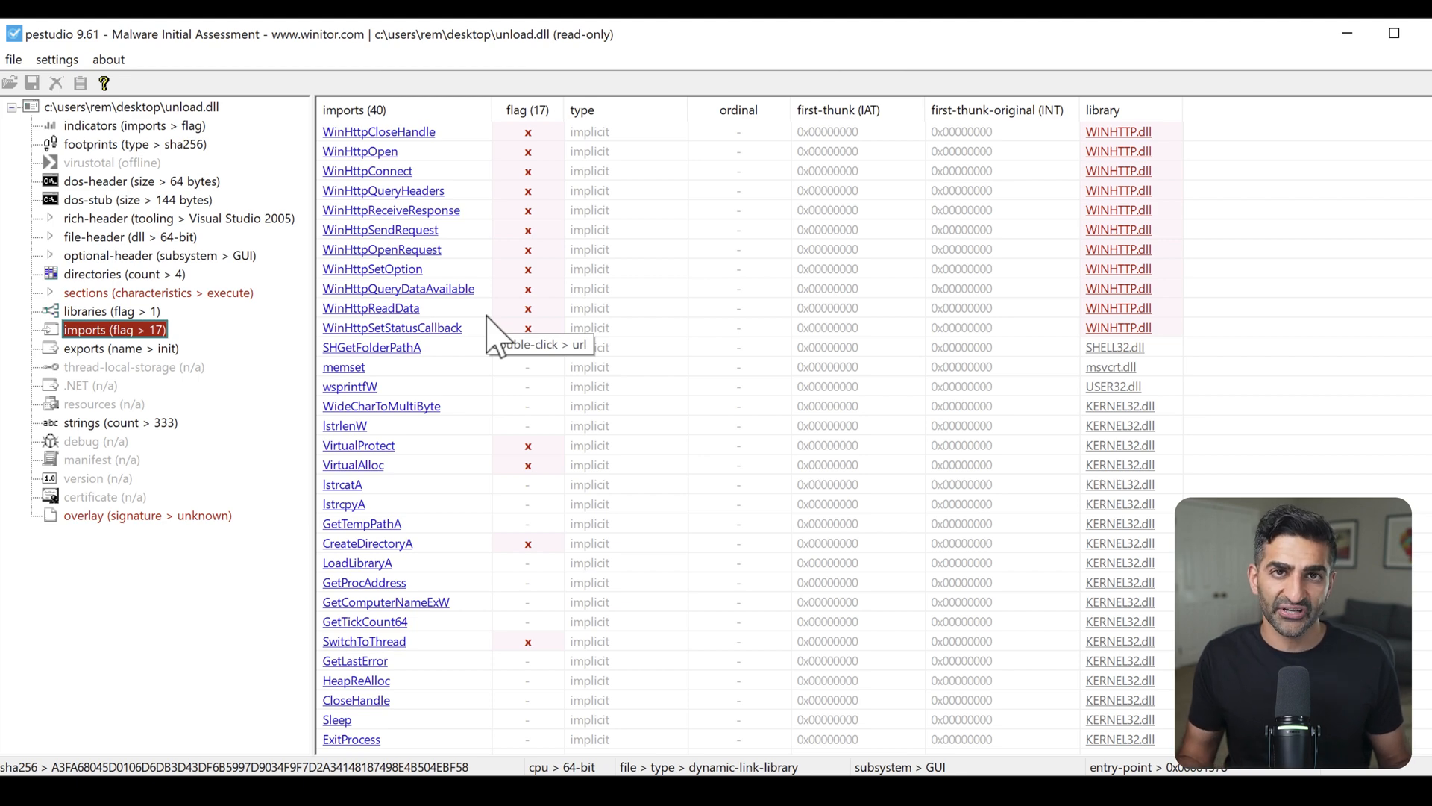
pyautogui.moveTo(497, 329)
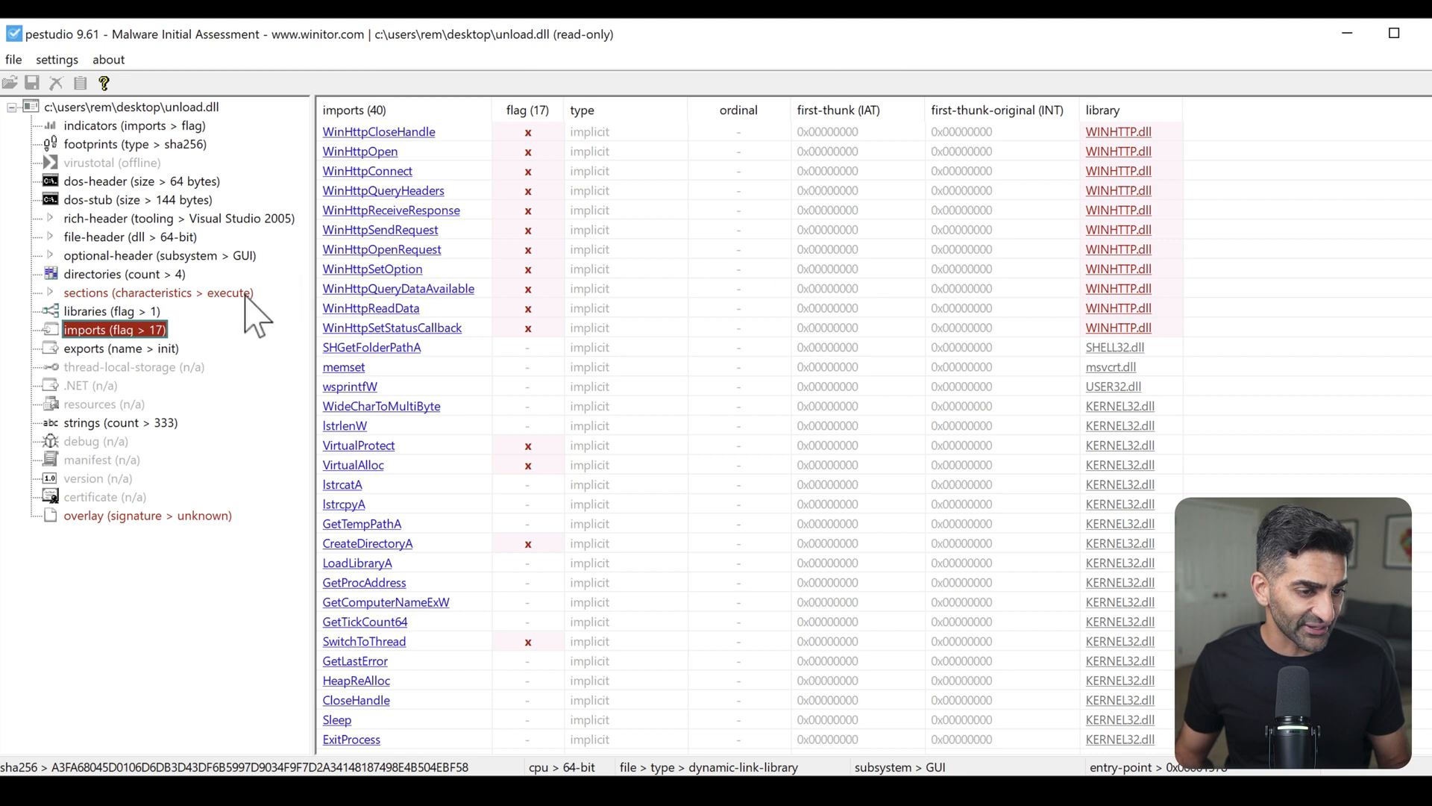
# - Show unload.dll's exports: the single function init at ordinal 1
pyautogui.click(120, 348)
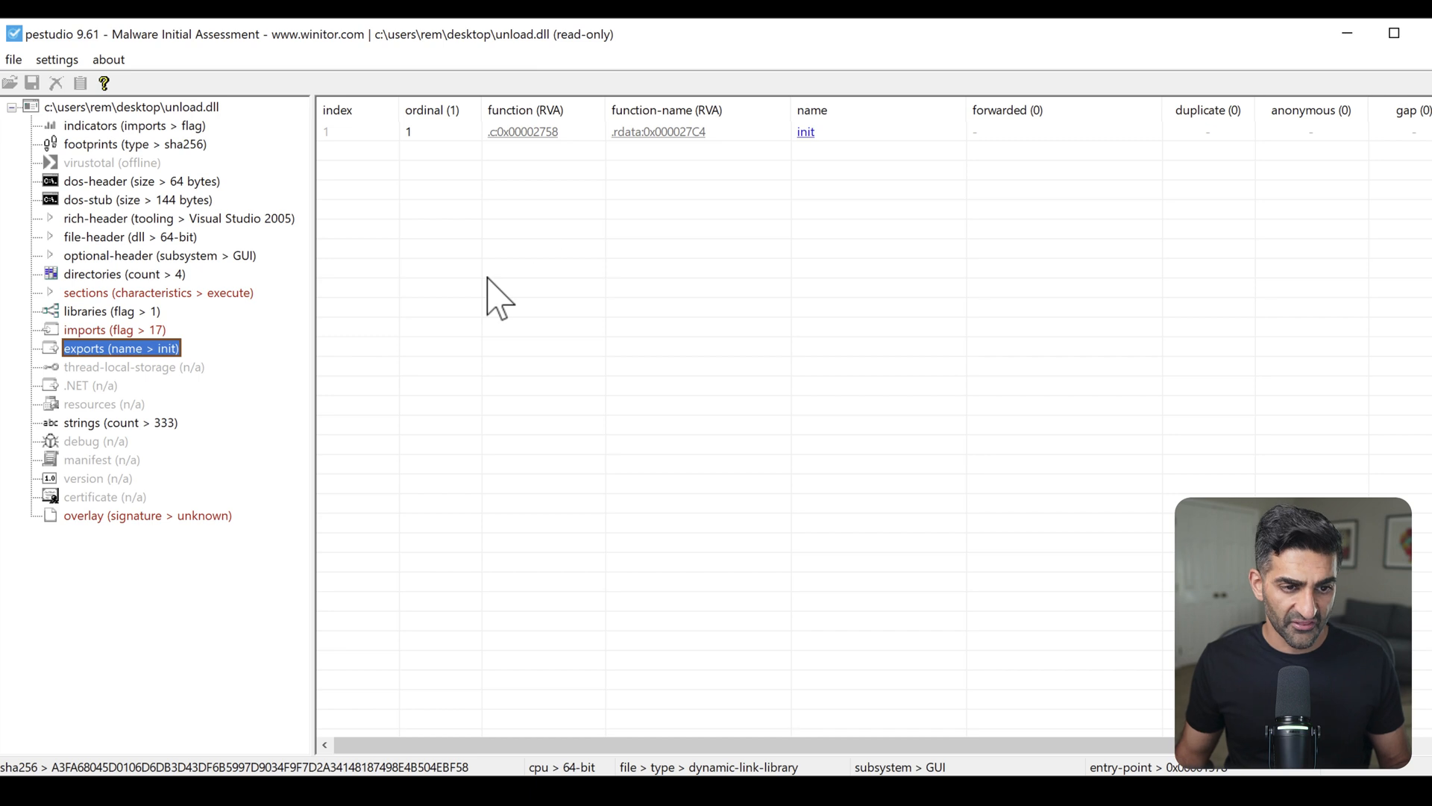
pyautogui.moveTo(821, 160)
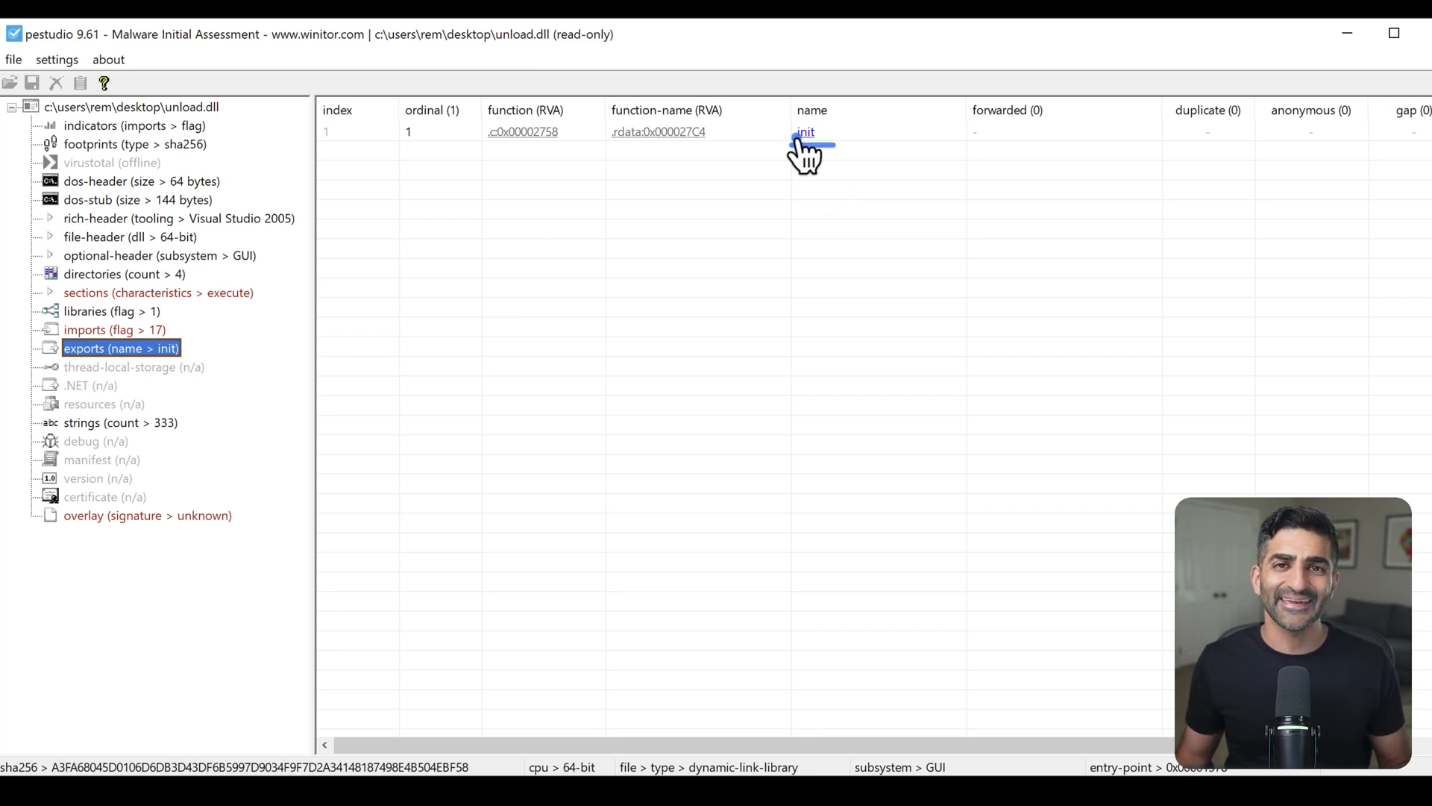
pyautogui.moveTo(127, 438)
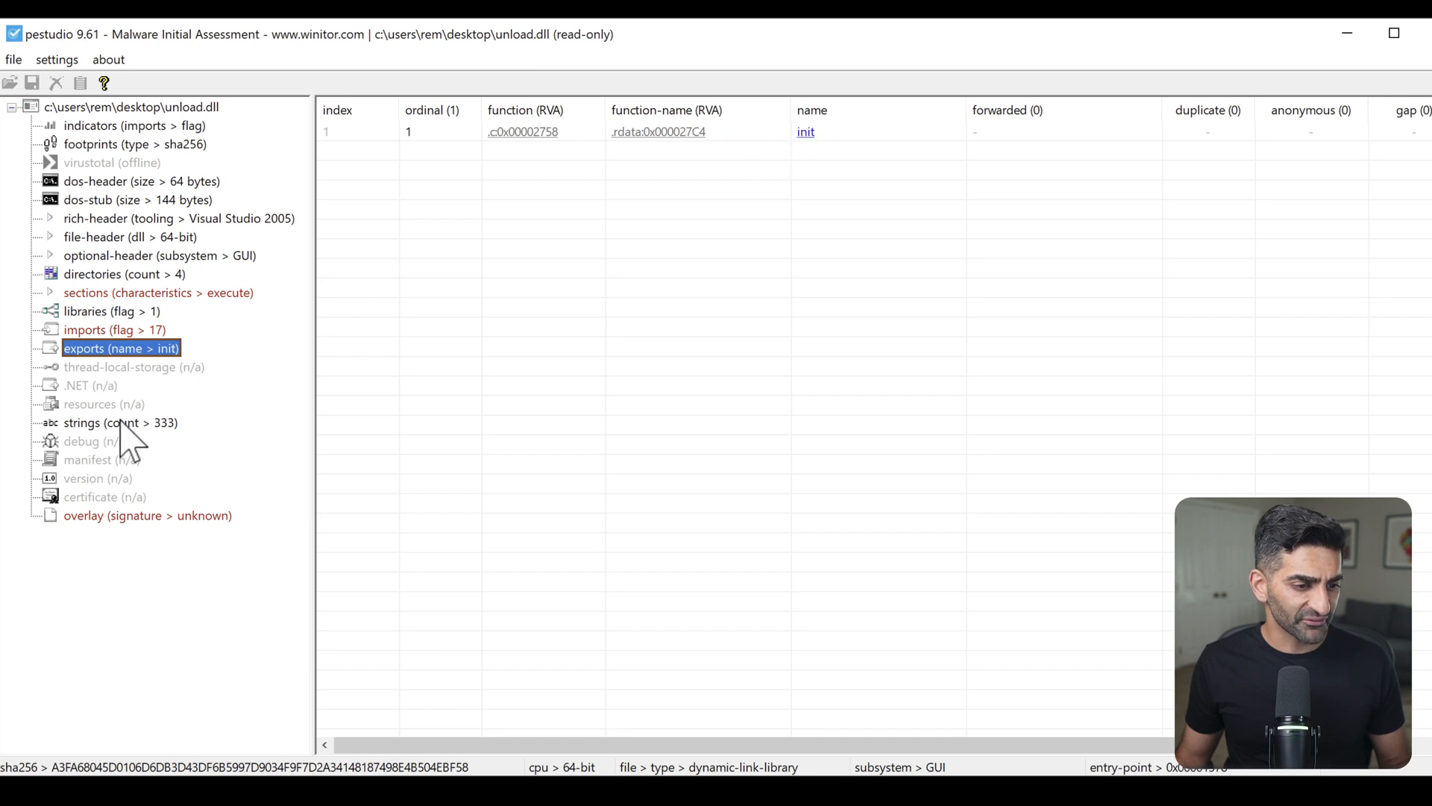
# - List unload.dll's 333 strings, sorted by flag so the 15 flagged ones come first
pyautogui.click(121, 422)
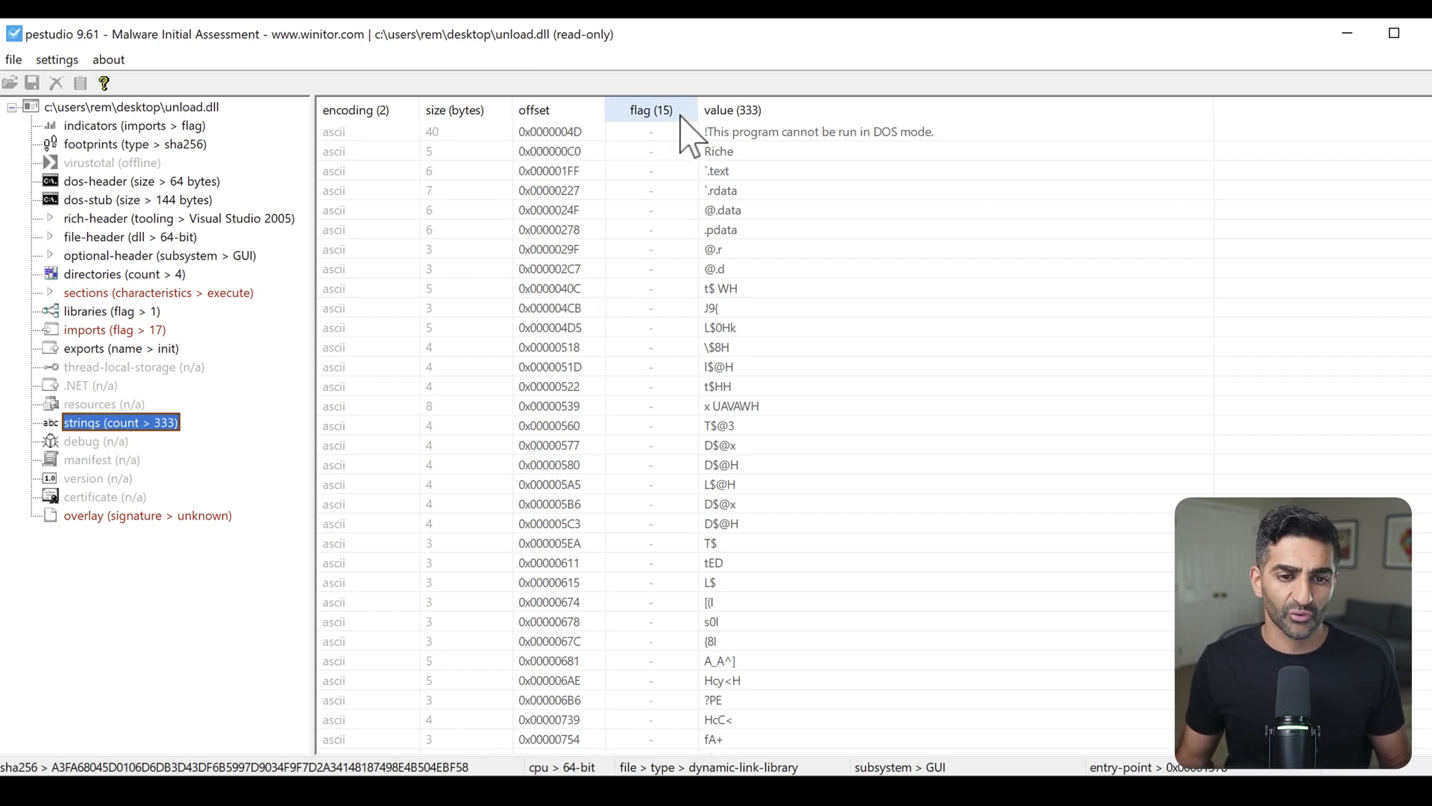
pyautogui.click(650, 109)
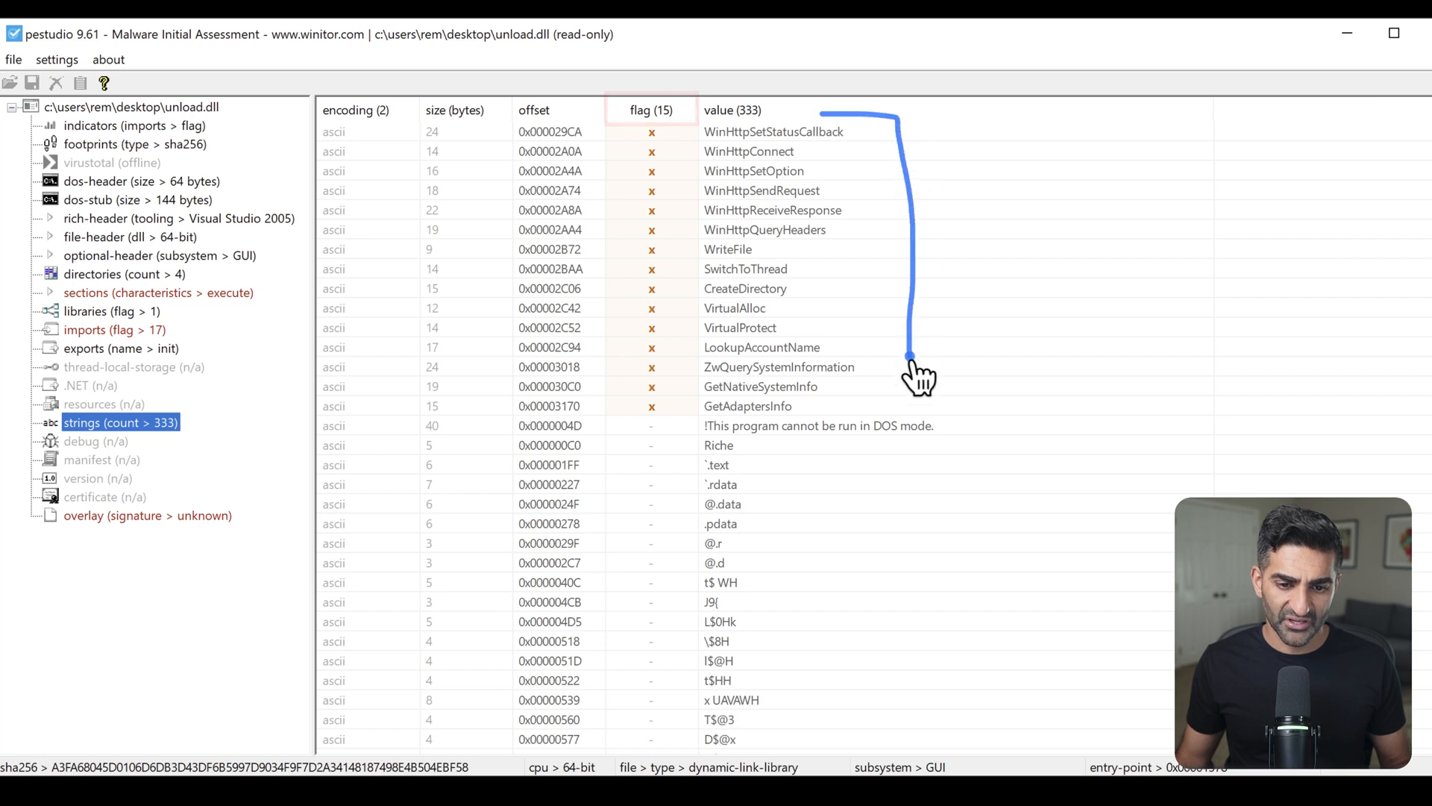
pyautogui.moveTo(872, 416)
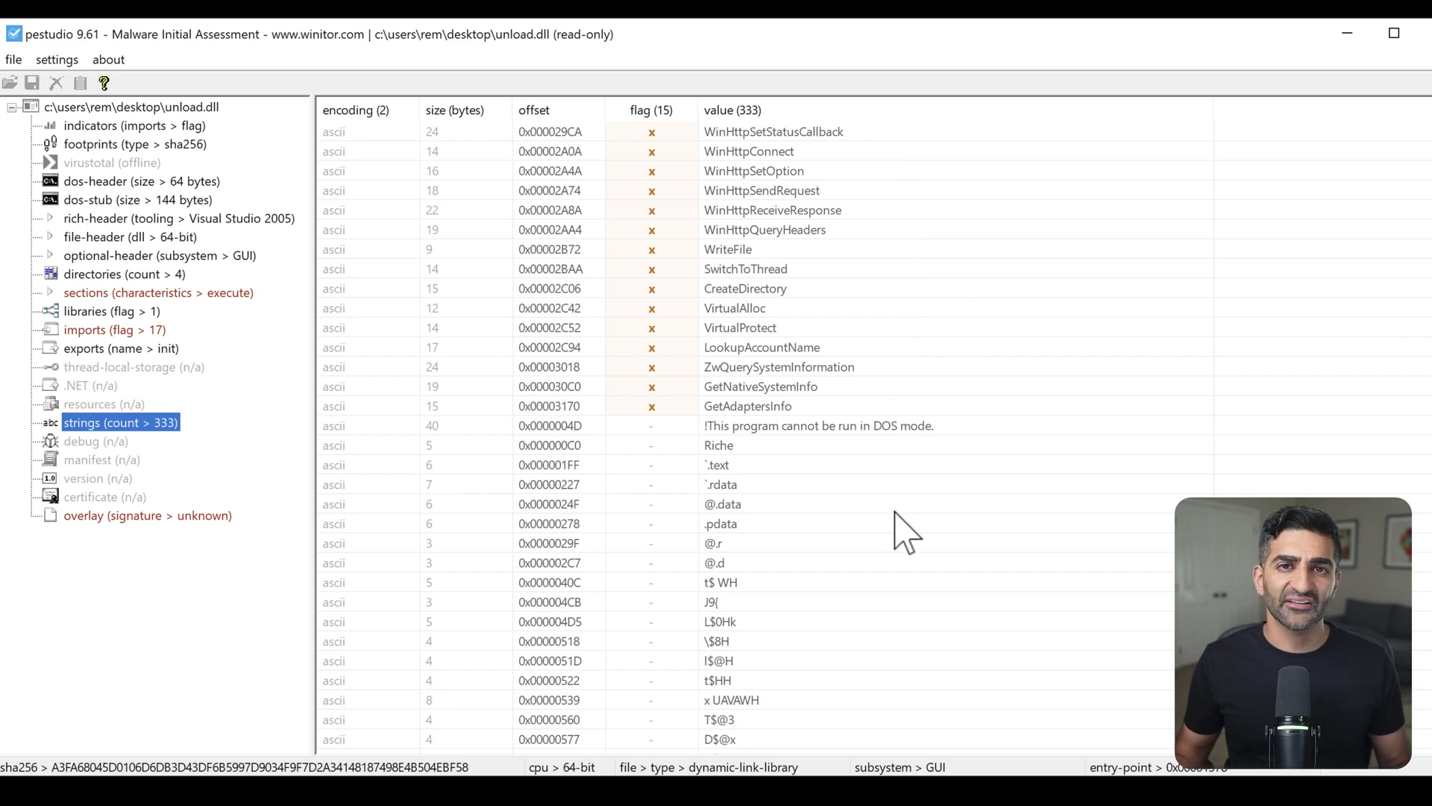
pyautogui.moveTo(365, 484)
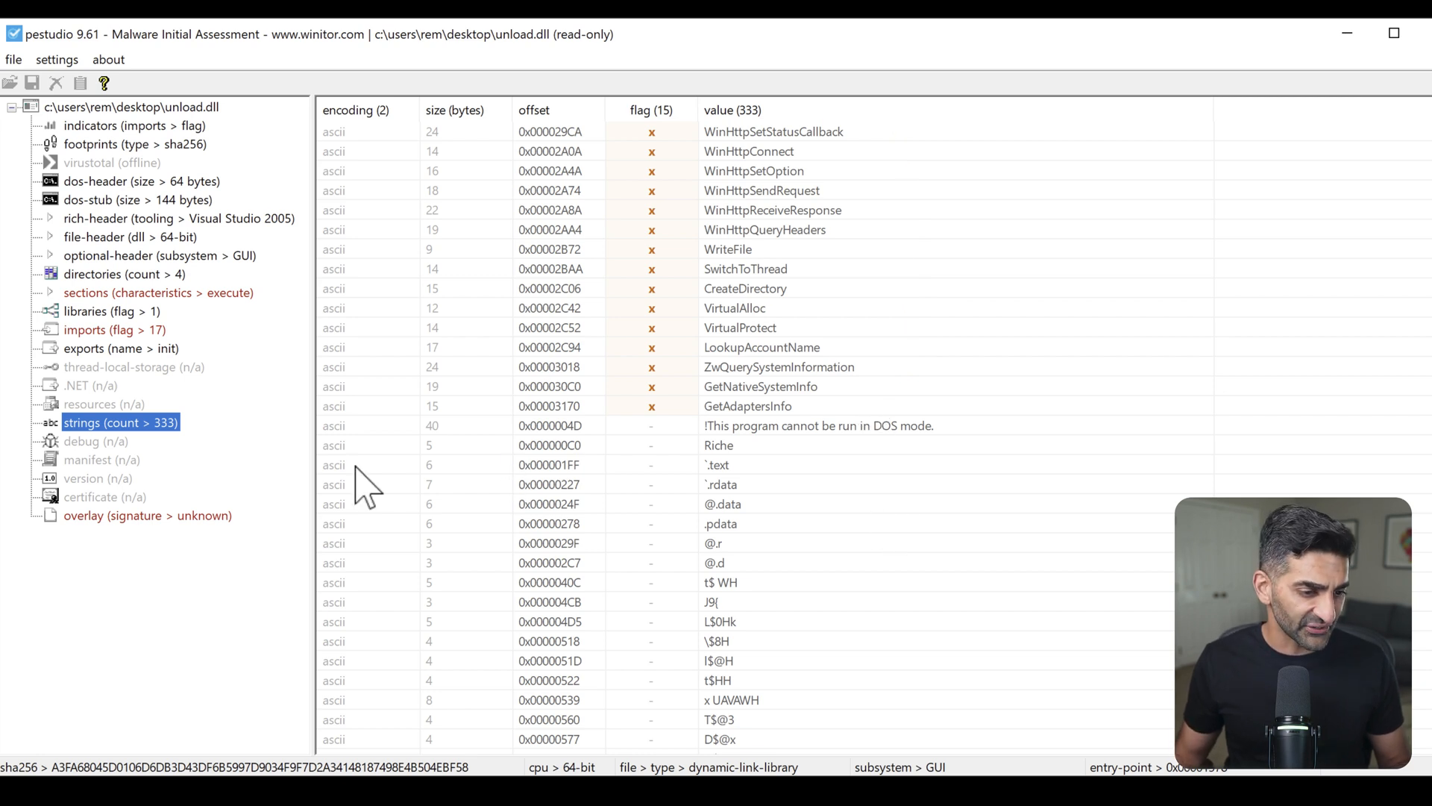
pyautogui.moveTo(135, 534)
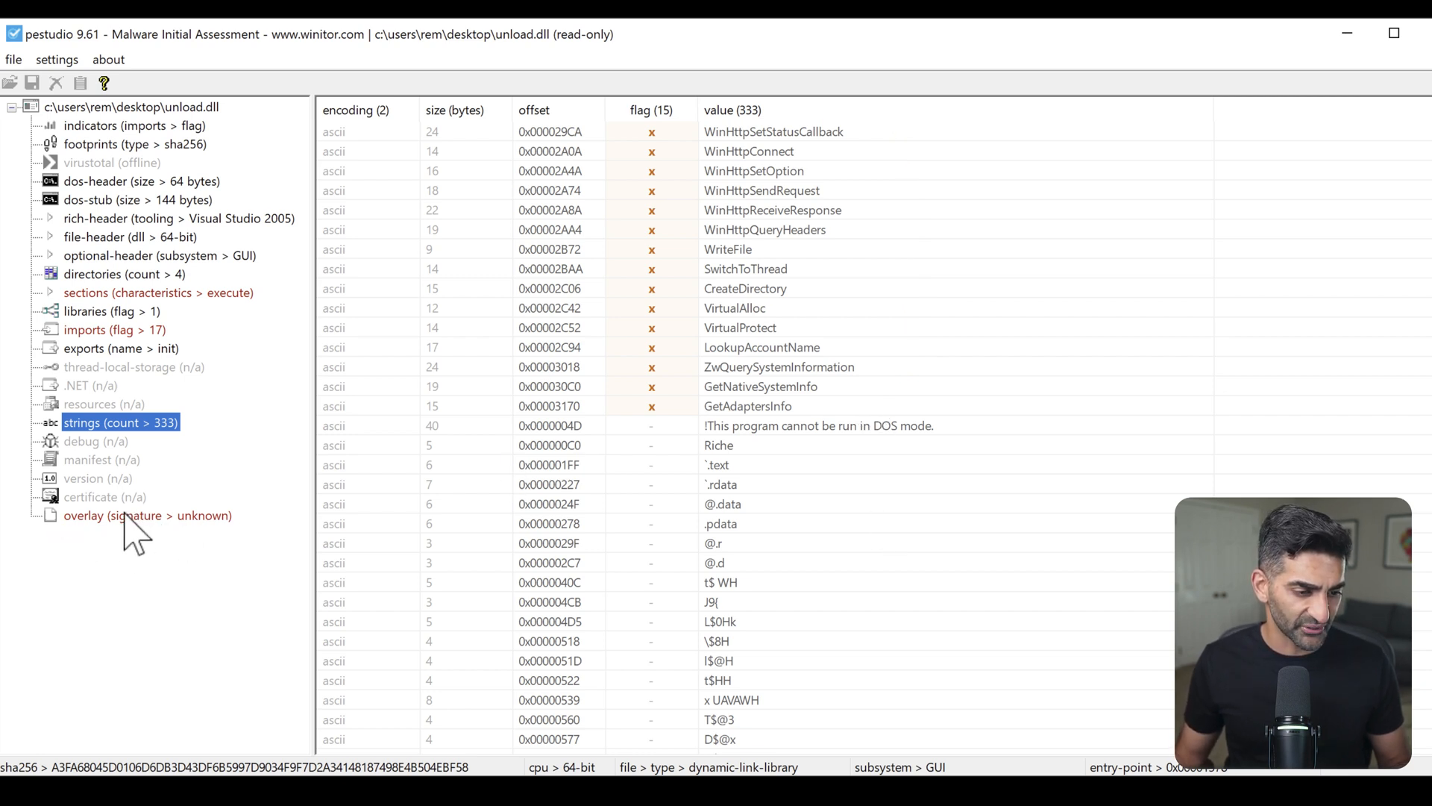
# - Show unload.dll's overlay: 3008 bytes at 0x3400–0x3FC0 with unknown signature
pyautogui.click(147, 516)
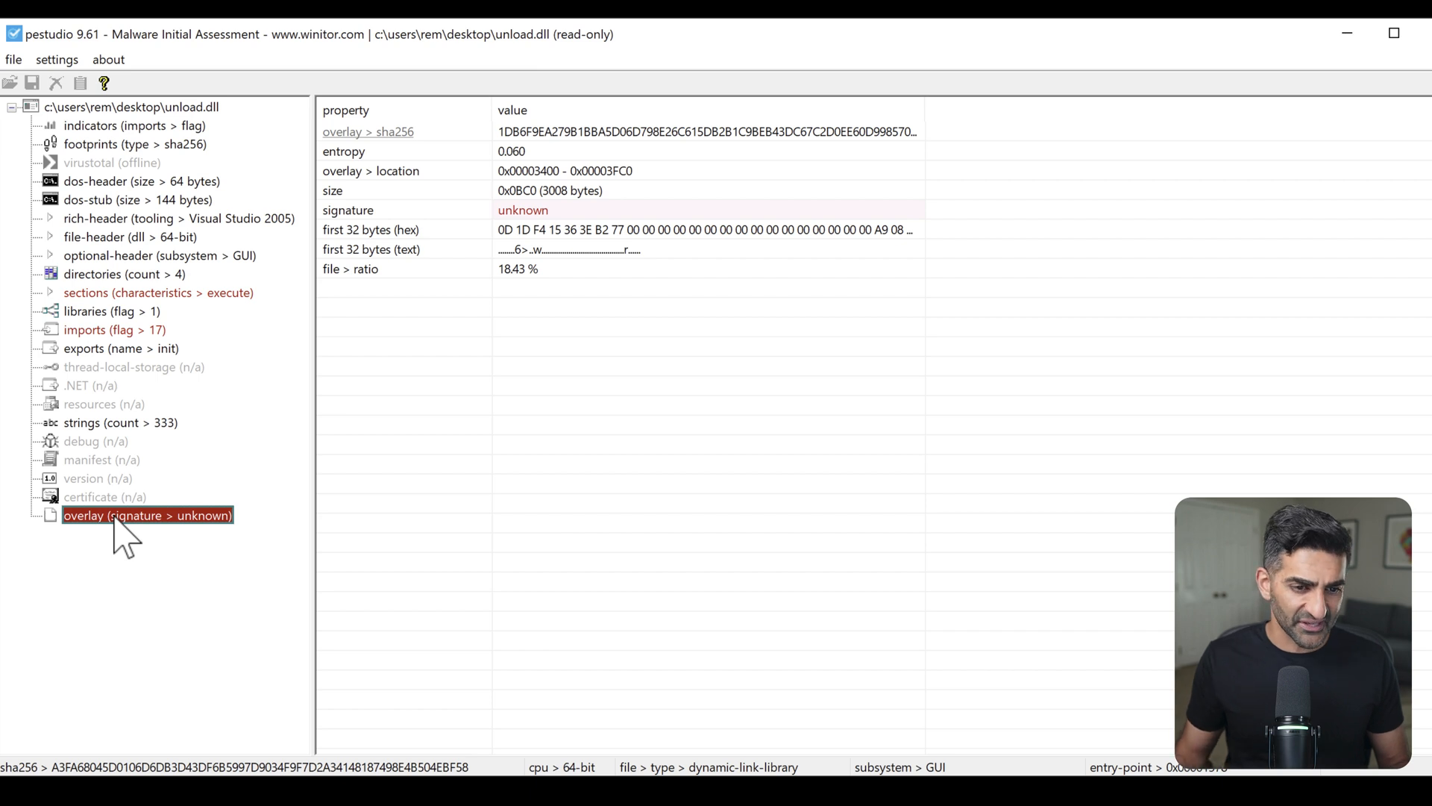
pyautogui.moveTo(443, 260)
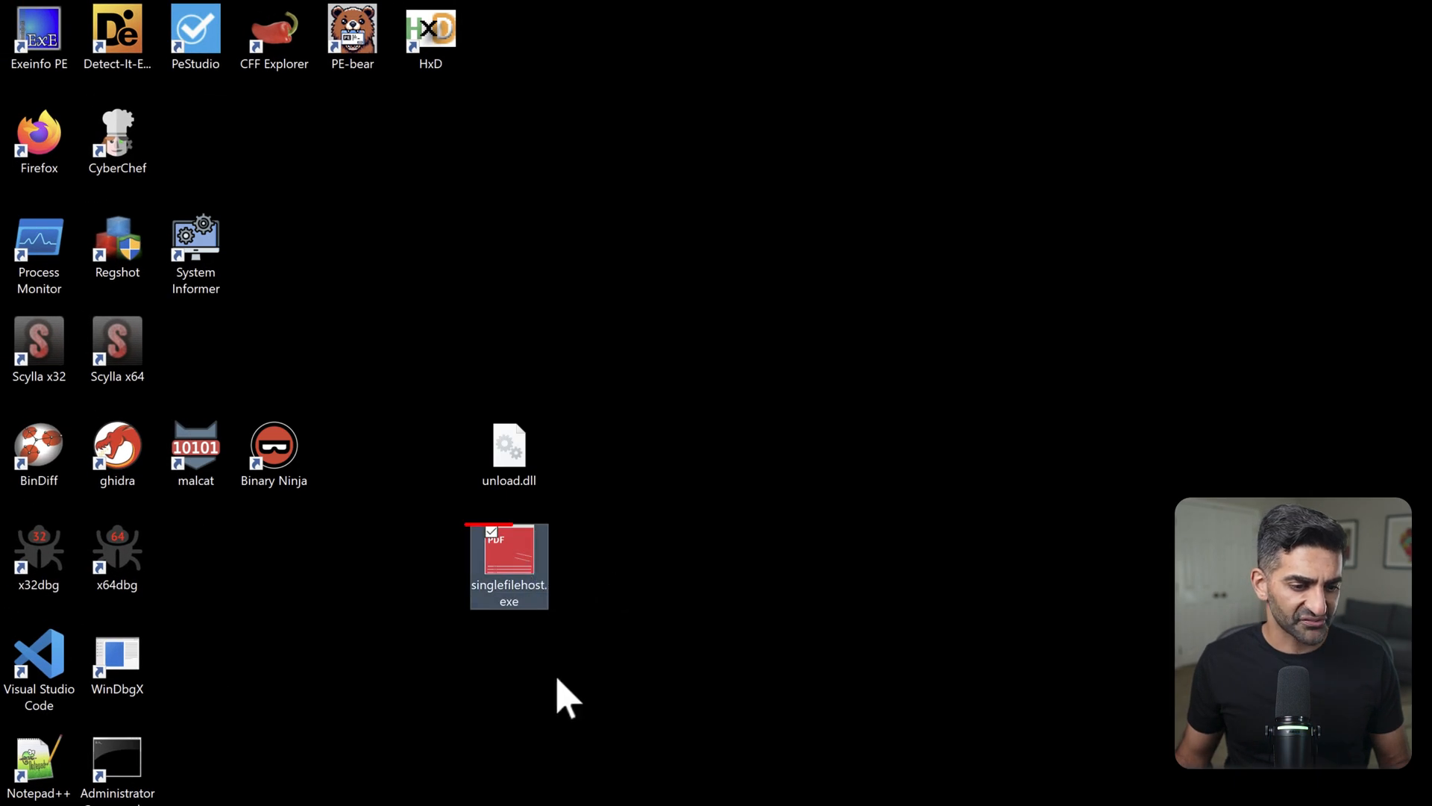
# - Drag singlefilehost.exe from the desktop onto PeStudio to load it
pyautogui.click(508, 557)
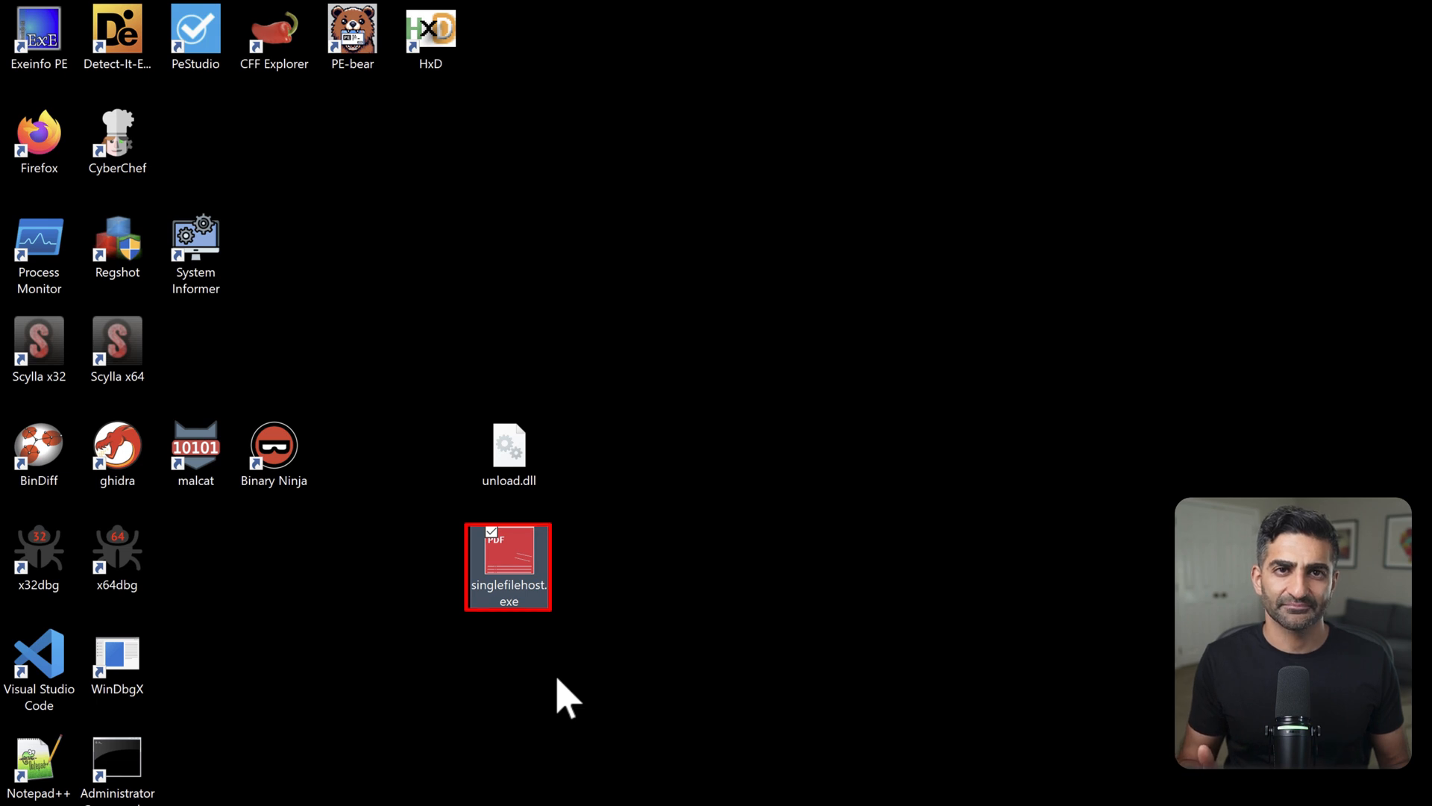
pyautogui.moveTo(509, 566); pyautogui.dragTo(265, 169)
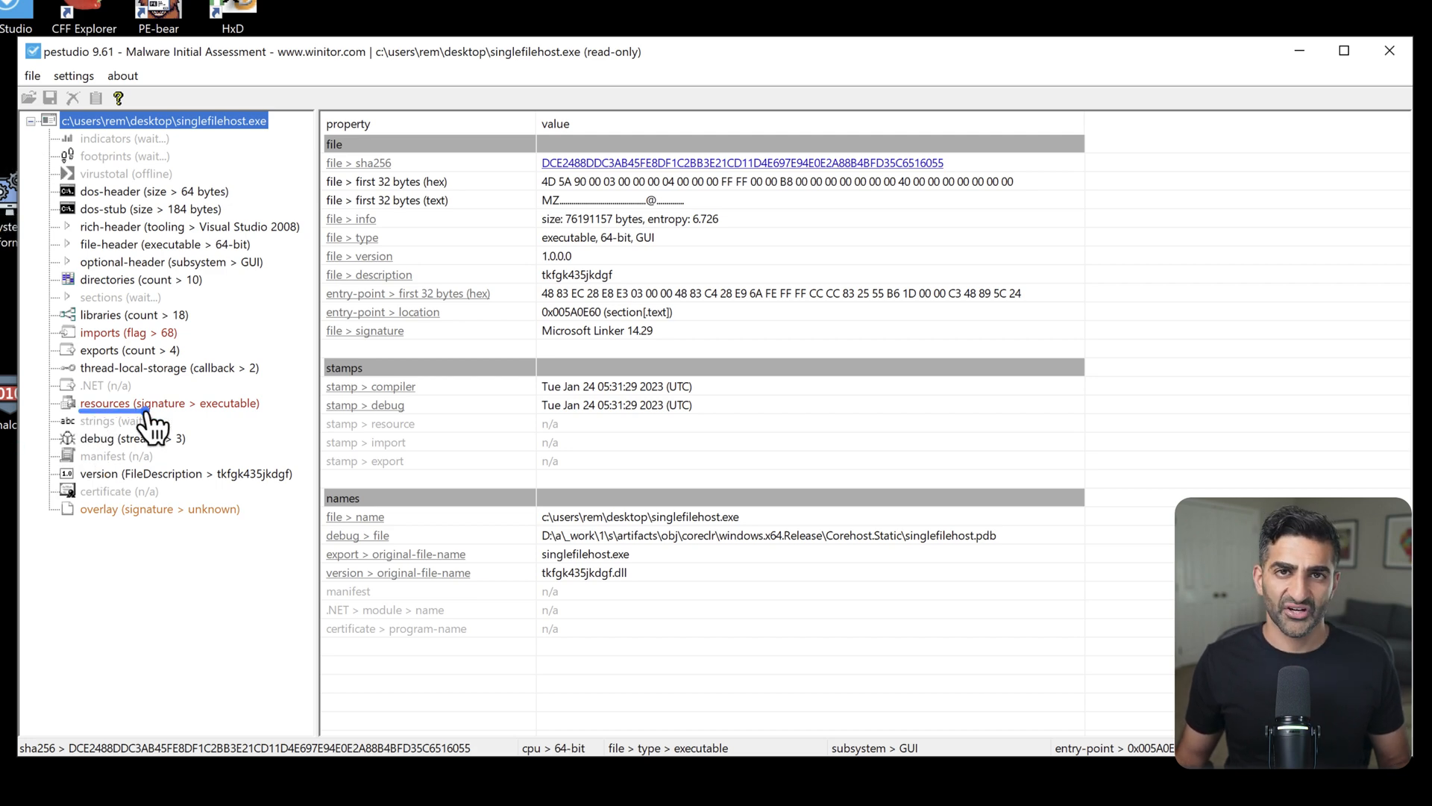
# - List singlefilehost.exe's 12 resources and select the 64-bit executable MINIDUMP rcdata entry
pyautogui.click(170, 403)
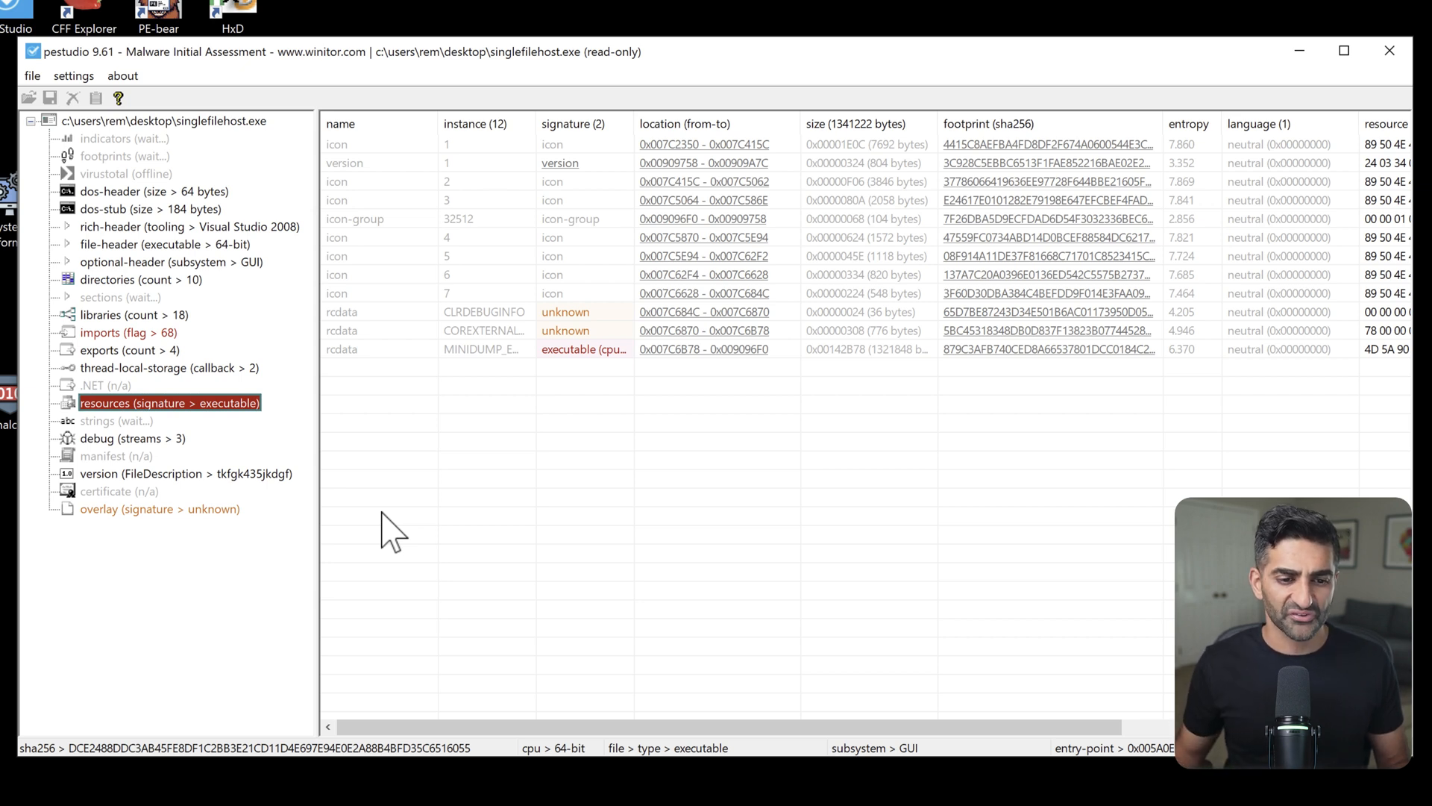
pyautogui.moveTo(607, 123)
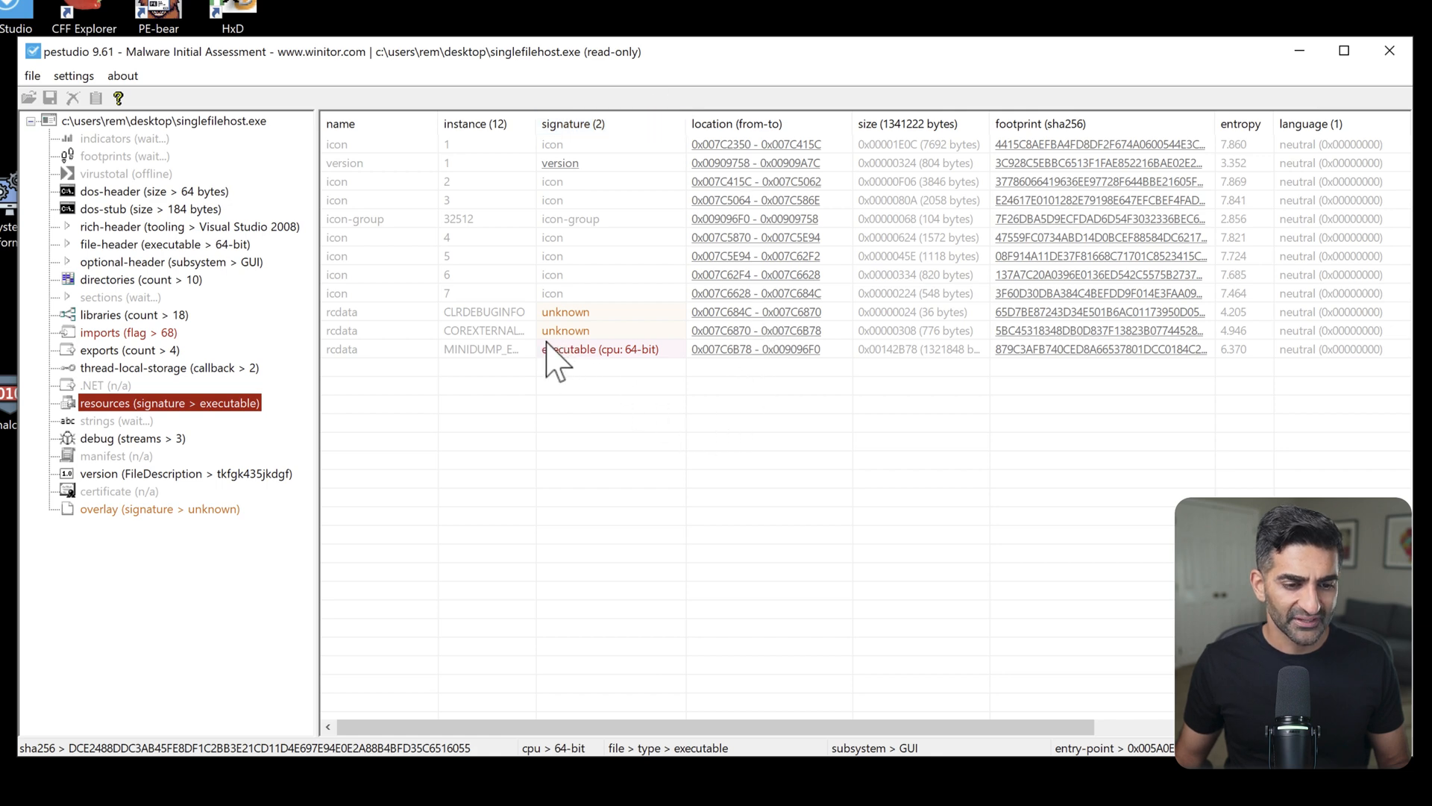
pyautogui.click(597, 349)
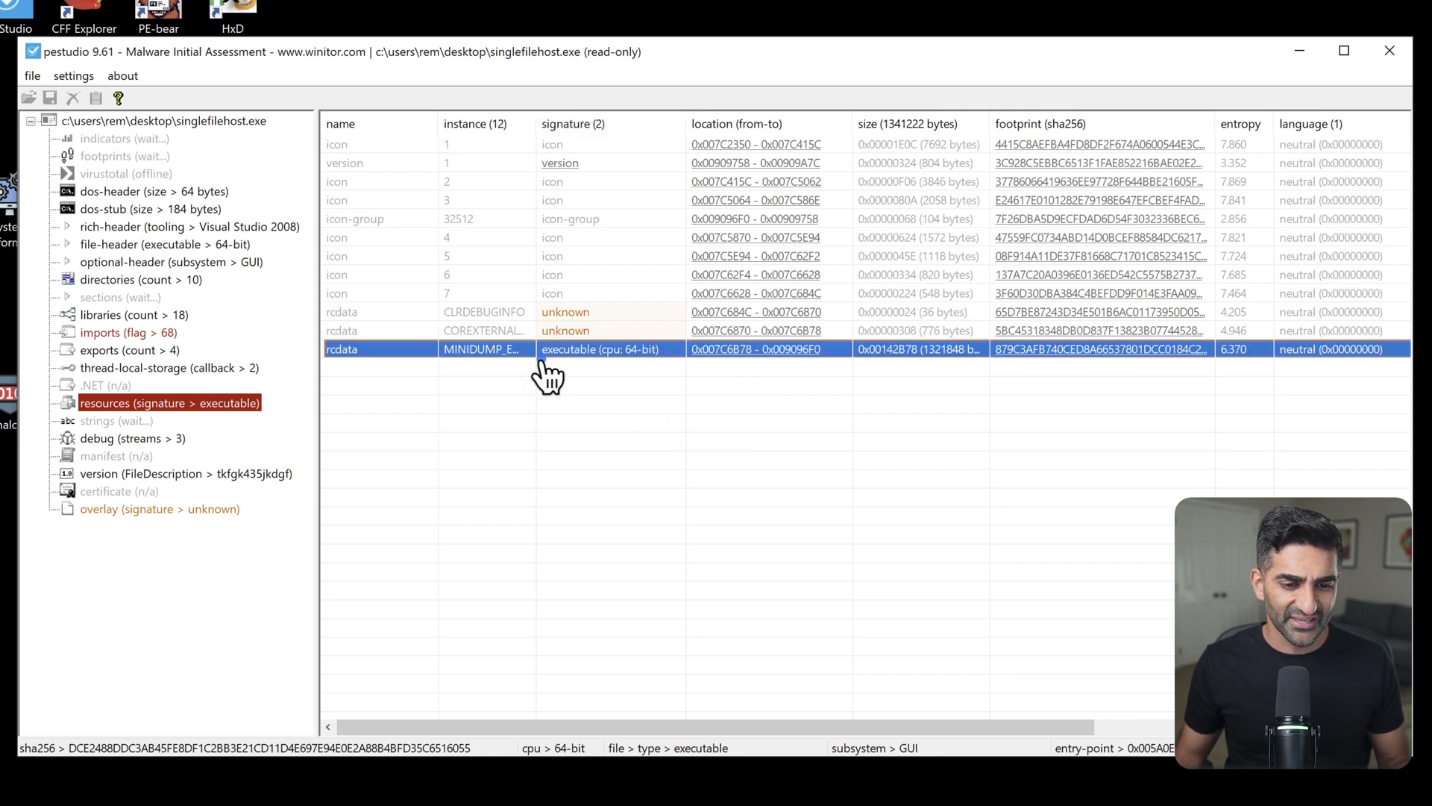
pyautogui.moveTo(638, 384)
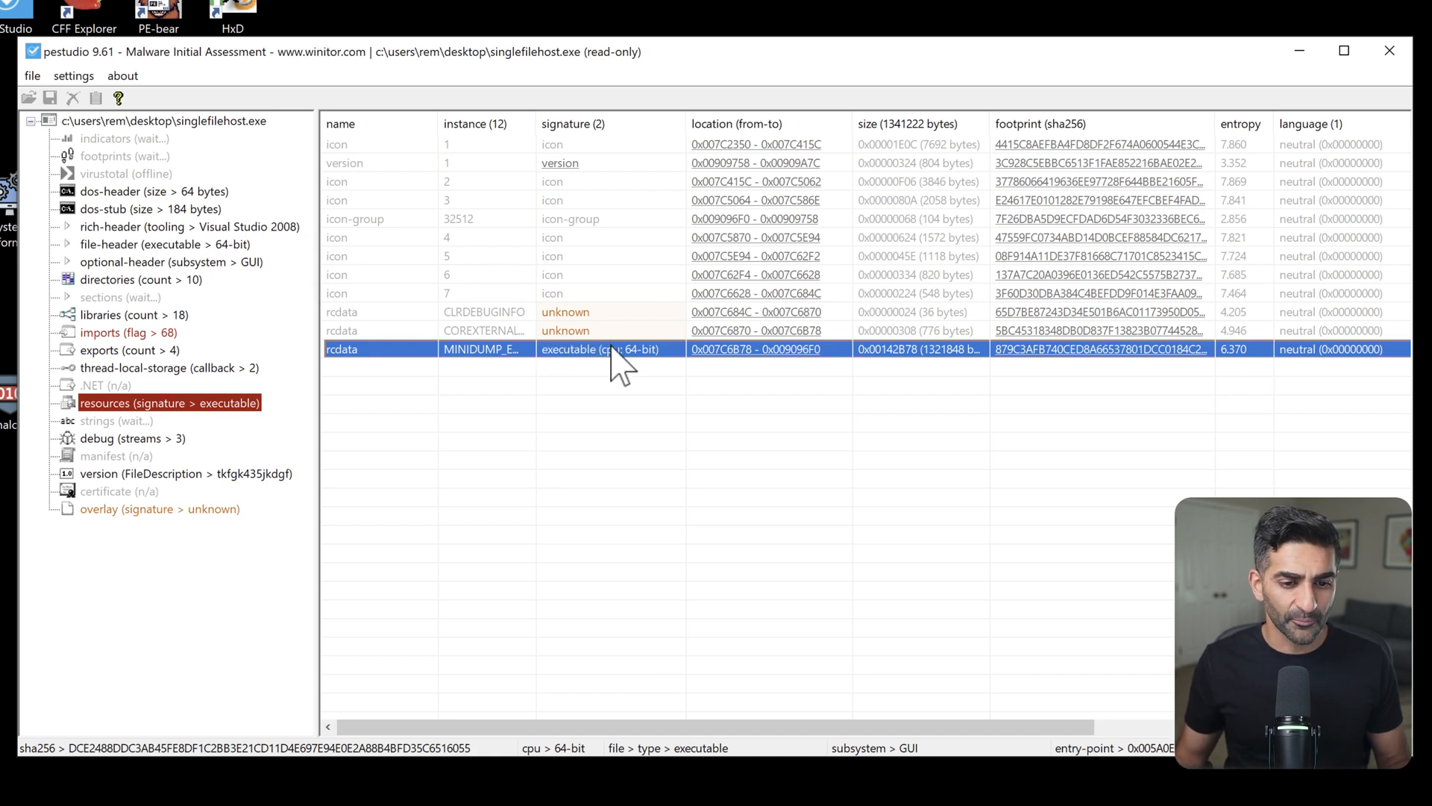
pyautogui.rightClick(607, 349)
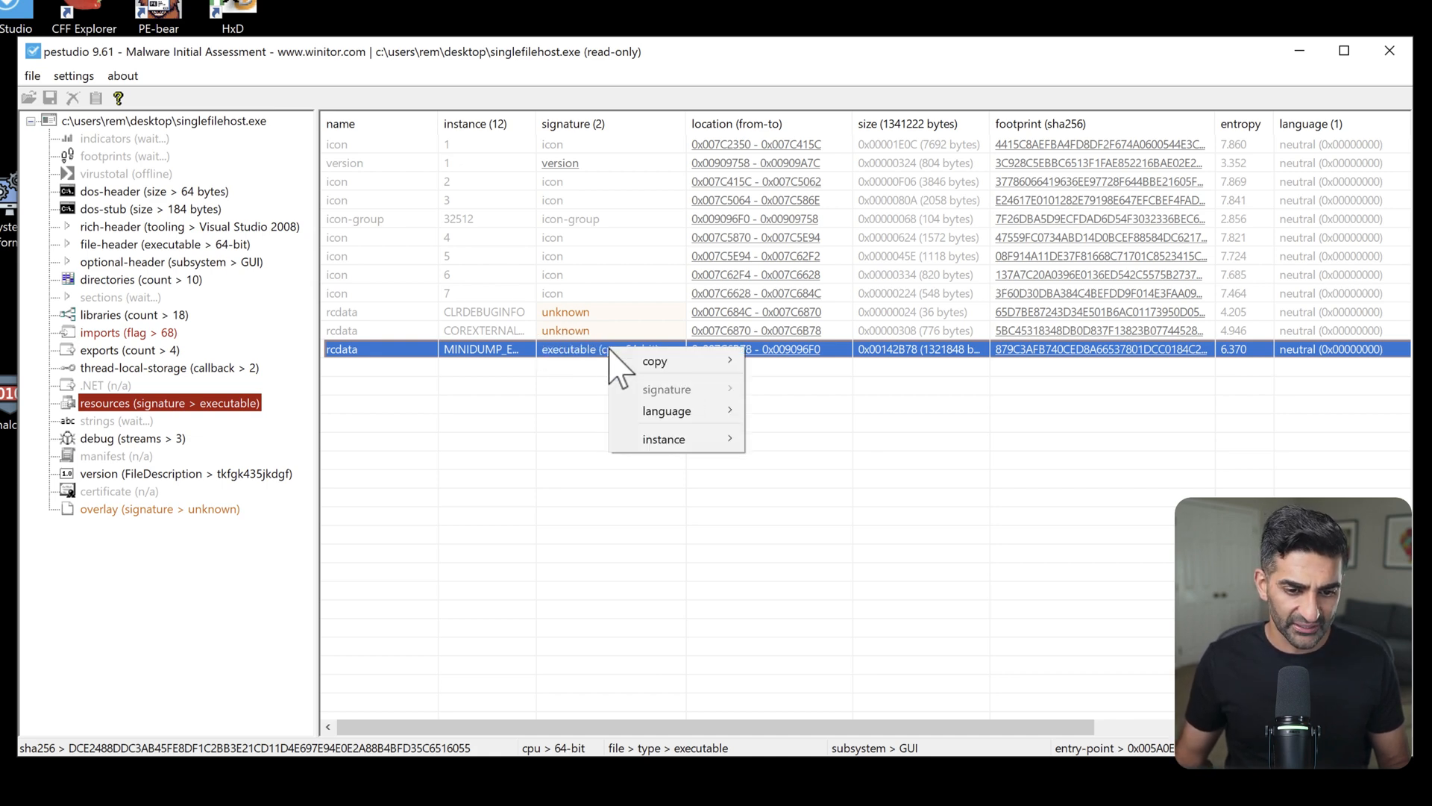
pyautogui.moveTo(664, 439)
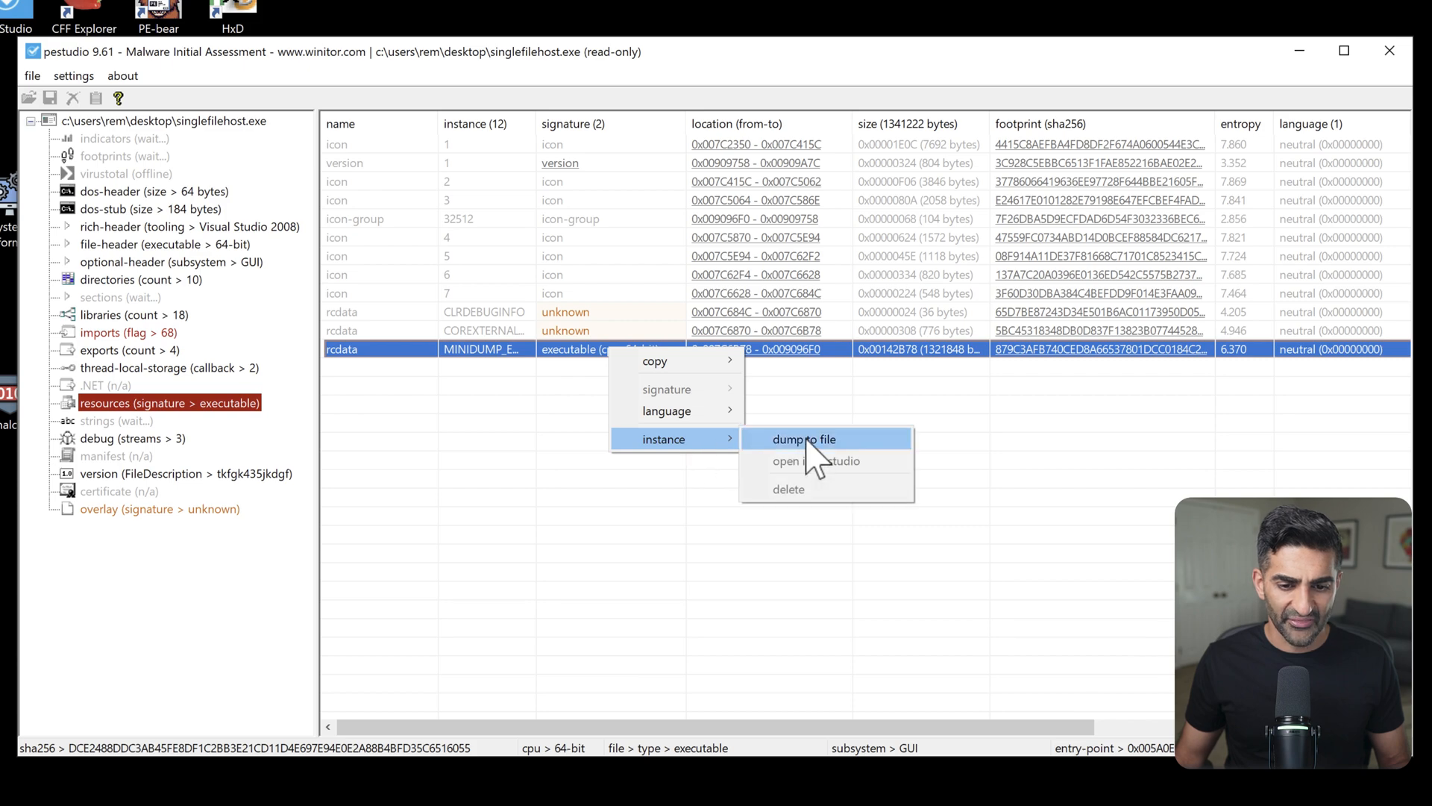
# - Dump the MINIDUMP rcdata resource to the Desktop as 'resource'
pyautogui.click(802, 438)
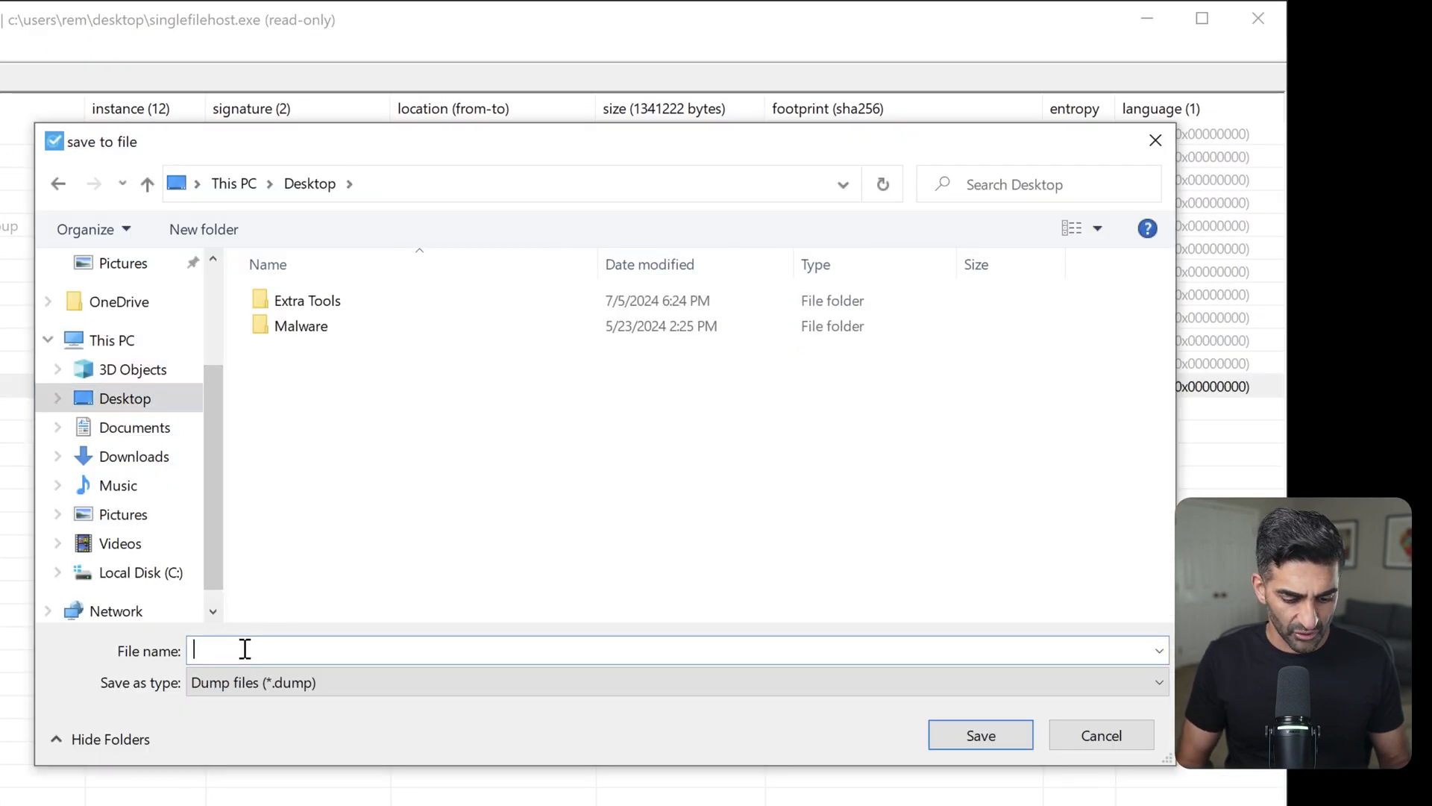
pyautogui.write('resource')
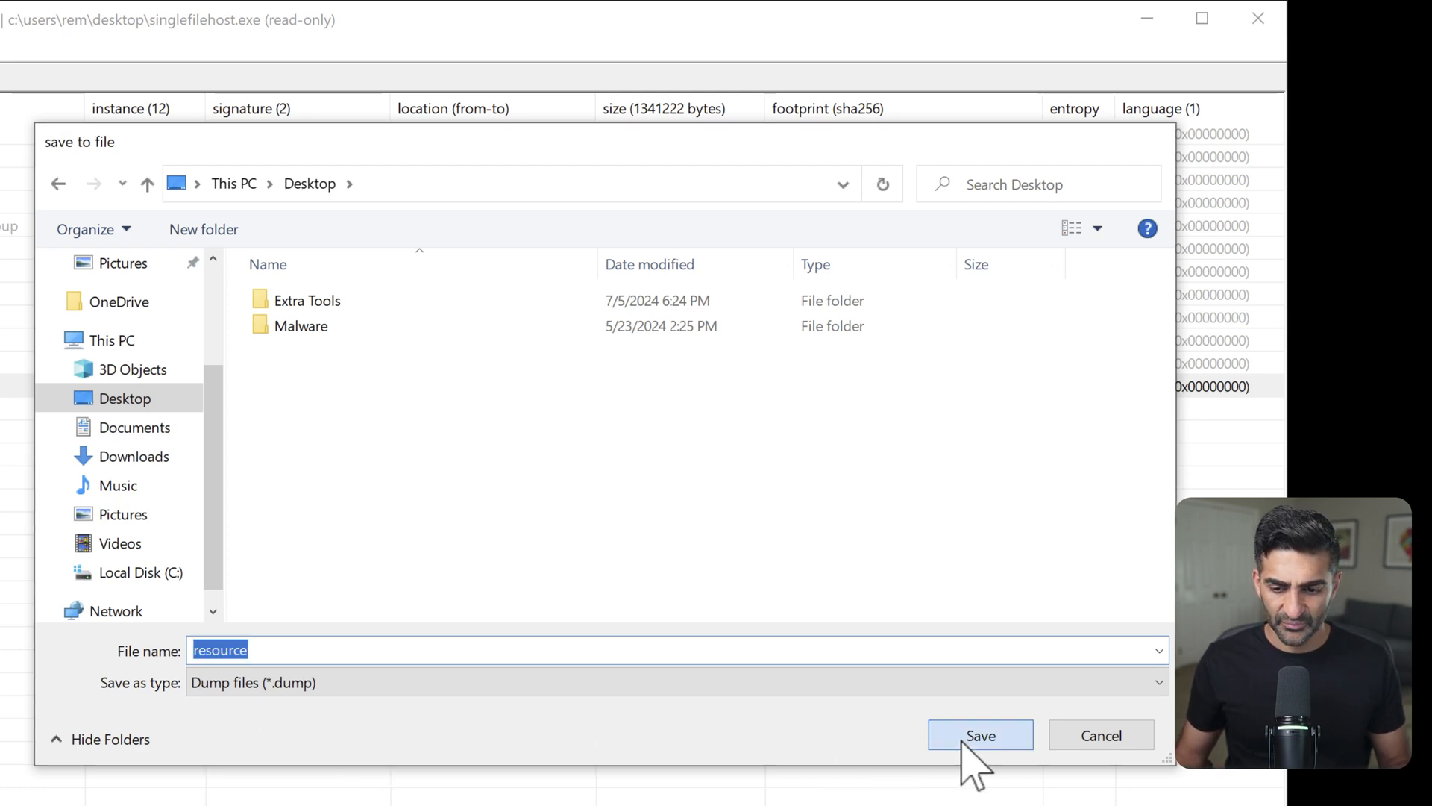
pyautogui.click(980, 734)
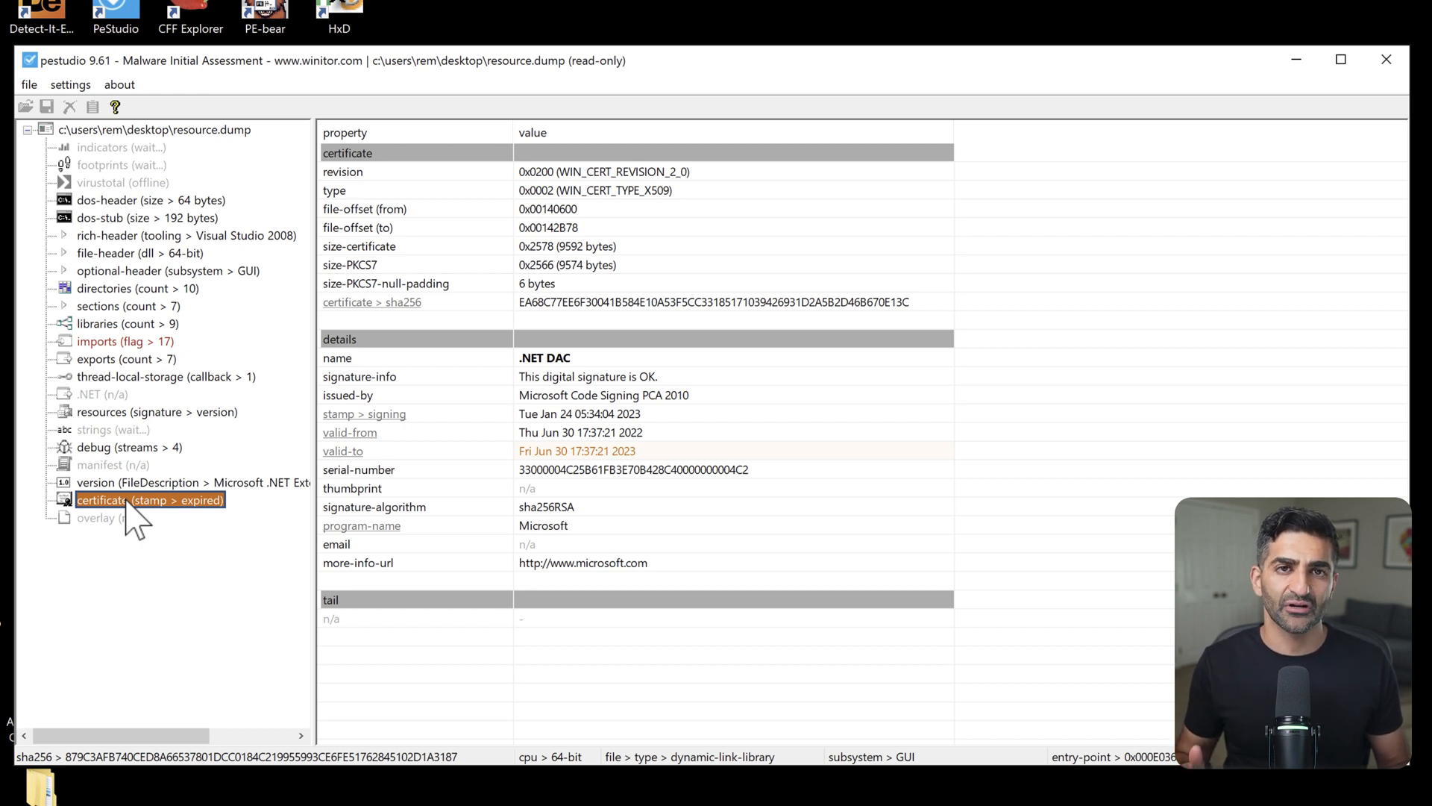
pyautogui.moveTo(315, 479)
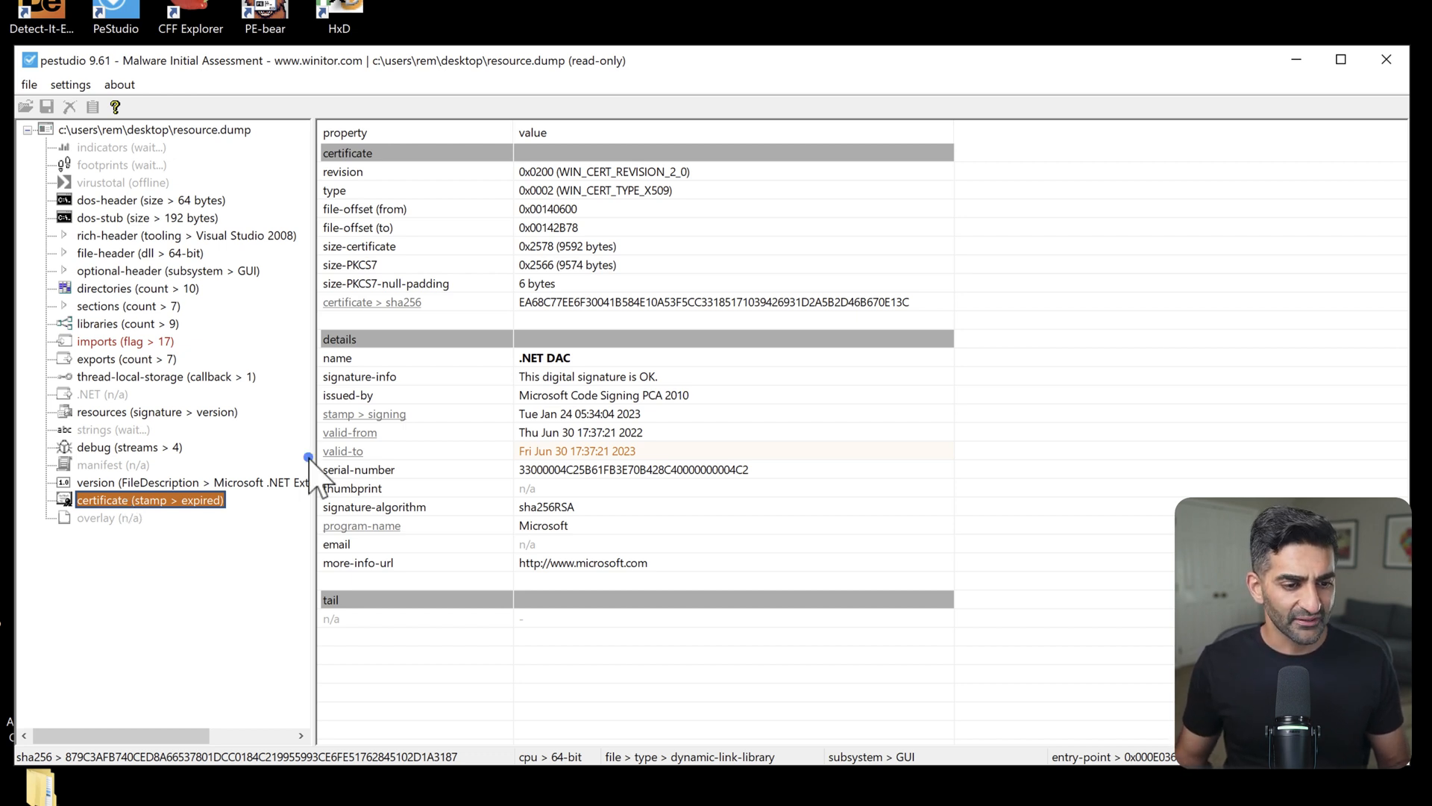
pyautogui.moveTo(481, 475)
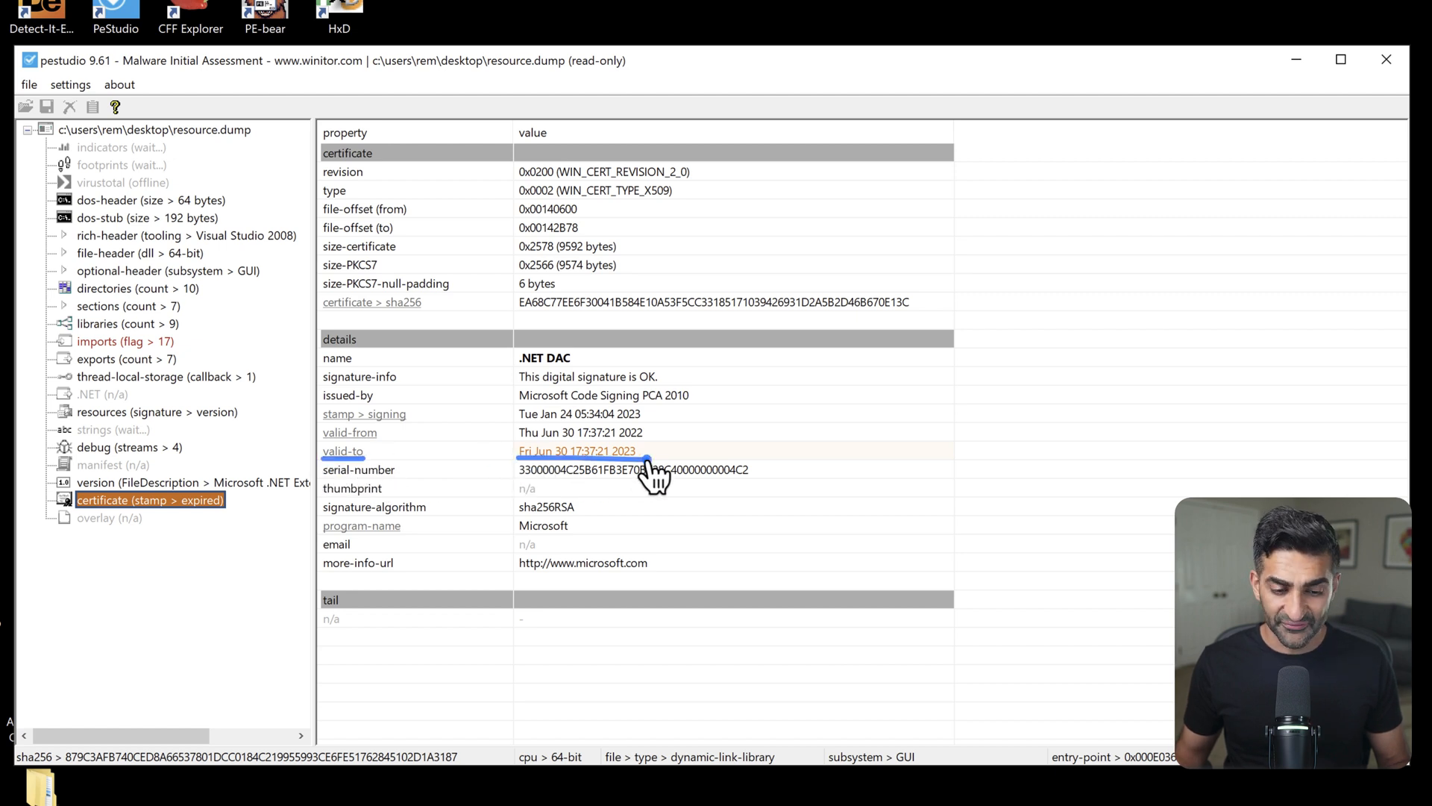
pyautogui.moveTo(557, 378)
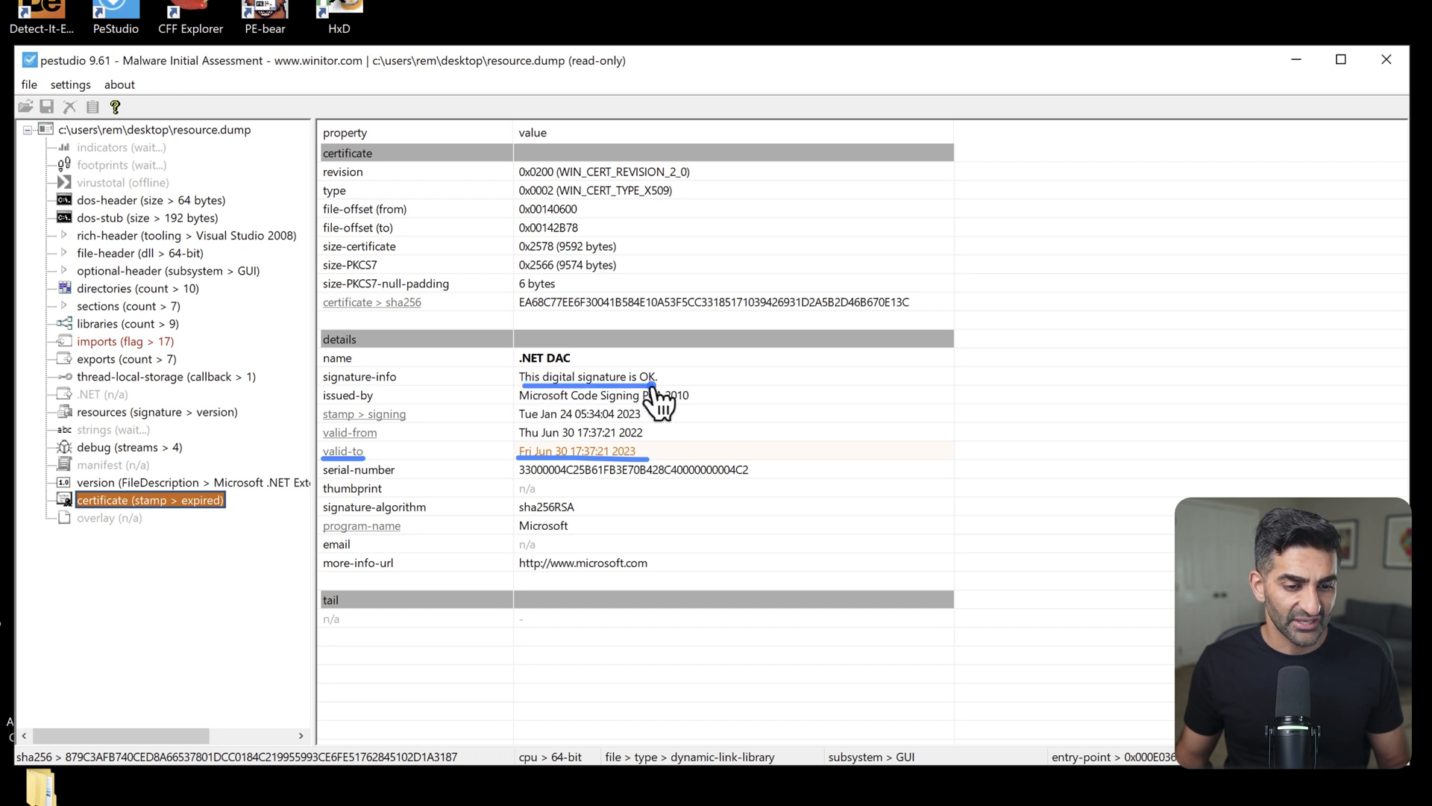
pyautogui.moveTo(805, 402)
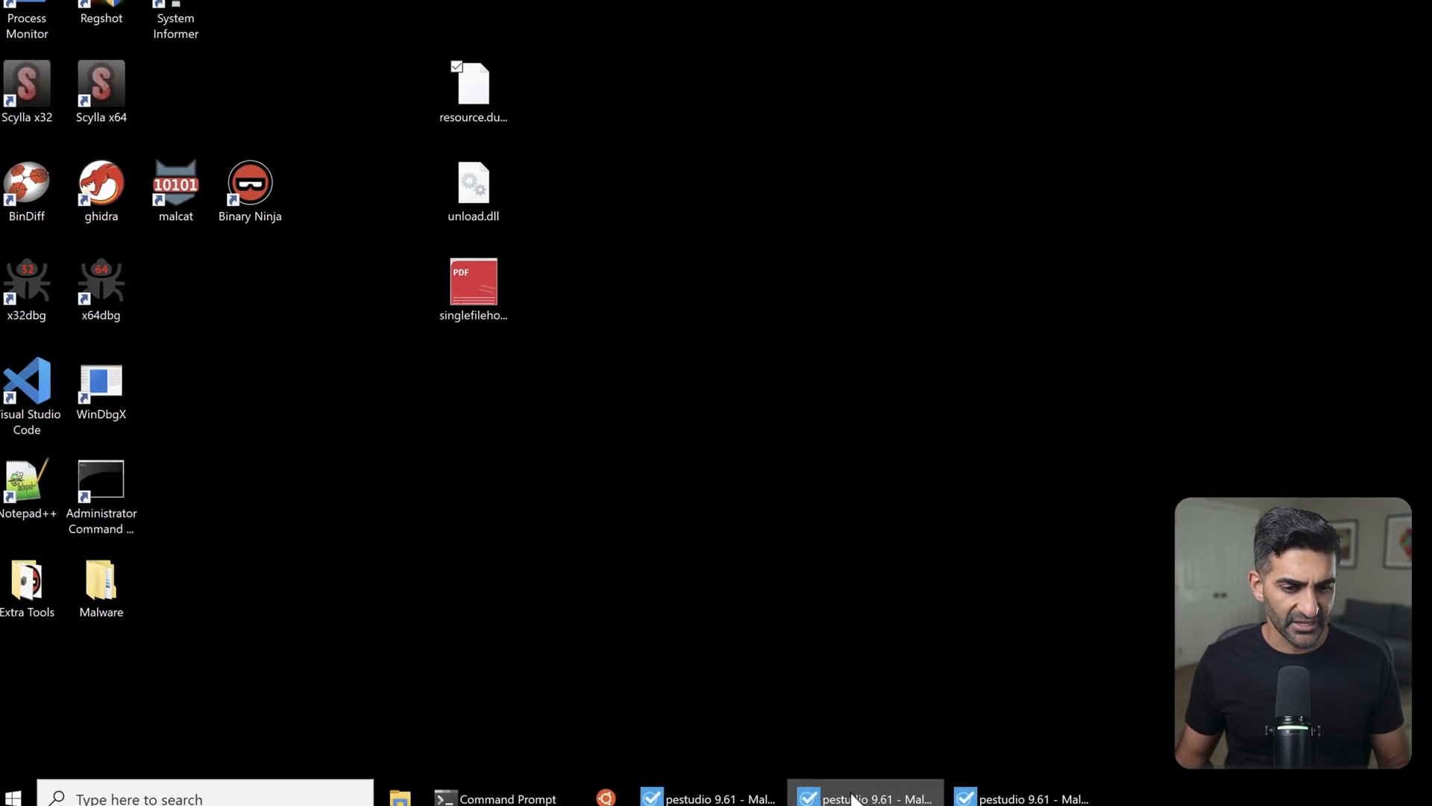
# - Return to singlefilehost.exe and view its 66.6 MB overlay, 87.52% of the file
pyautogui.click(864, 798)
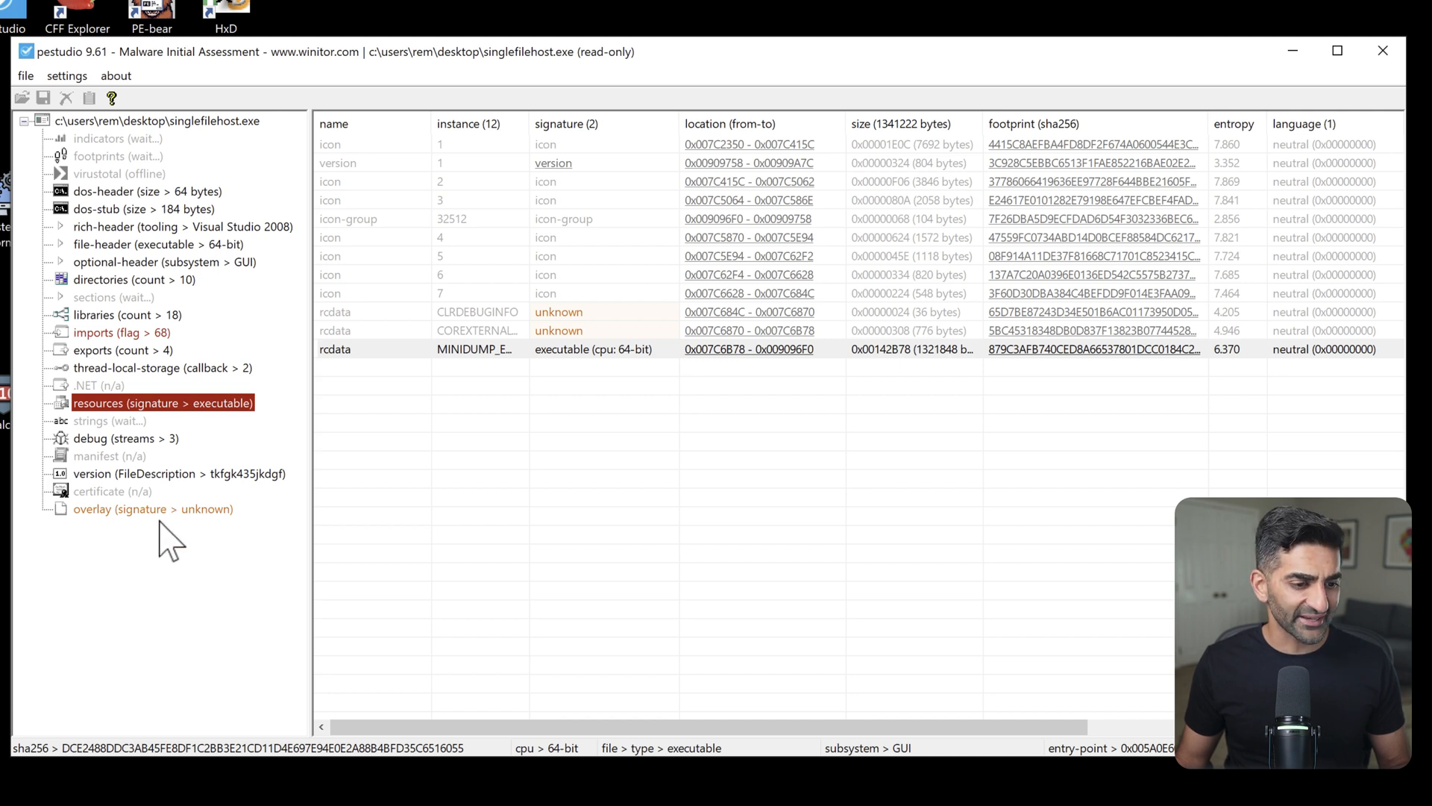
pyautogui.click(152, 509)
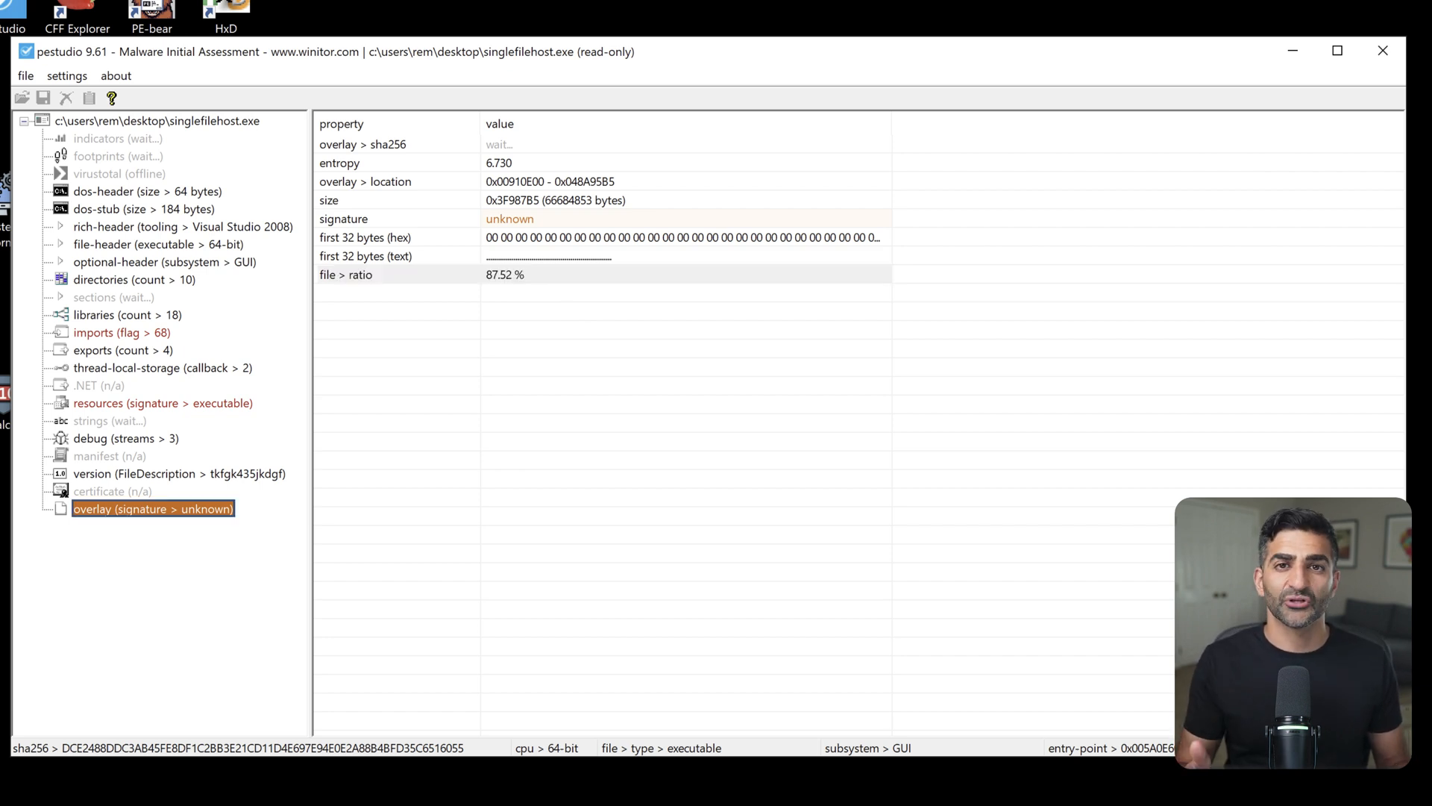
pyautogui.moveTo(86, 338)
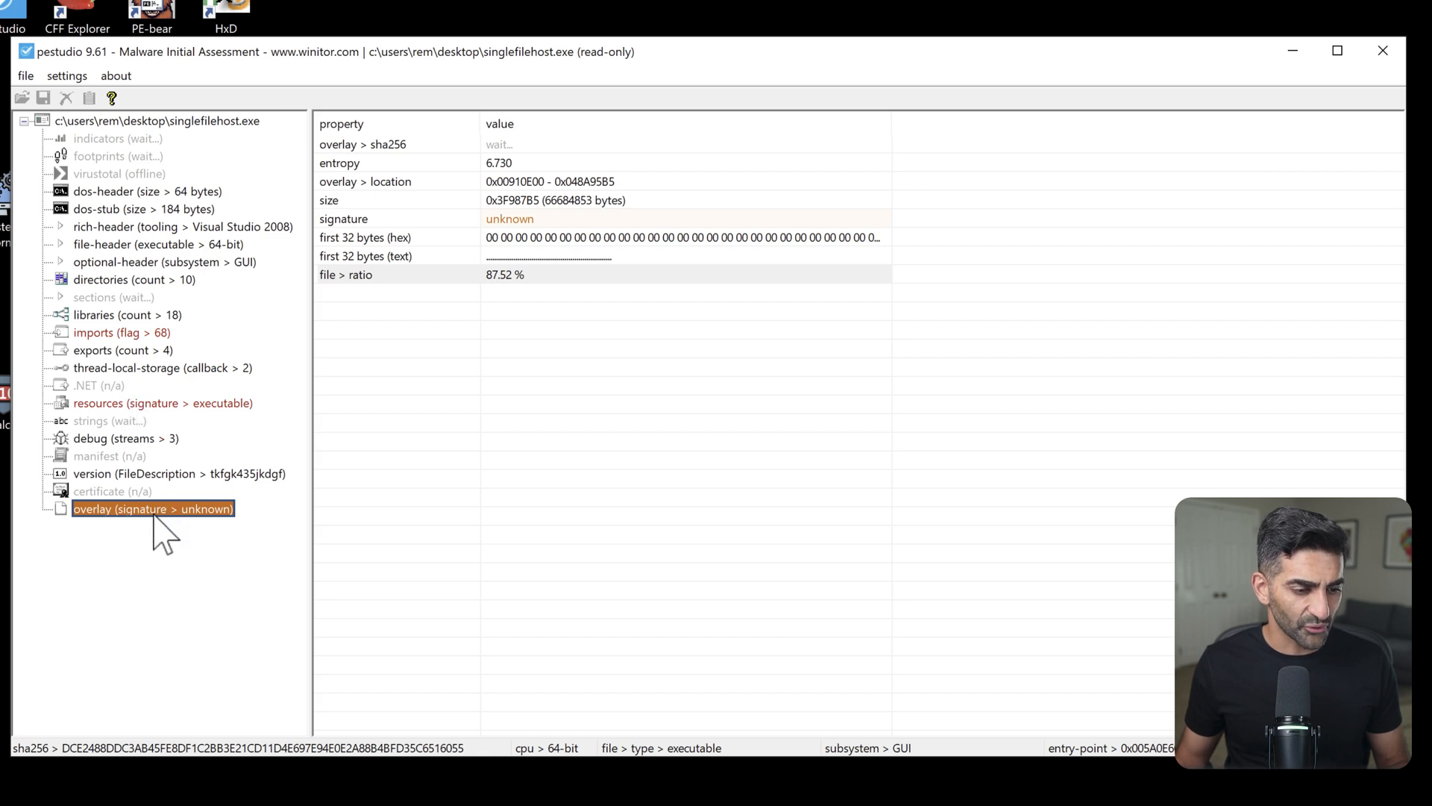
# - Dump singlefilehost.exe's overlay to the Desktop as 'overlay'
pyautogui.rightClick(153, 509)
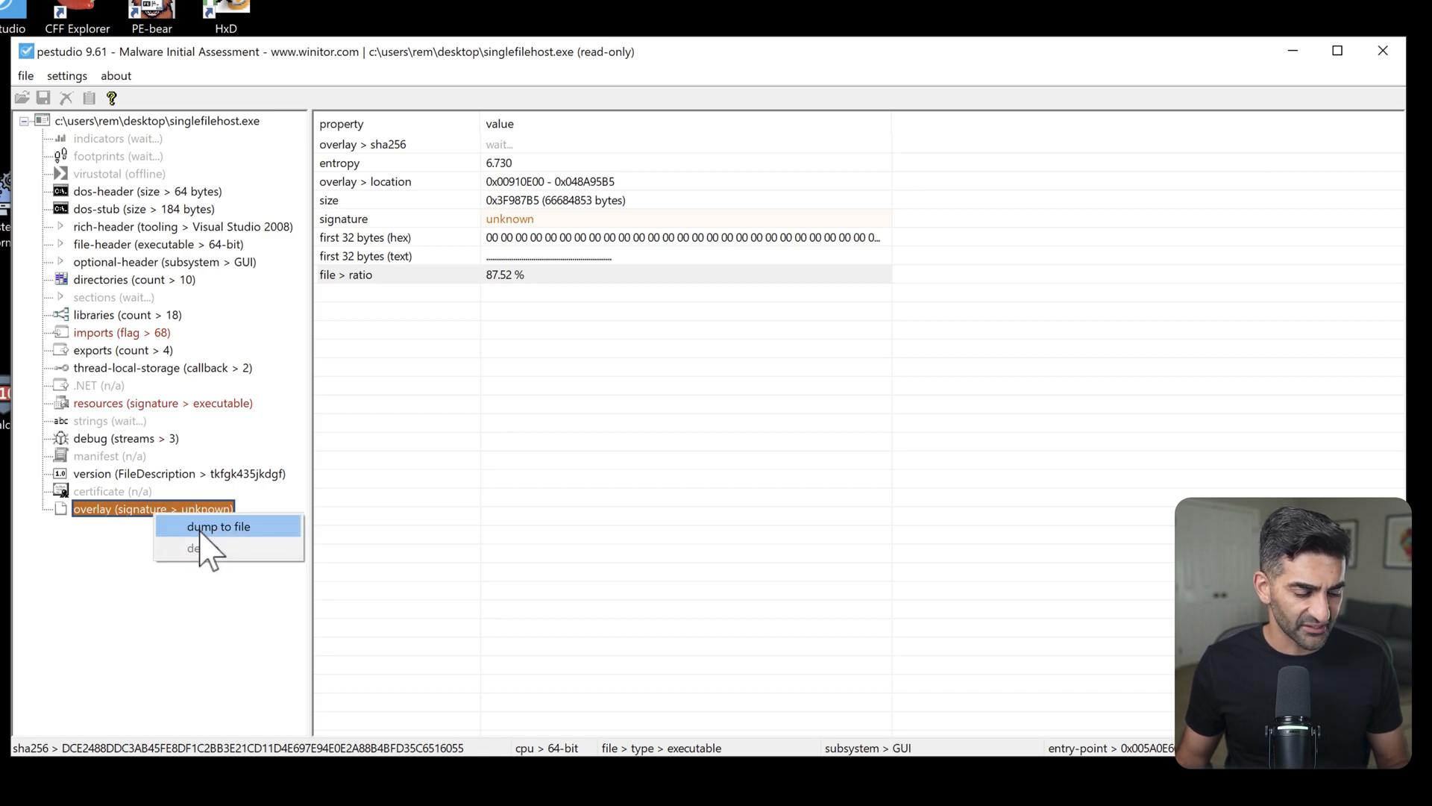
pyautogui.click(219, 526)
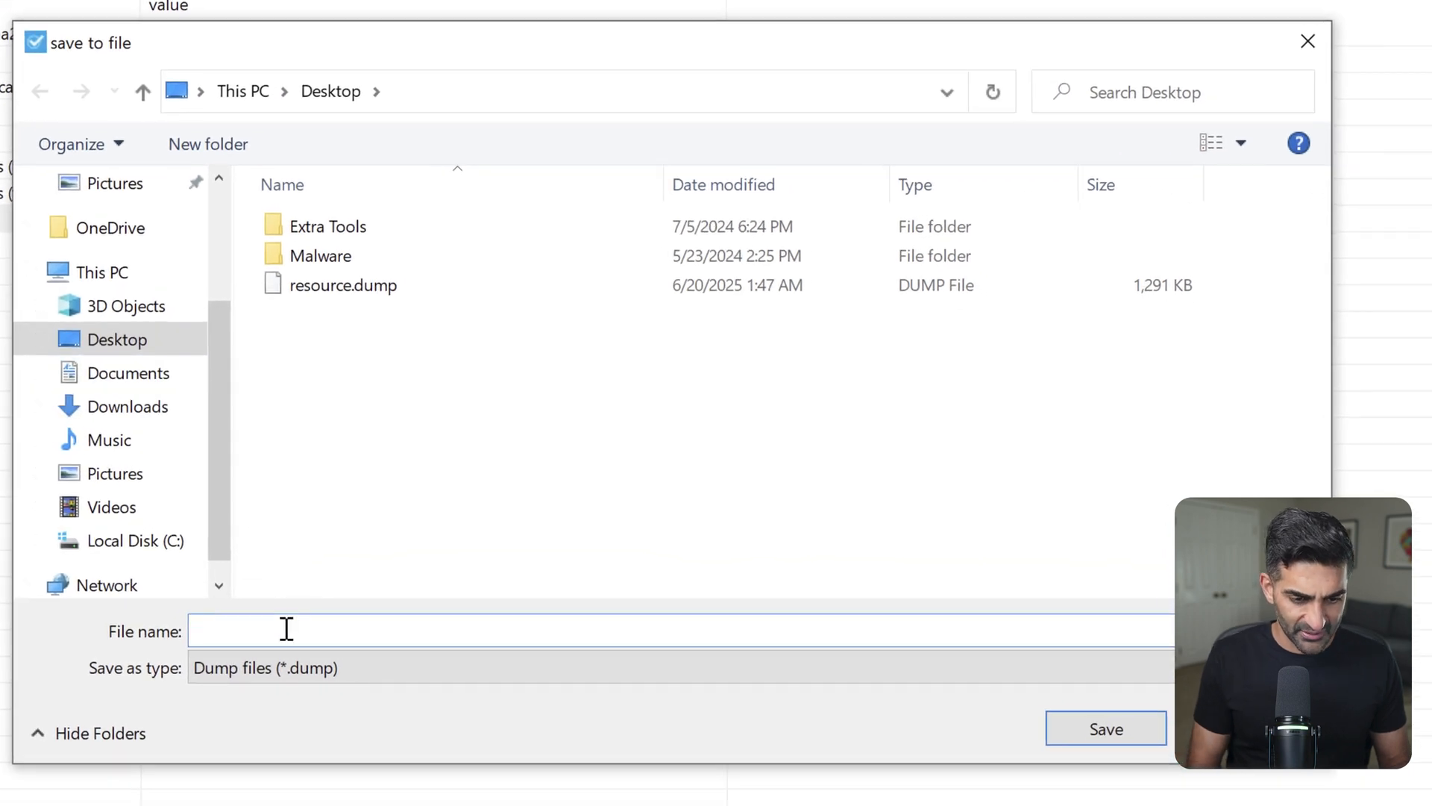
pyautogui.write('overlay')
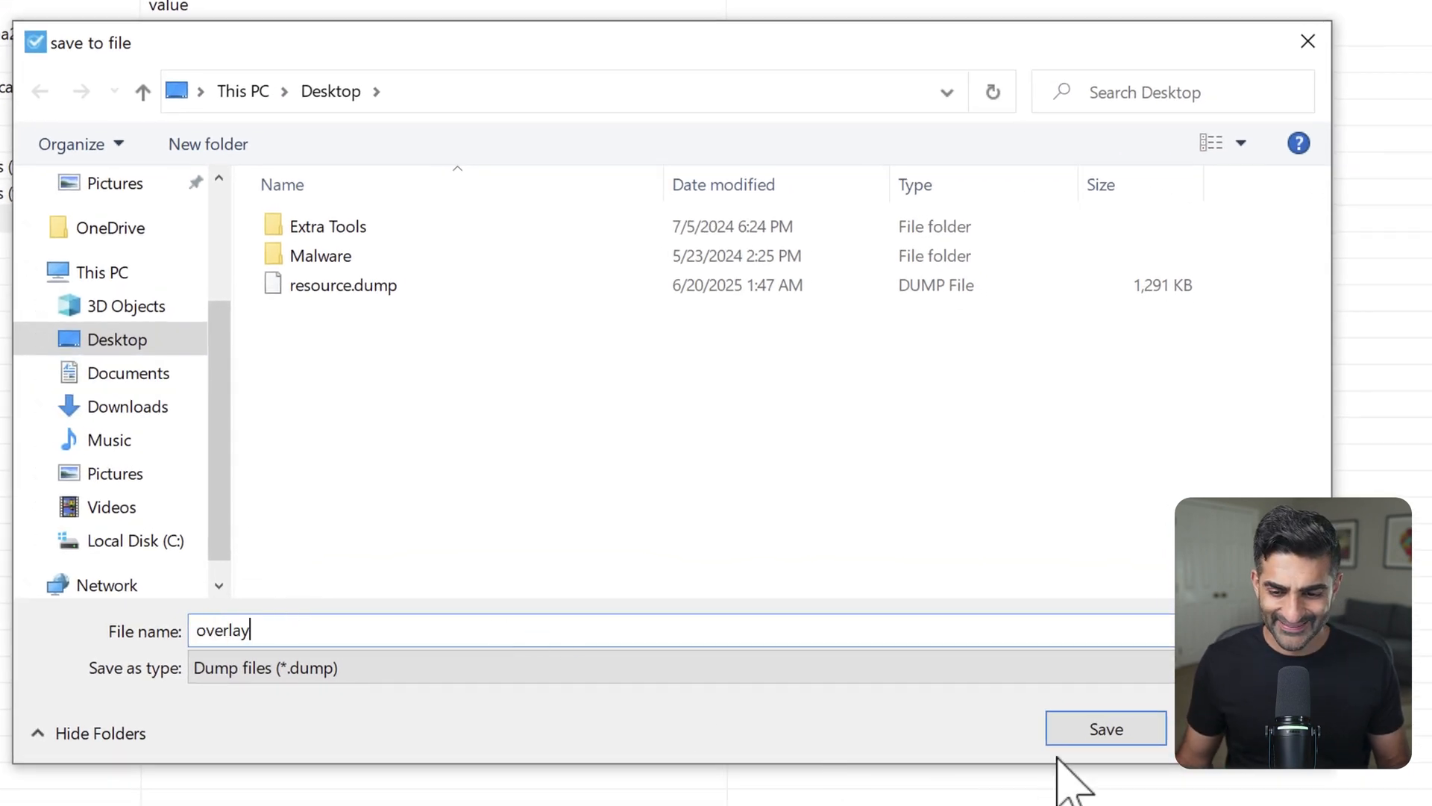
pyautogui.click(1105, 728)
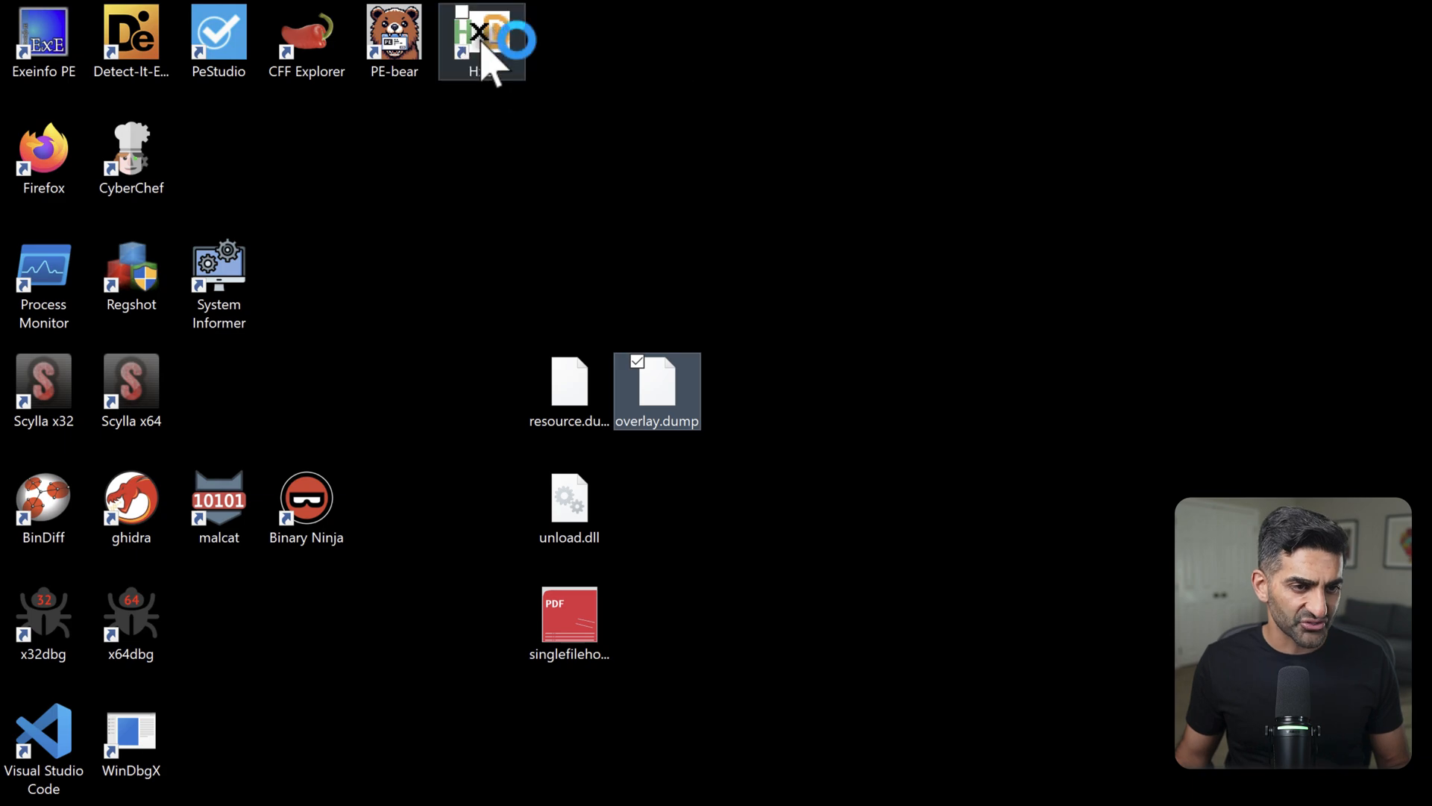
# - Open overlay.dump in HxD and remove the zero bytes before the MZ header at 0x200
pyautogui.doubleClick(656, 383)
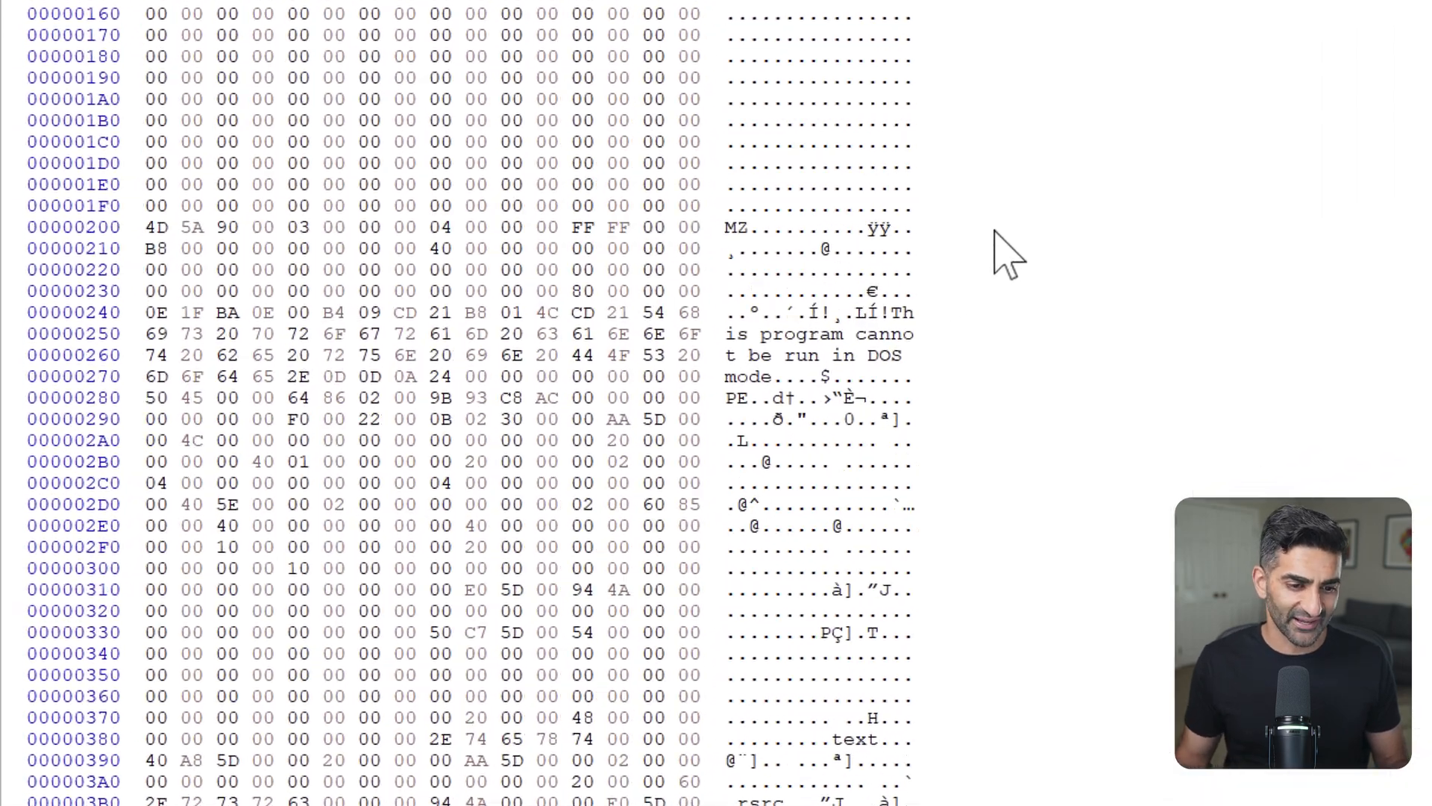
pyautogui.click(158, 226)
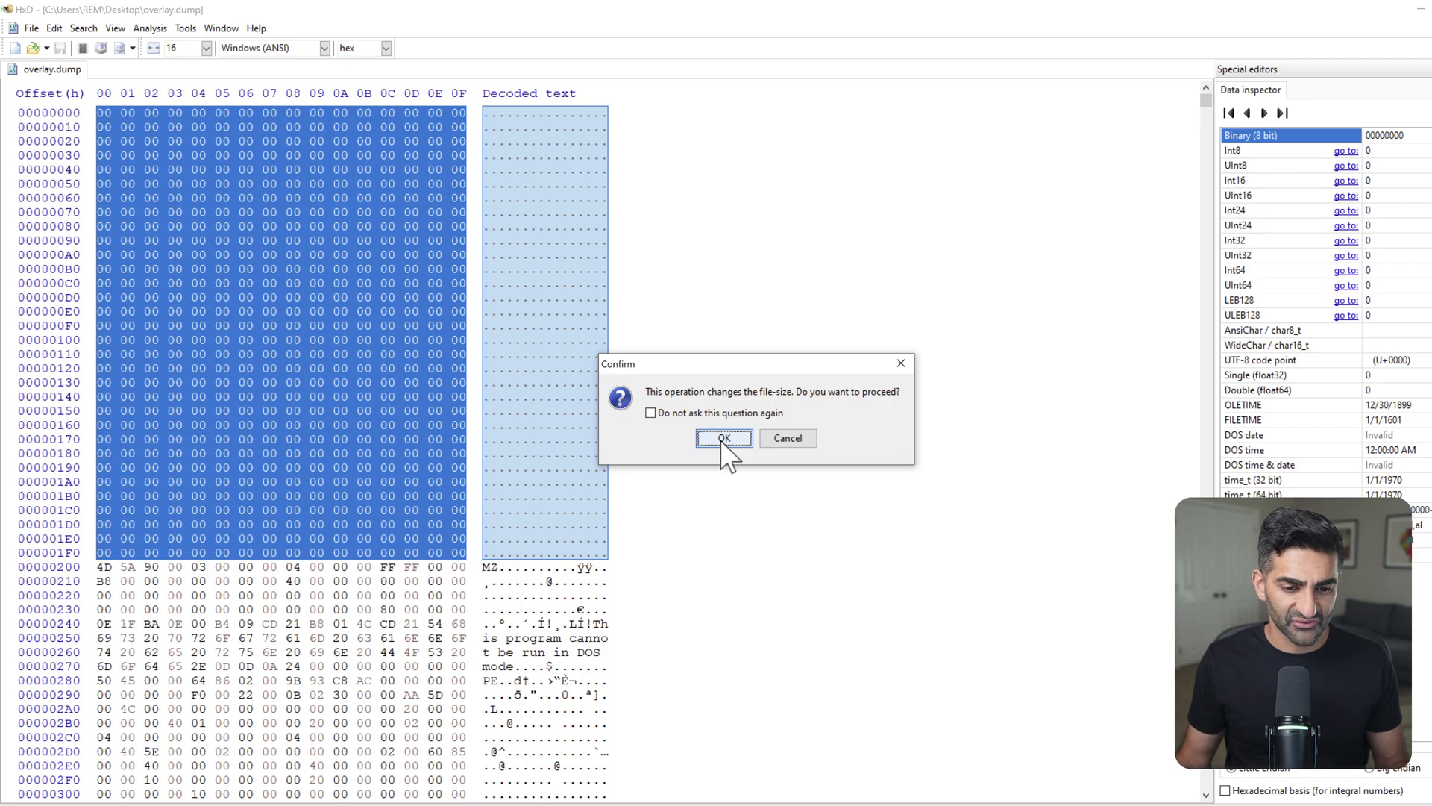
# - Confirm the file-size change so overlay.dump starts with MZ at offset 0
pyautogui.click(723, 438)
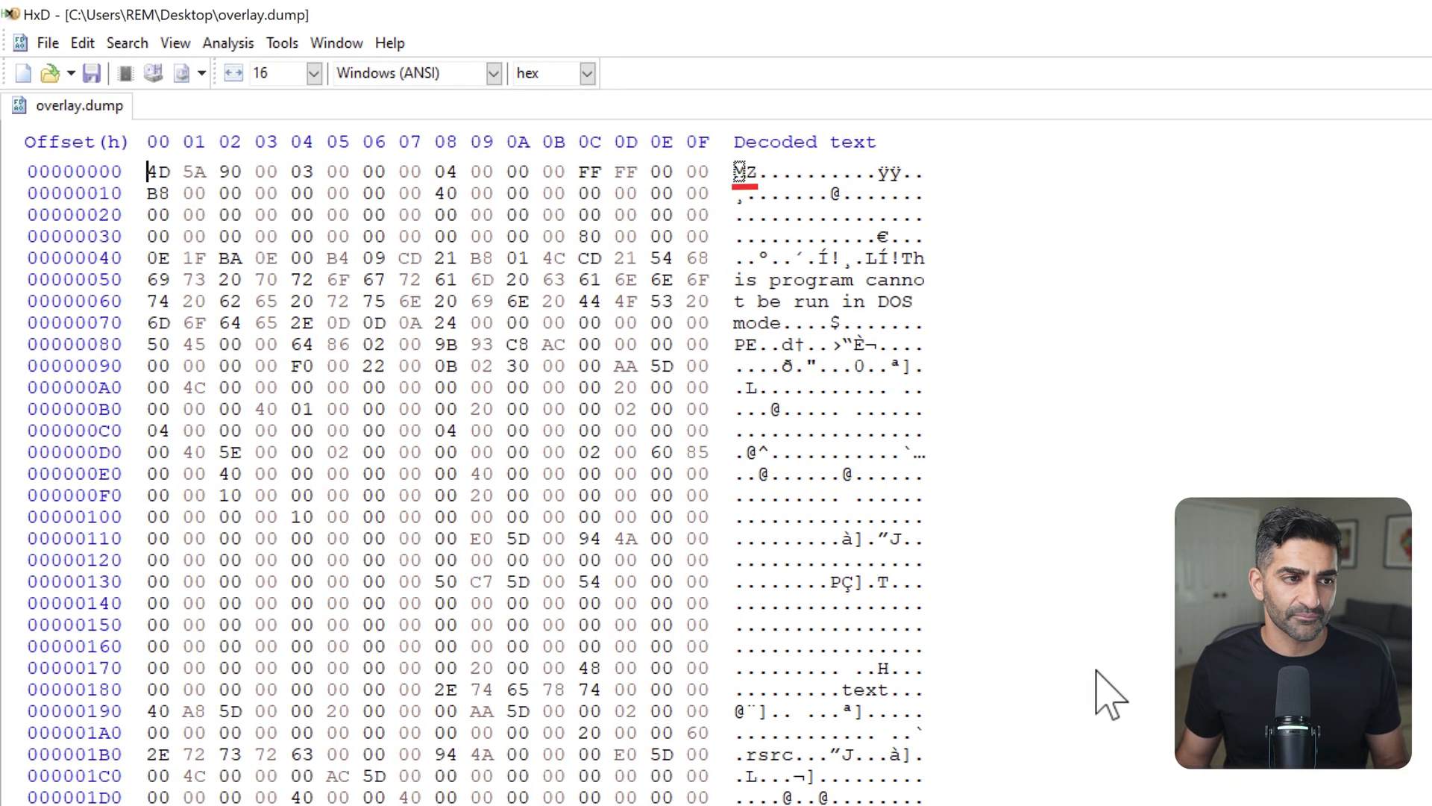
pyautogui.click(46, 43)
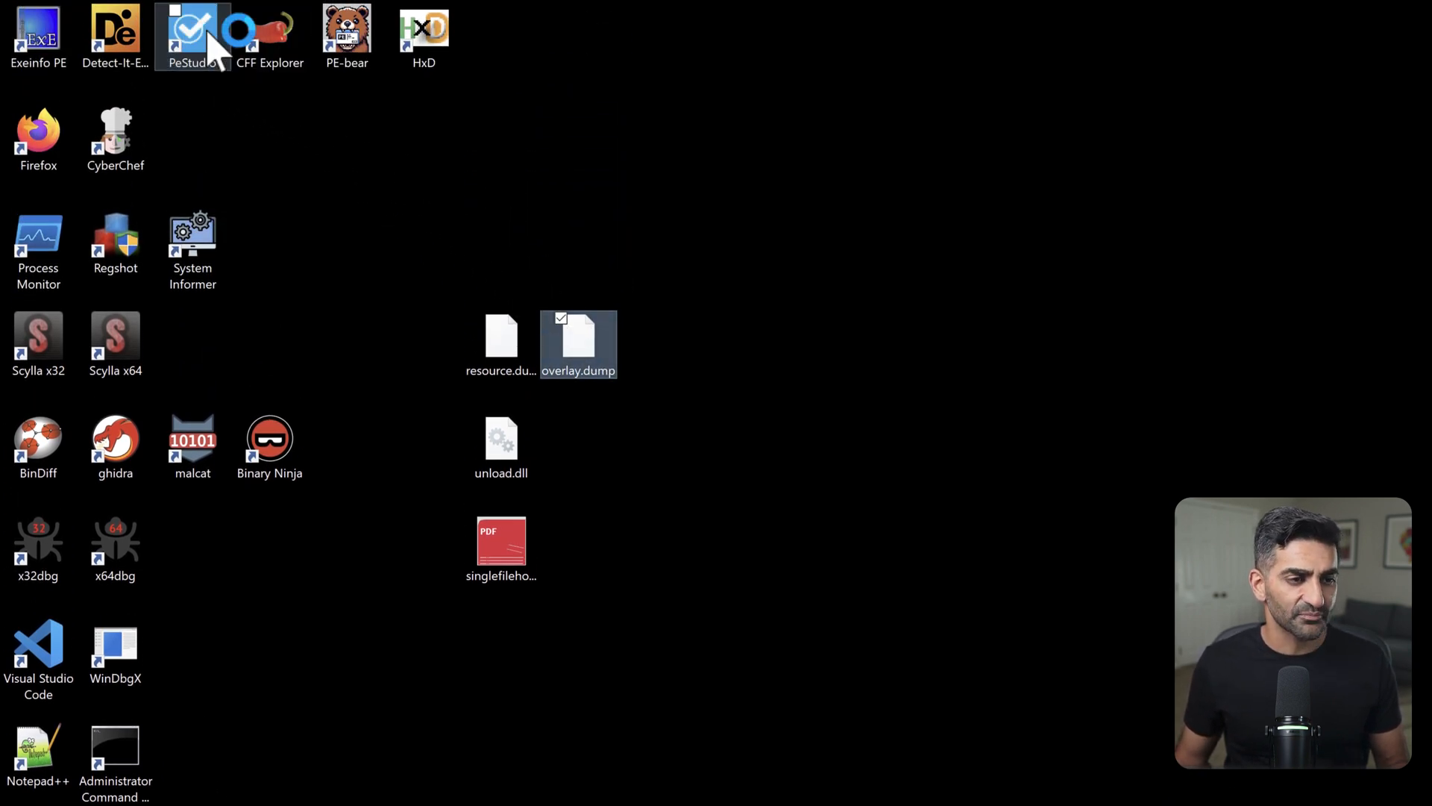
# - Open overlay.dump in PEStudio, check its 64-bit type and 2061 stamp, and view its overlay
pyautogui.doubleClick(578, 345)
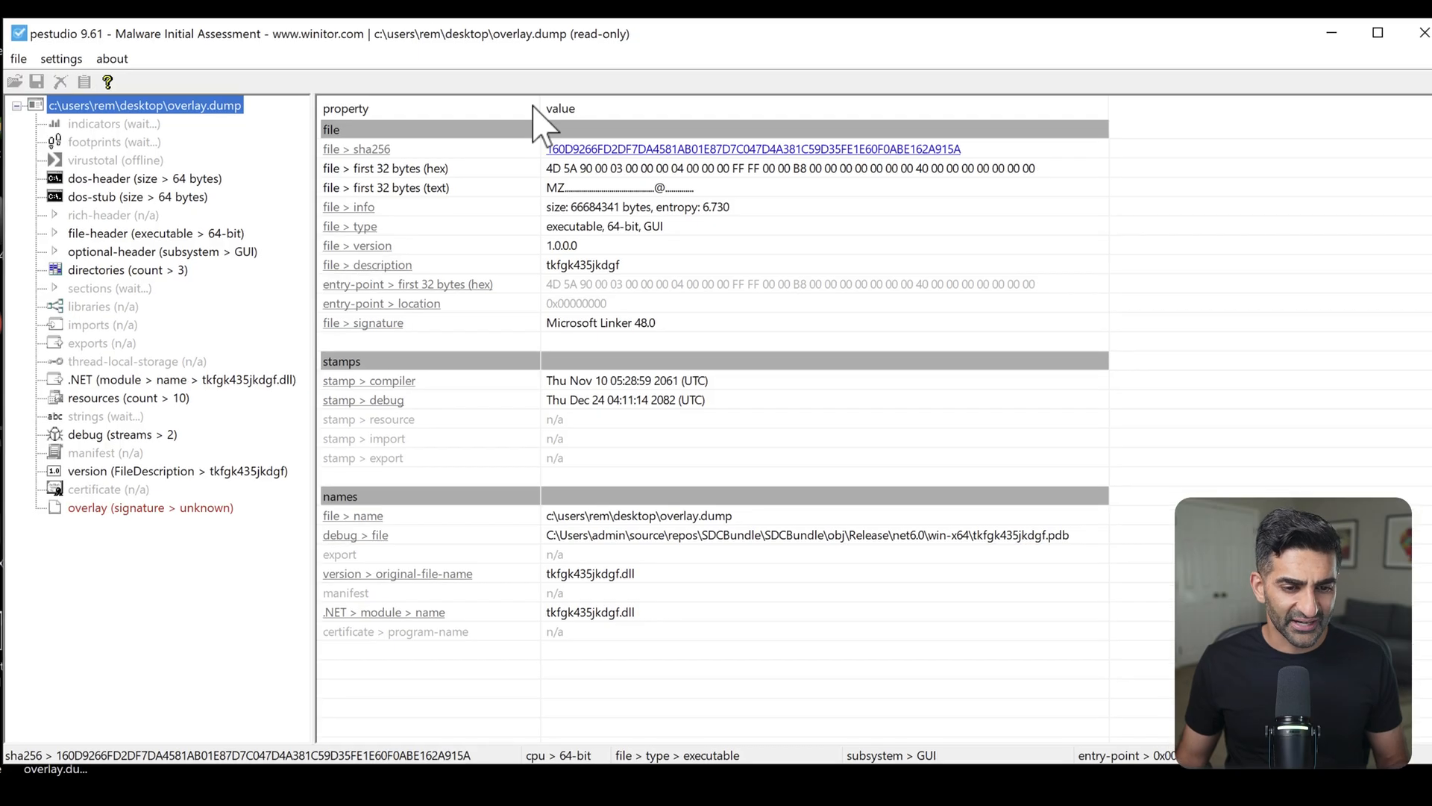
pyautogui.click(603, 226)
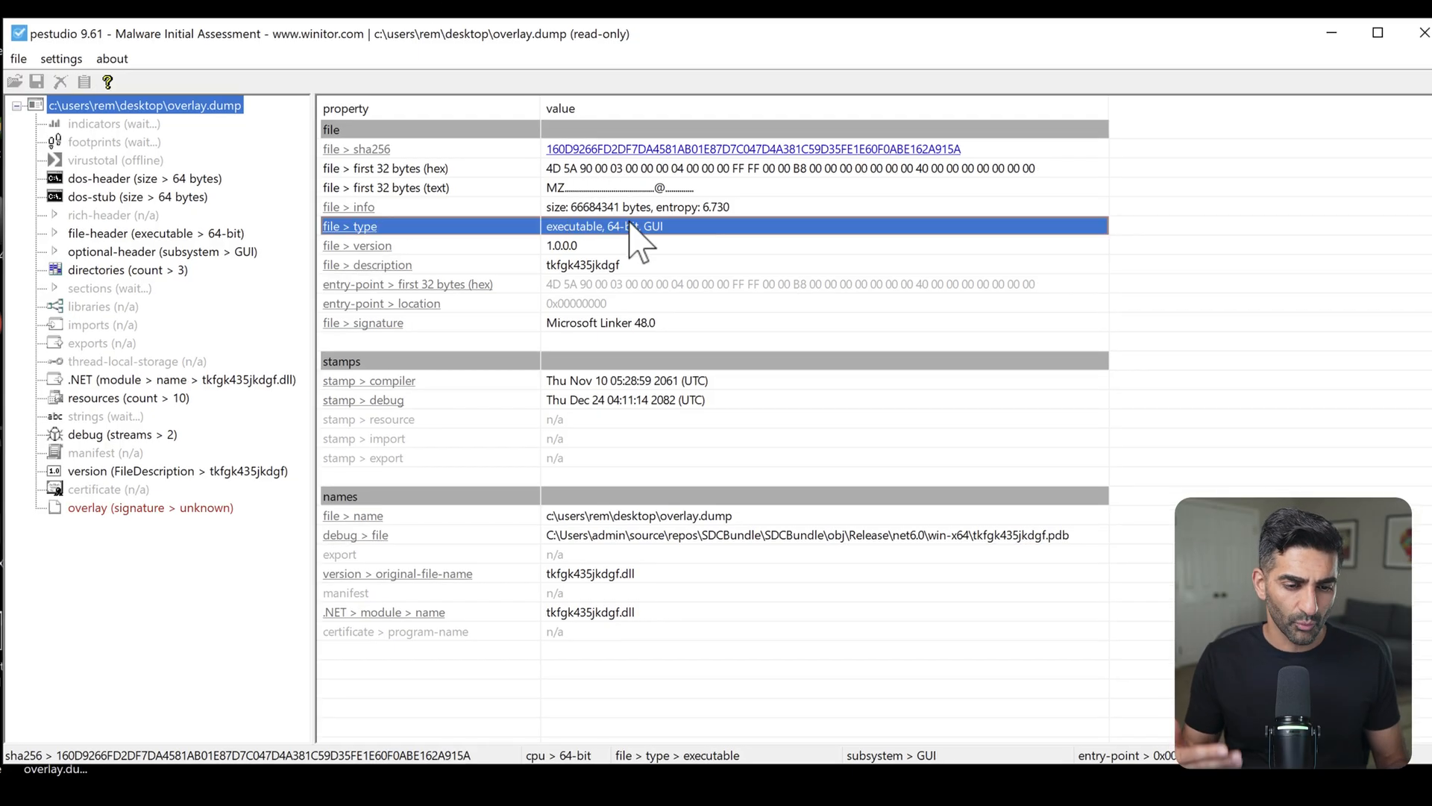
pyautogui.moveTo(594, 329)
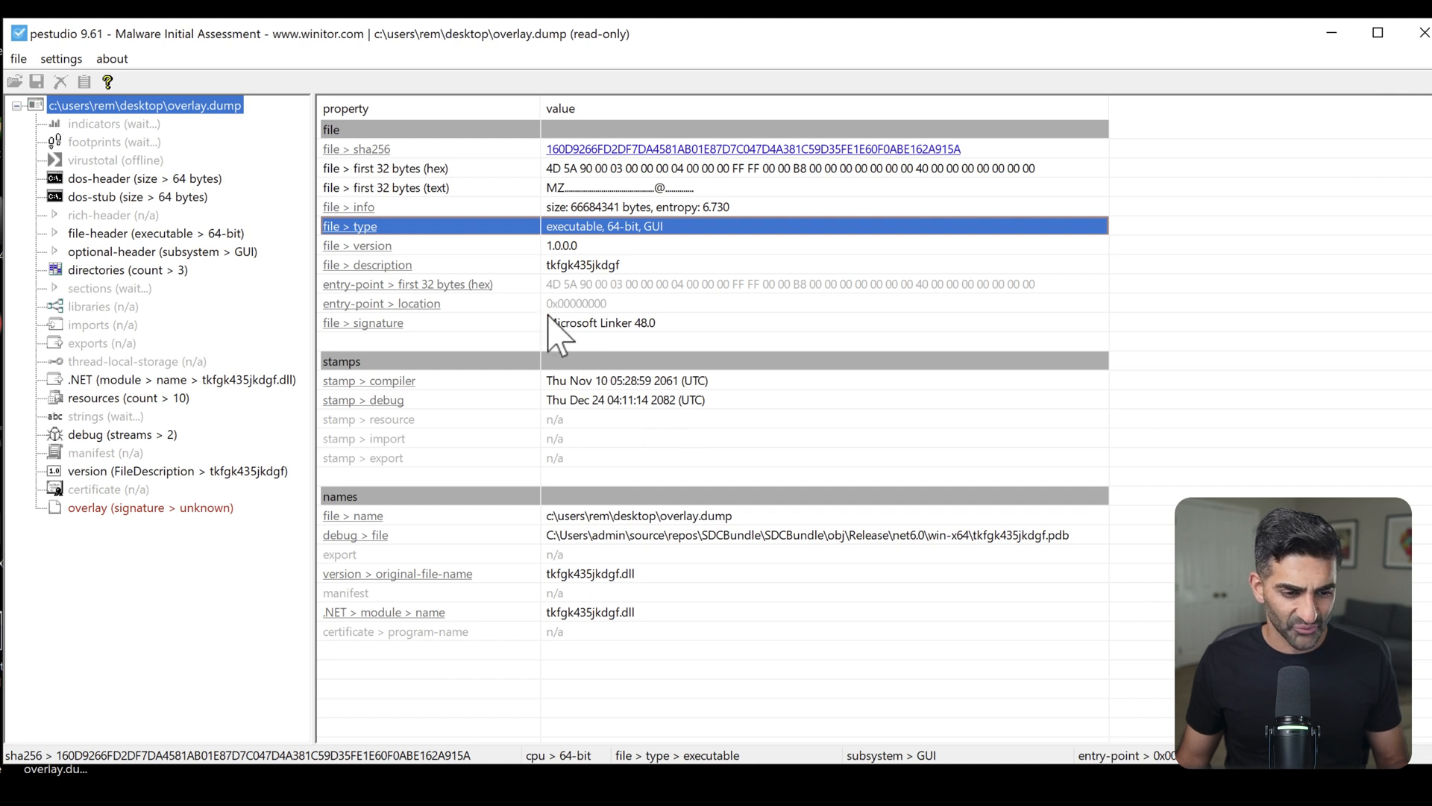
pyautogui.click(370, 379)
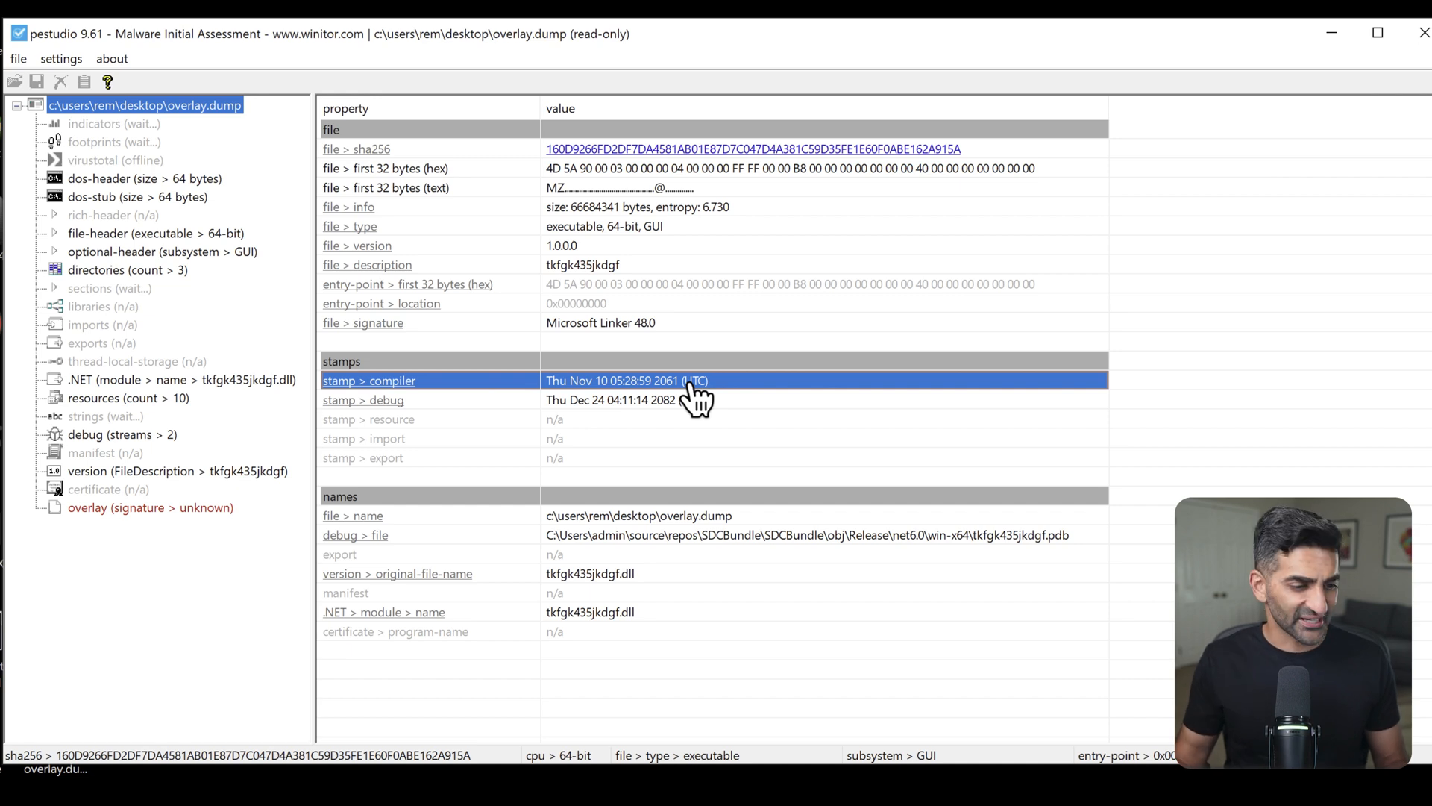
pyautogui.click(150, 507)
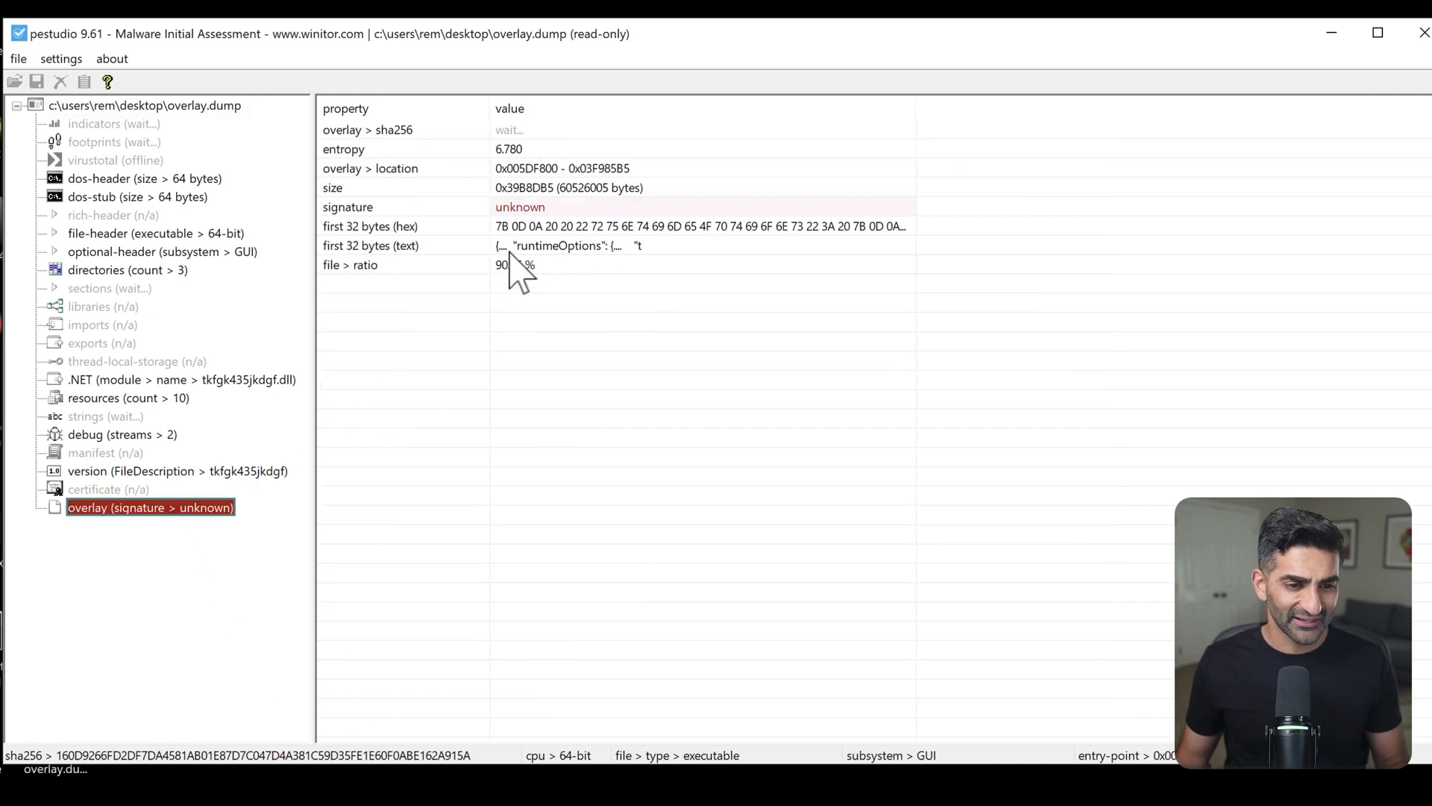
pyautogui.moveTo(520, 207)
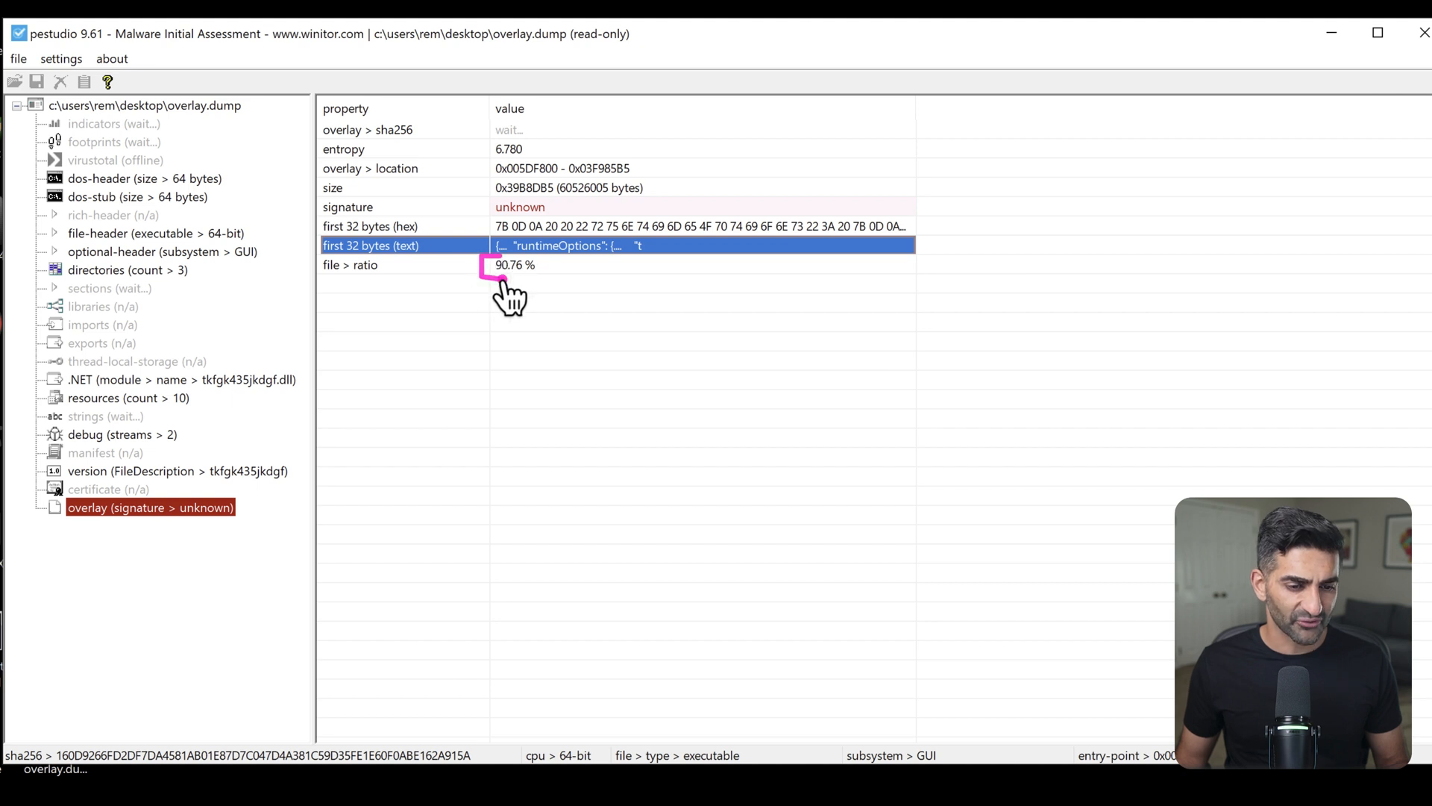
pyautogui.moveTo(556, 300)
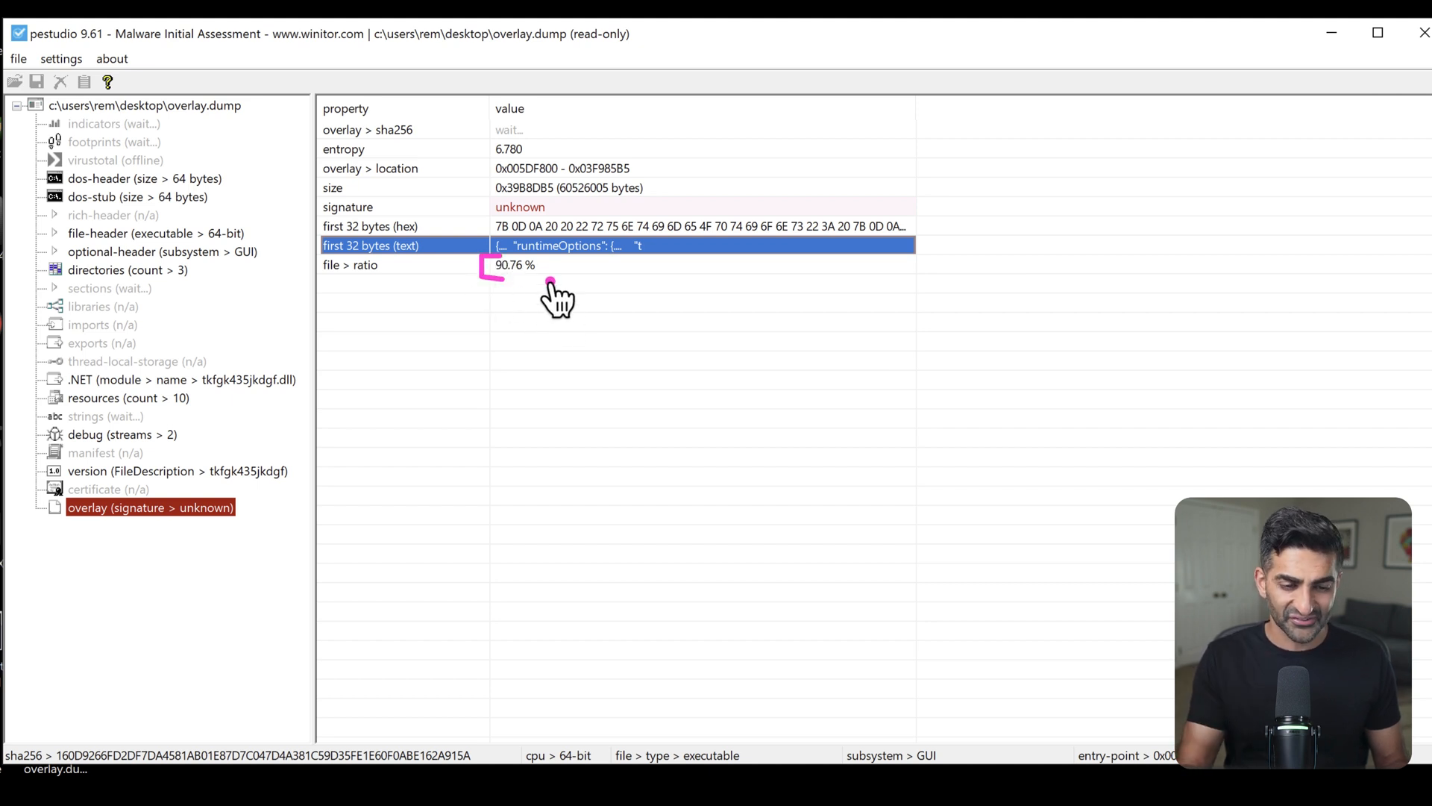